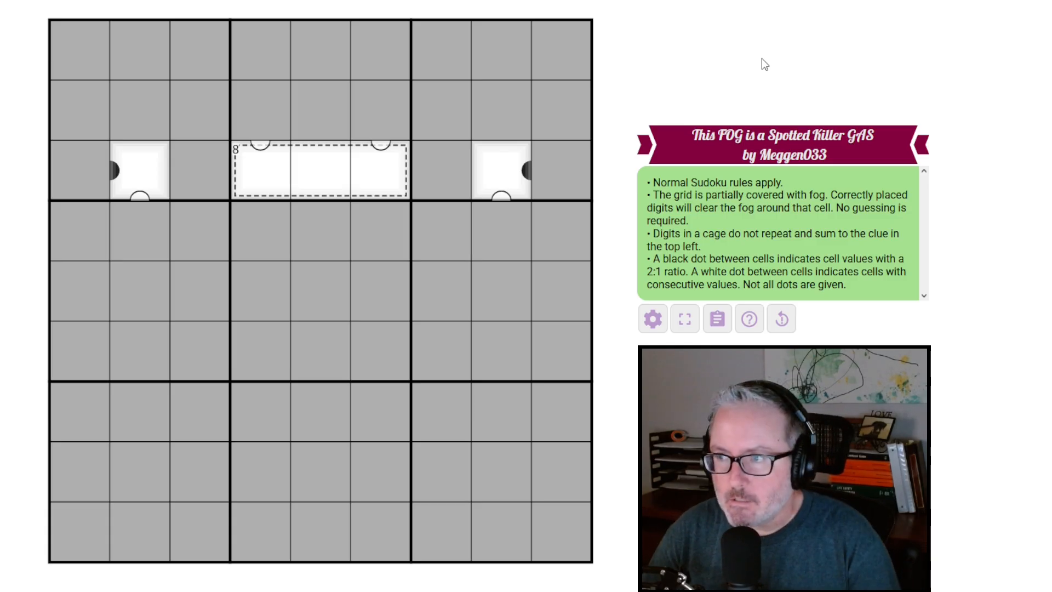
{"action": "mouse_move", "coordinate": [734, 60]}
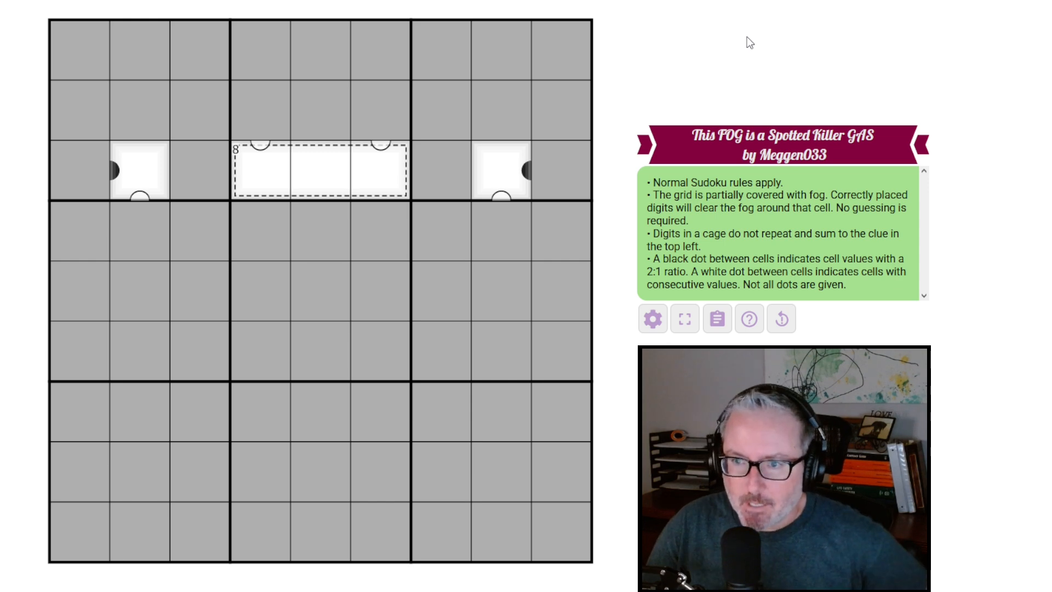
{"action": "mouse_move", "coordinate": [940, 375]}
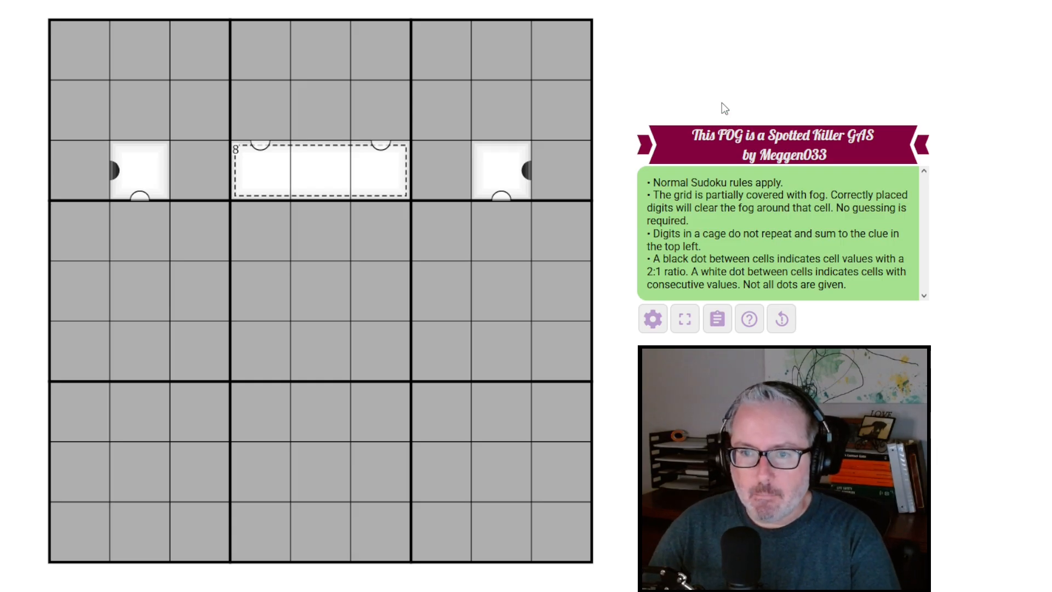
{"action": "mouse_move", "coordinate": [612, 265]}
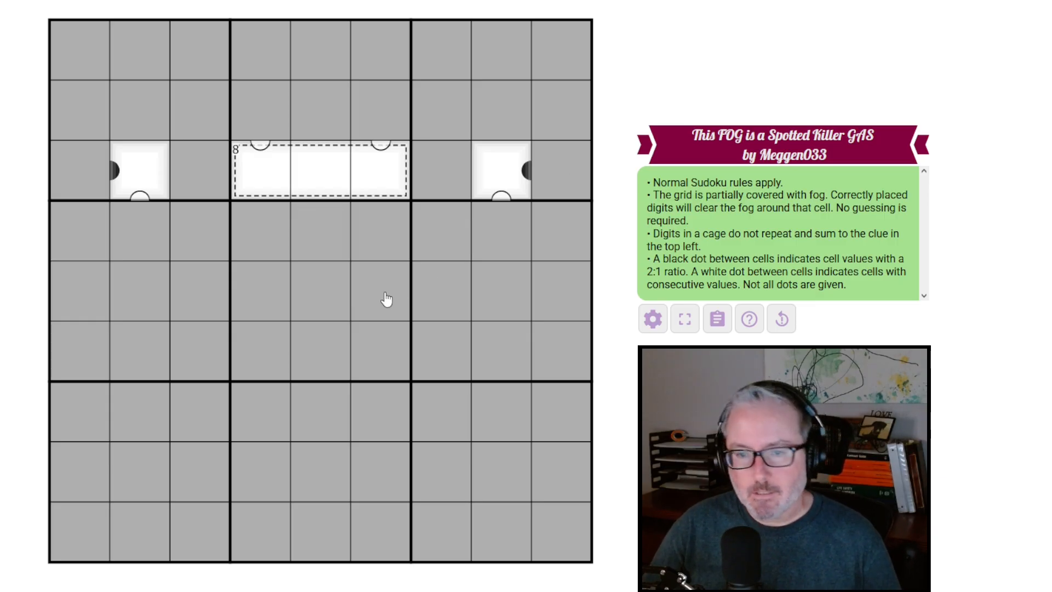
{"action": "mouse_move", "coordinate": [319, 314]}
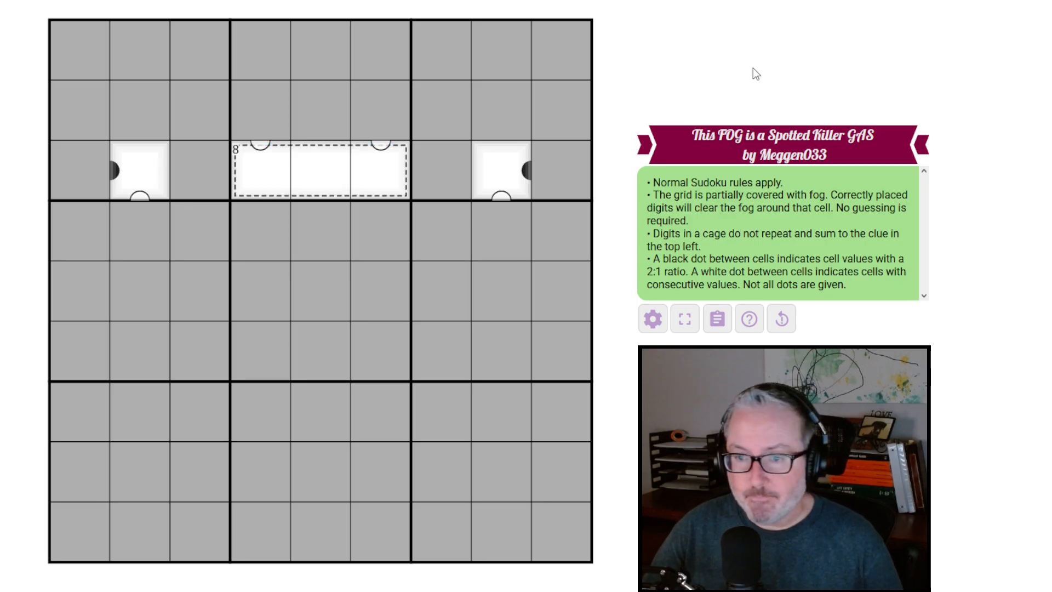
{"action": "mouse_move", "coordinate": [768, 176]}
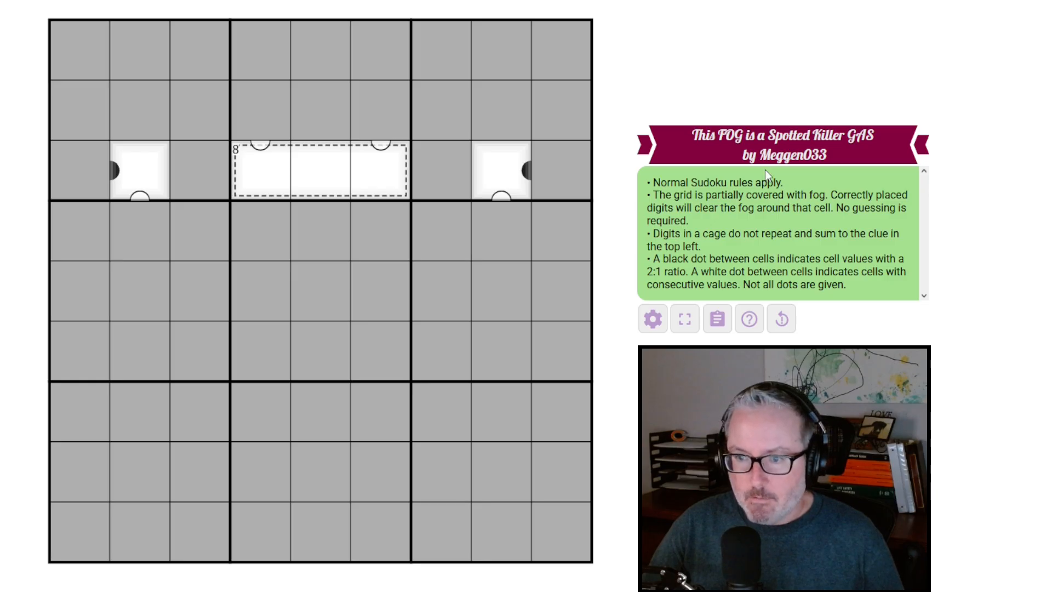
{"action": "mouse_move", "coordinate": [767, 81]}
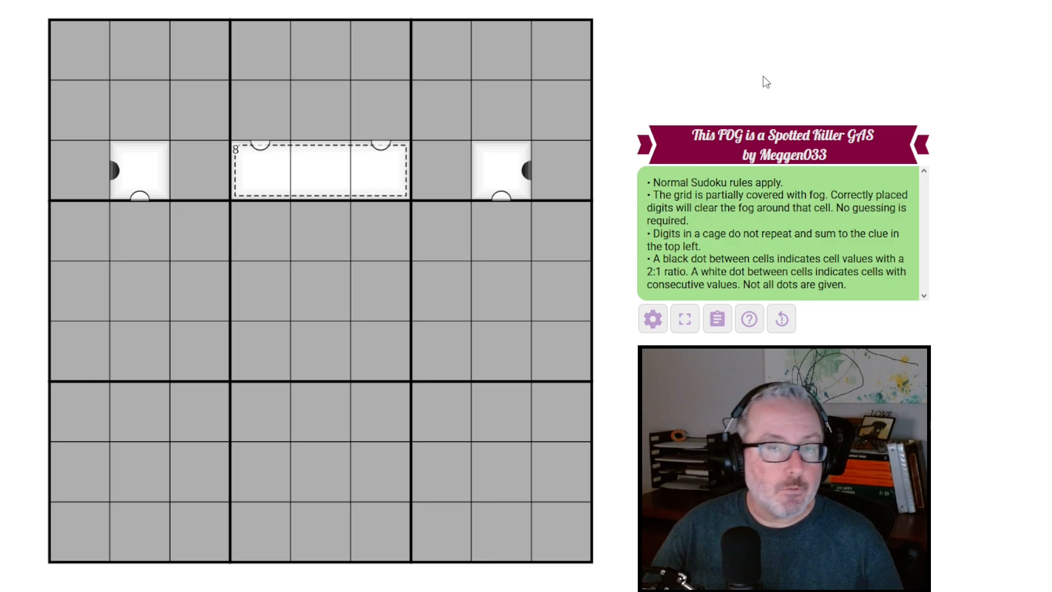
- Note 125 as candidates in the three cells of the 8 cage
{"action": "left_click", "coordinate": [560, 171]}
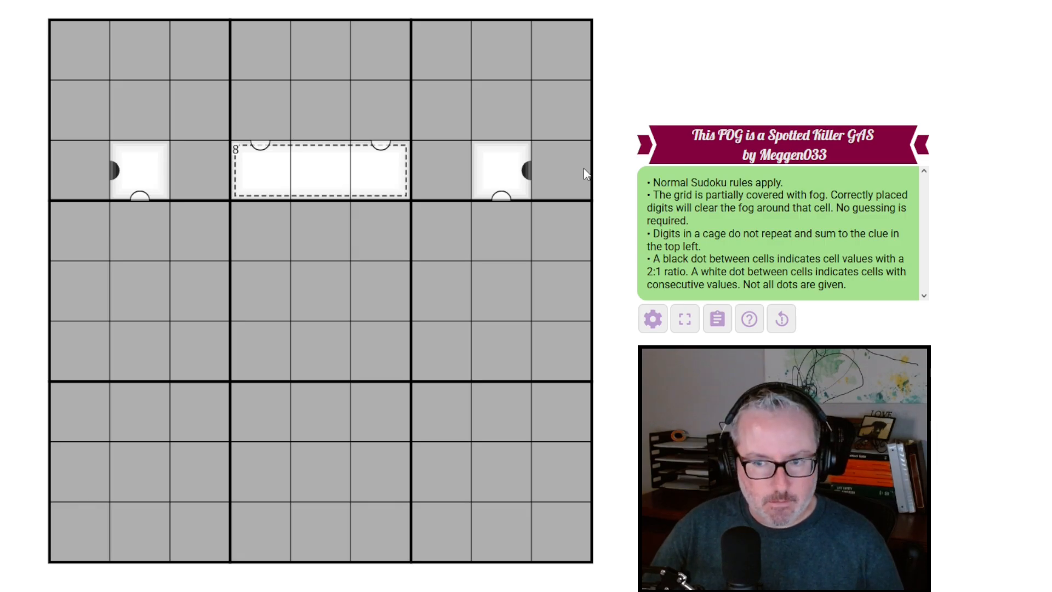
{"action": "left_click", "coordinate": [500, 230]}
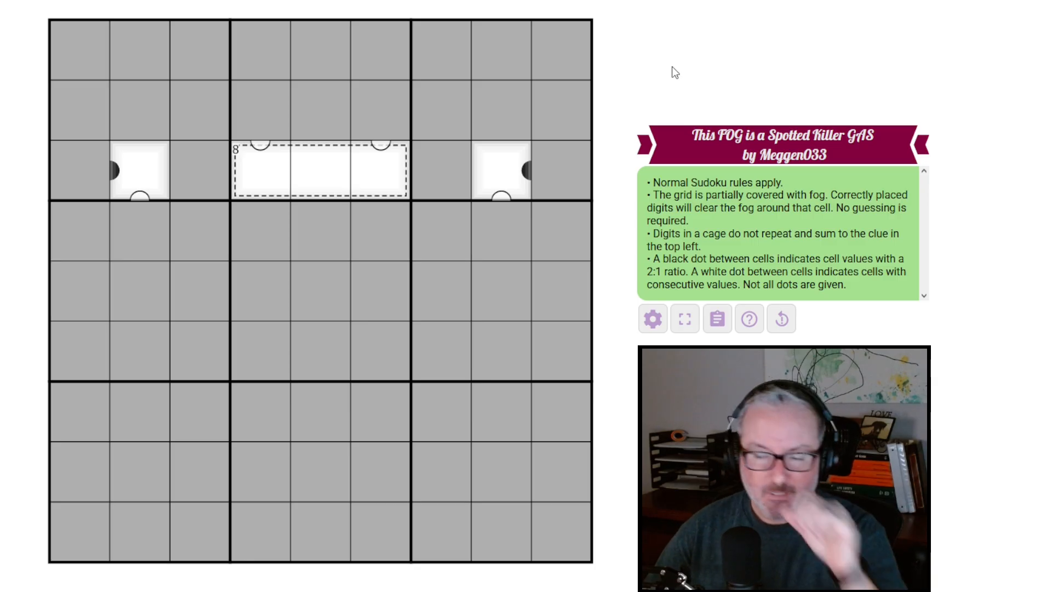
{"action": "left_click", "coordinate": [319, 170]}
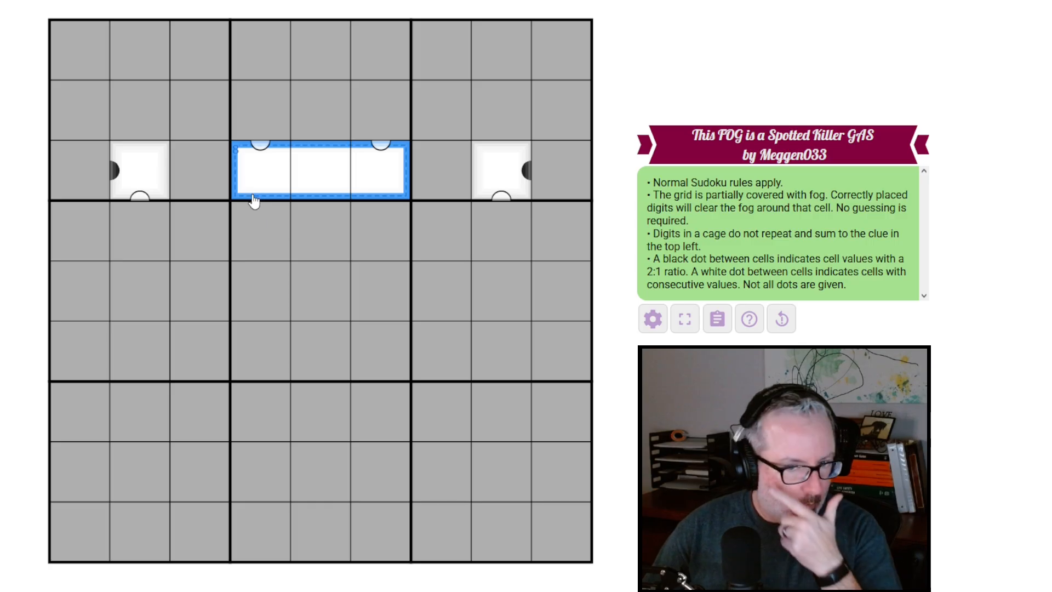
{"action": "type", "text": "1"}
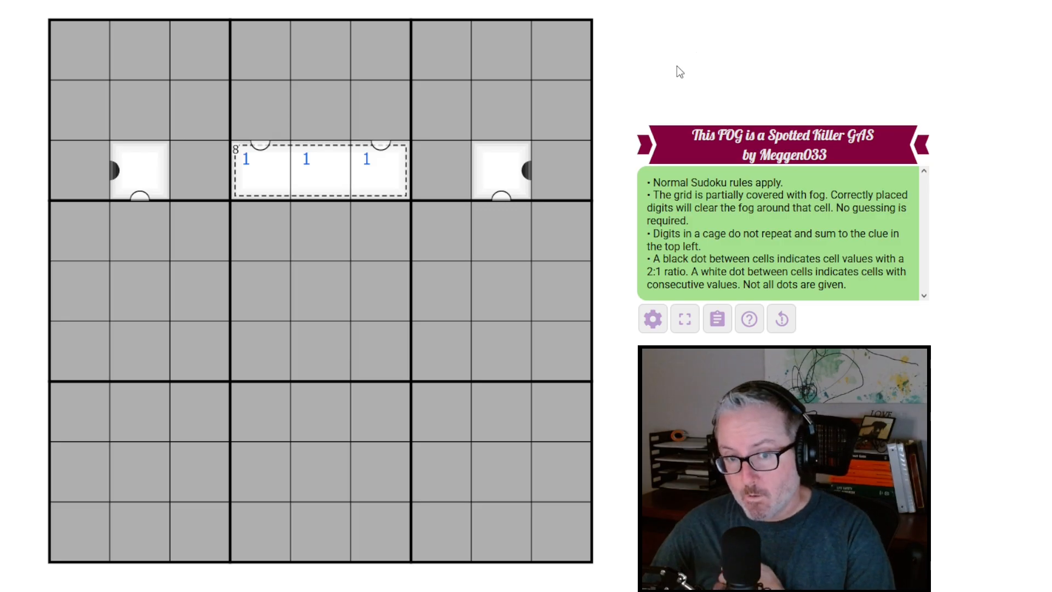
- Note 3468 in both dotted pairs and 79 in the cells flanking the cage
{"action": "left_click", "coordinate": [530, 170]}
{"action": "type", "text": "23468"}
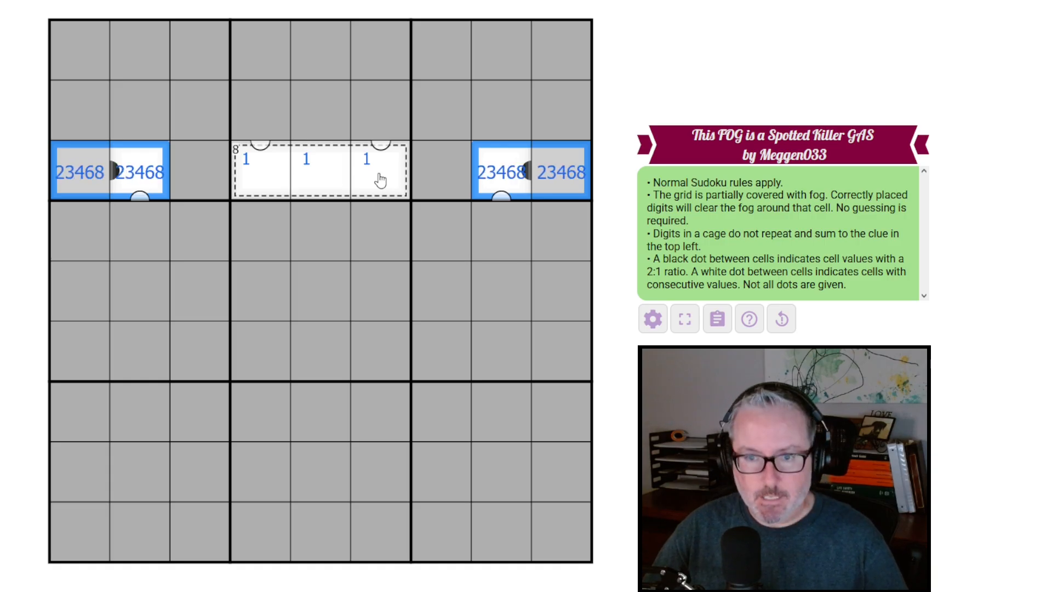
{"action": "left_click", "coordinate": [380, 158]}
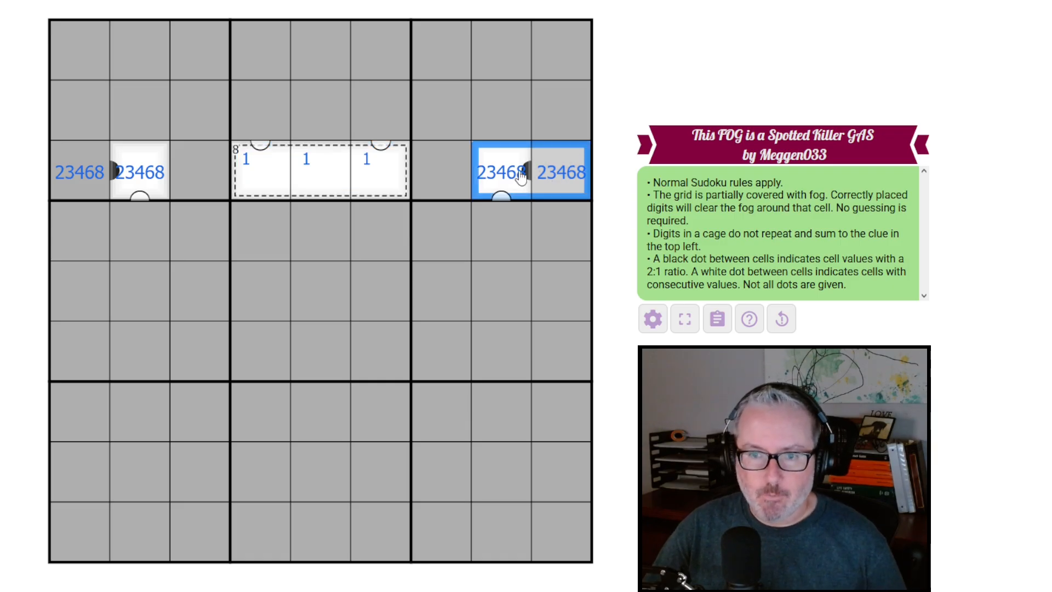
{"action": "mouse_move", "coordinate": [158, 161]}
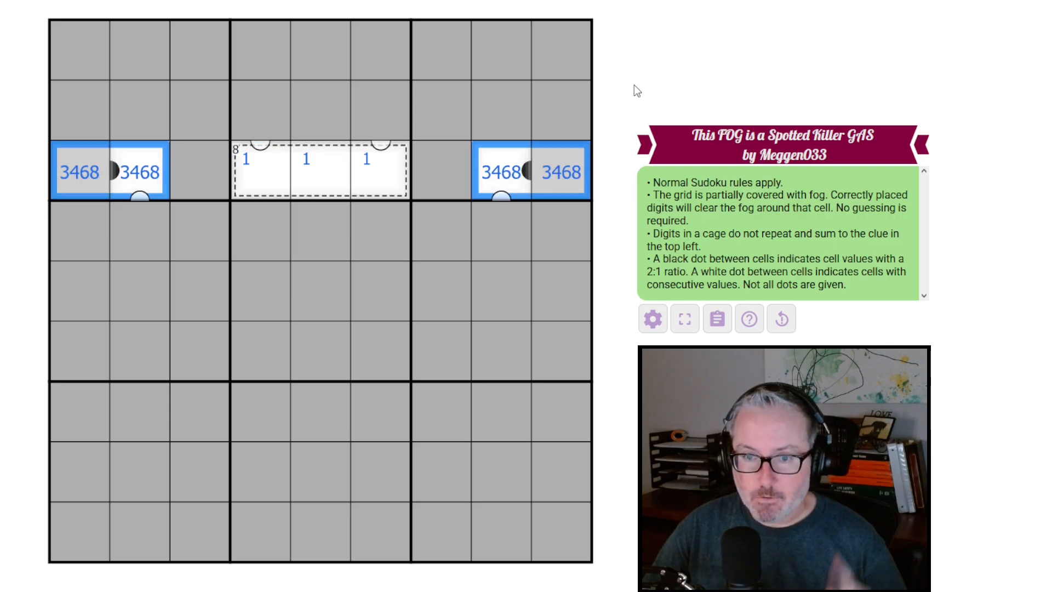
{"action": "left_click", "coordinate": [502, 172]}
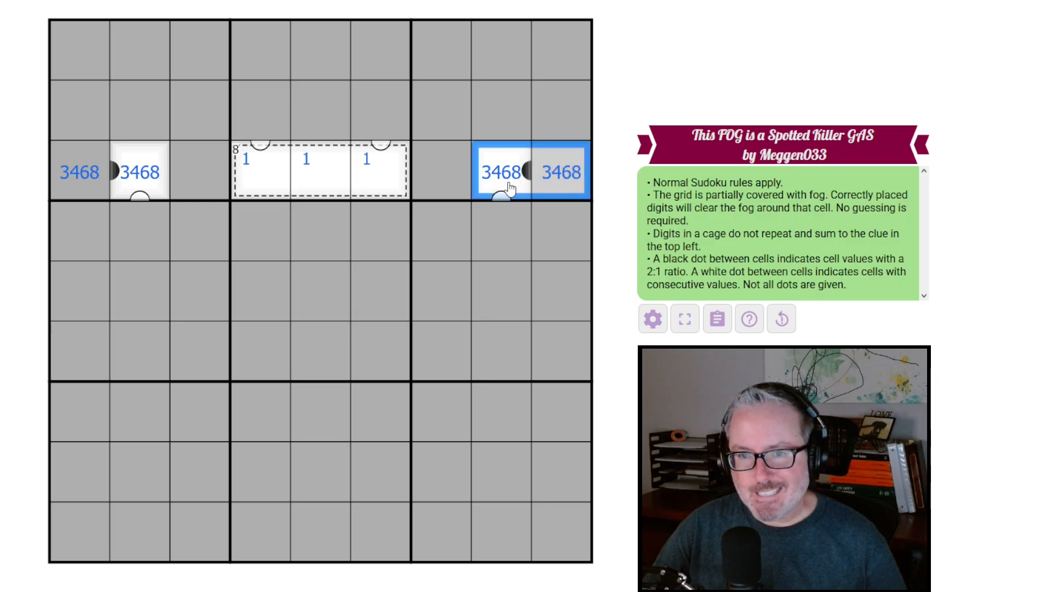
{"action": "left_click", "coordinate": [79, 172]}
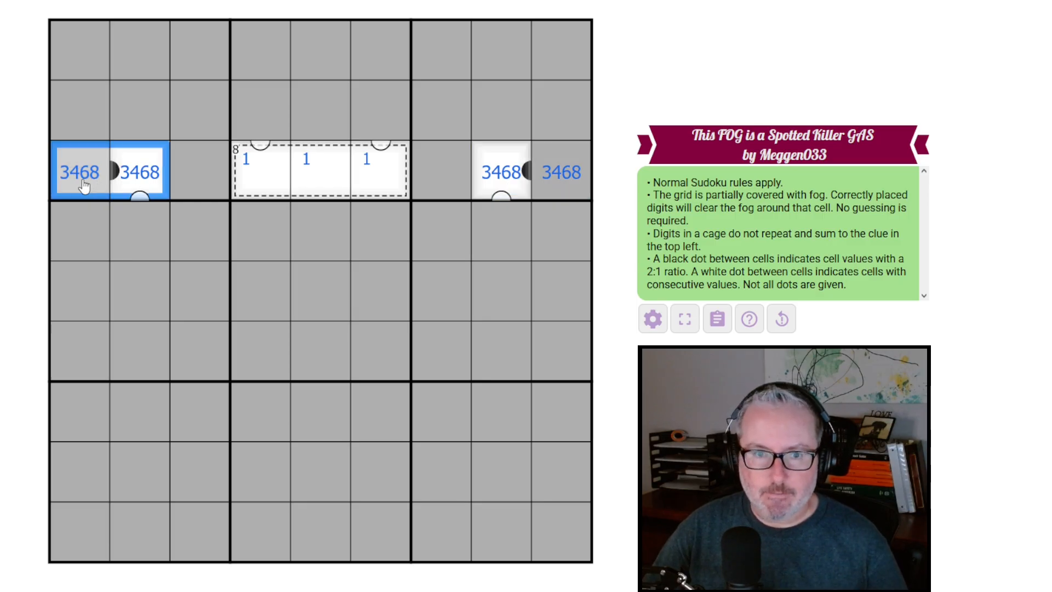
{"action": "left_click", "coordinate": [530, 171]}
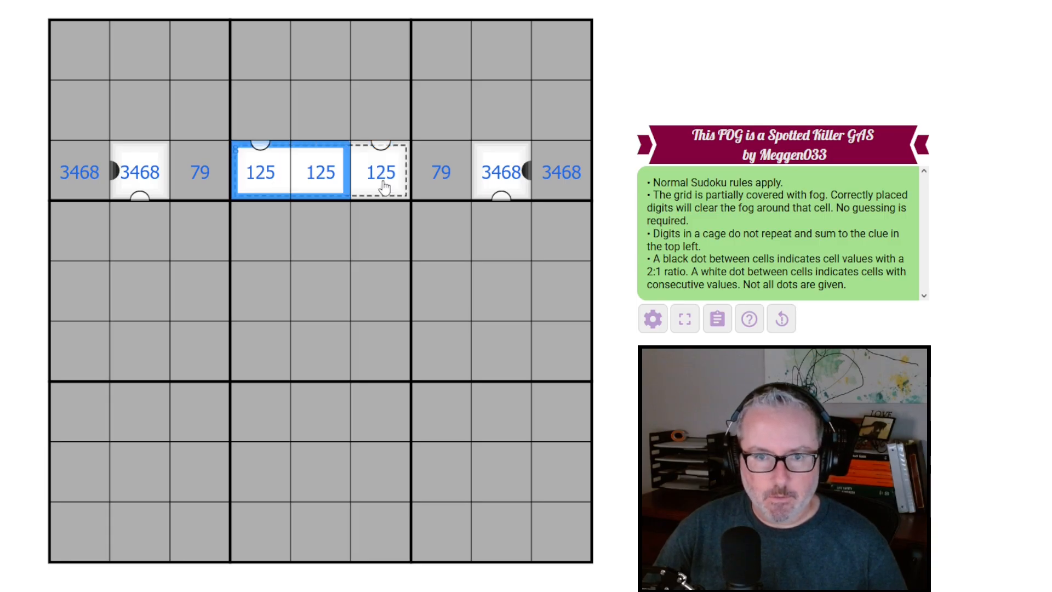
- Place 1 mid-cage, 2 and 3 below it, 8 and 9 beside the 3, noting 14 beside the 2
{"action": "type", "text": "1"}
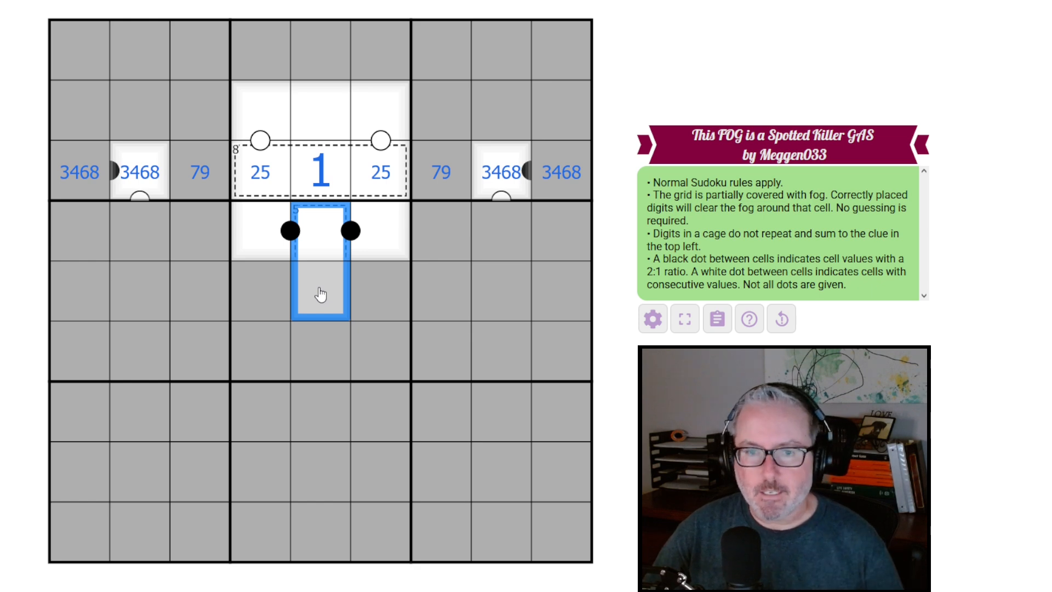
{"action": "mouse_move", "coordinate": [327, 258]}
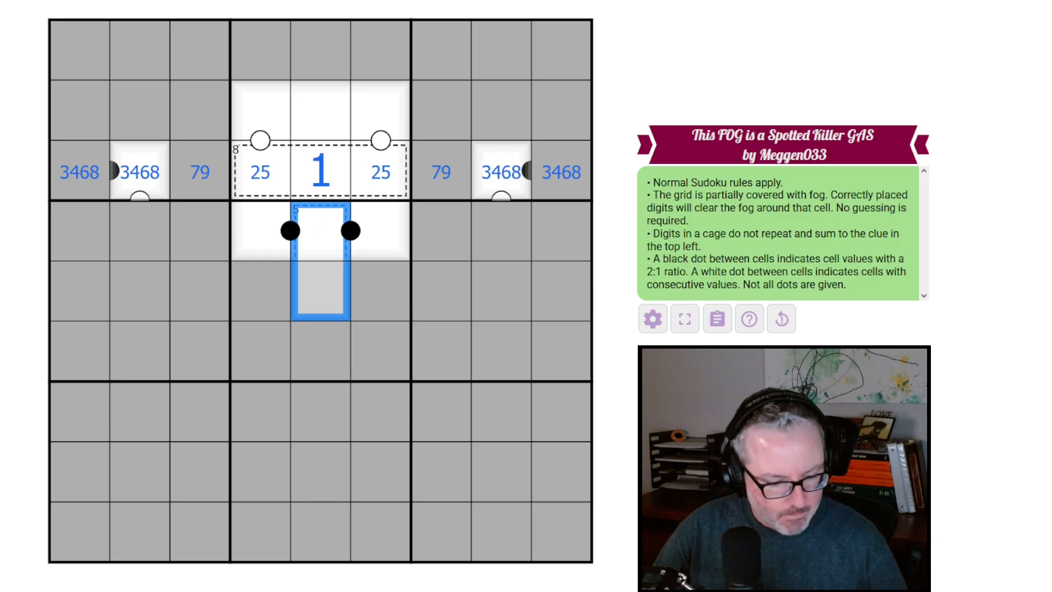
{"action": "type", "text": "23"}
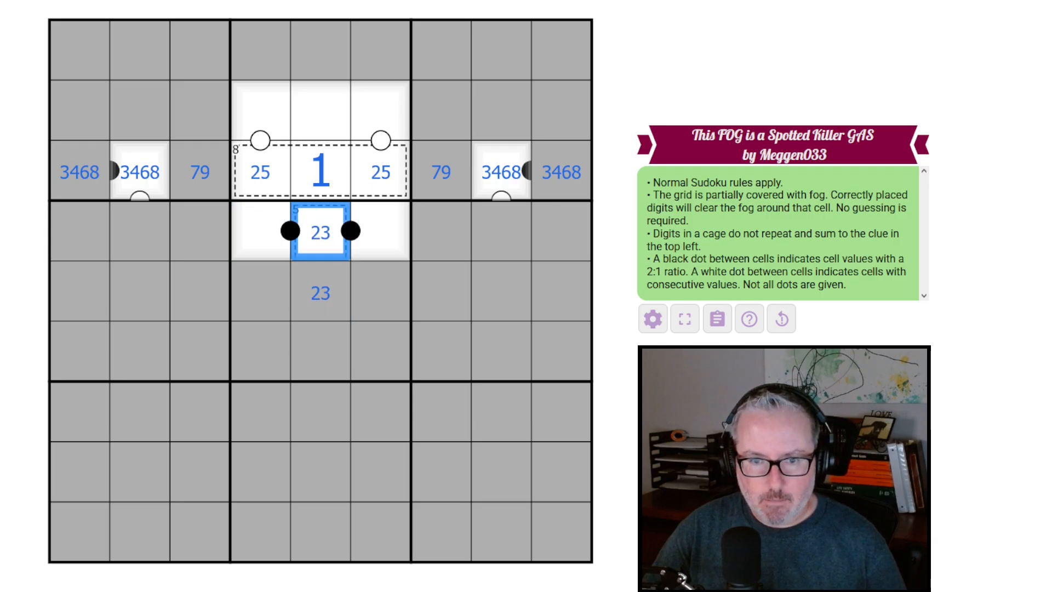
{"action": "type", "text": "3"}
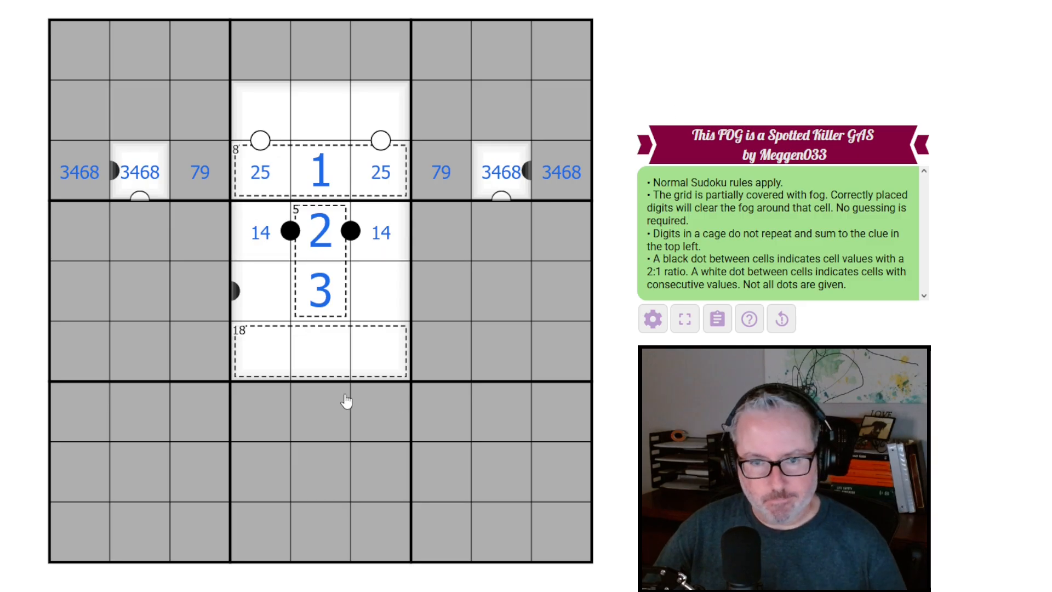
{"action": "mouse_move", "coordinate": [249, 355]}
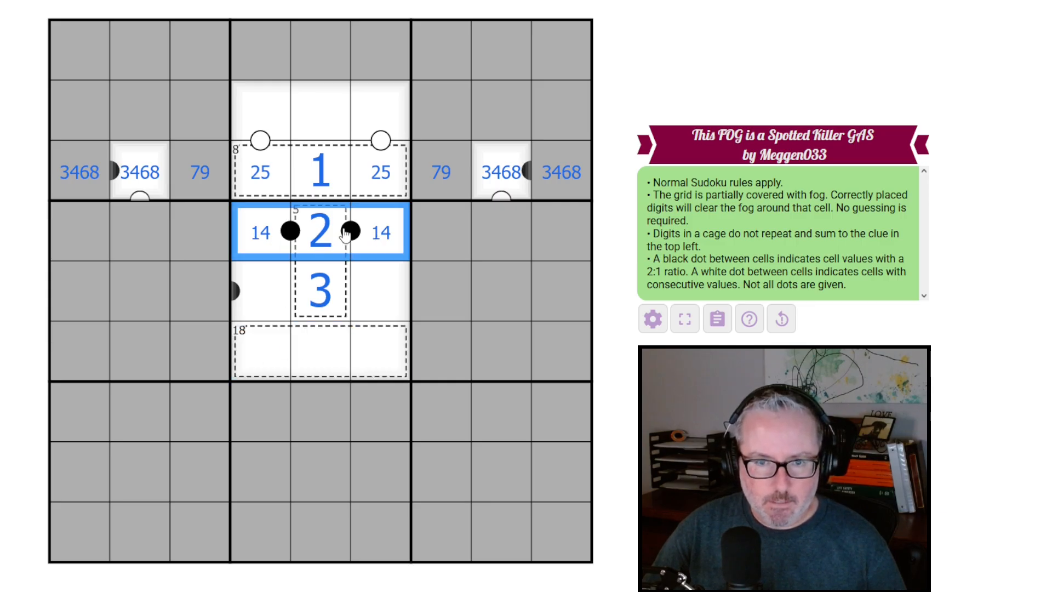
{"action": "left_click", "coordinate": [319, 291]}
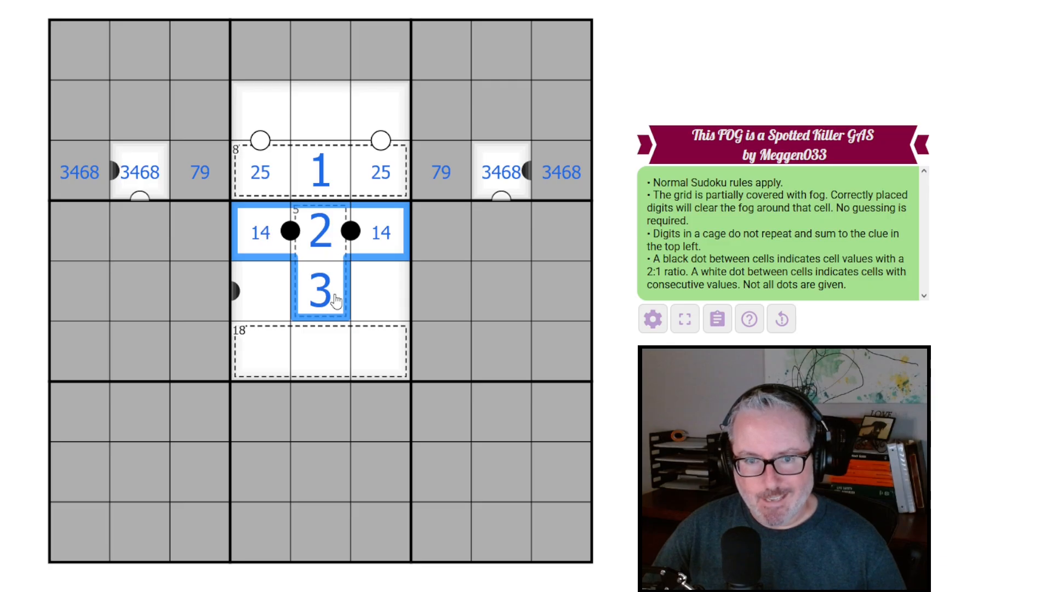
{"action": "mouse_move", "coordinate": [400, 237]}
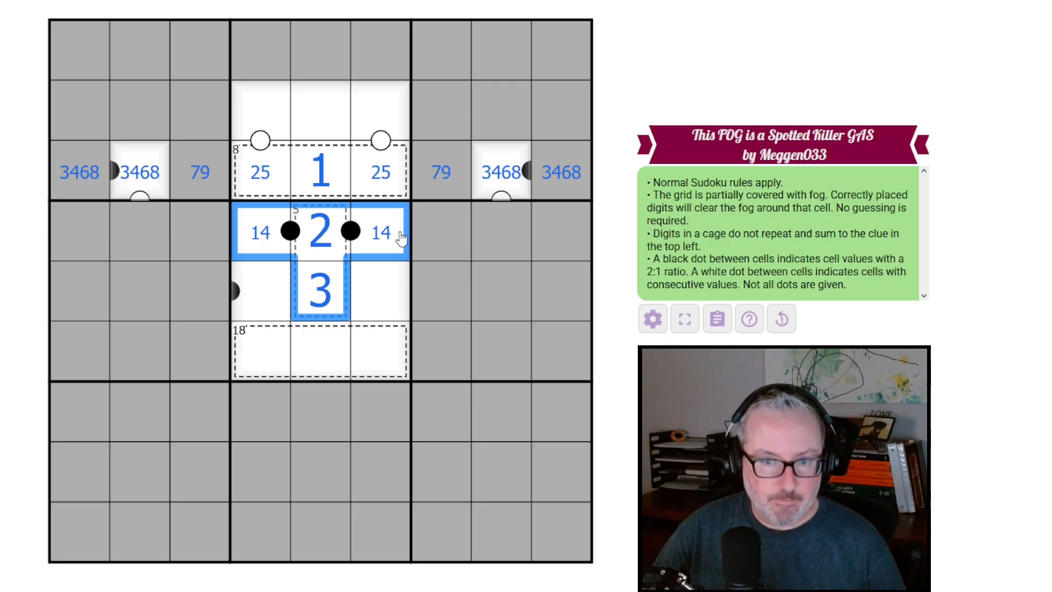
{"action": "left_click", "coordinate": [318, 351]}
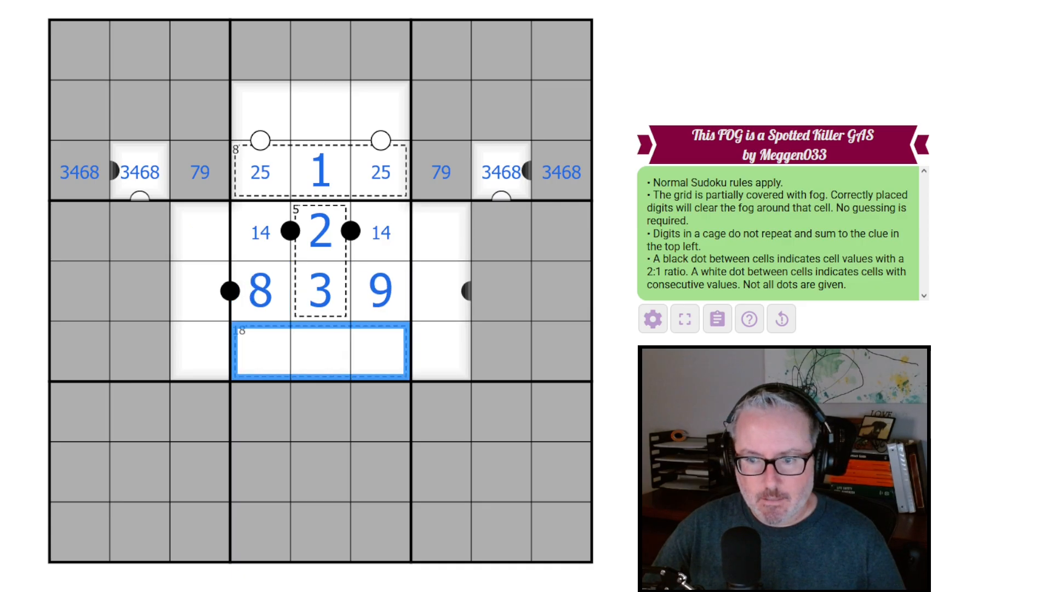
- Note 567 in the 18 cage's three cells and place 4 left of the 8
{"action": "type", "text": "567"}
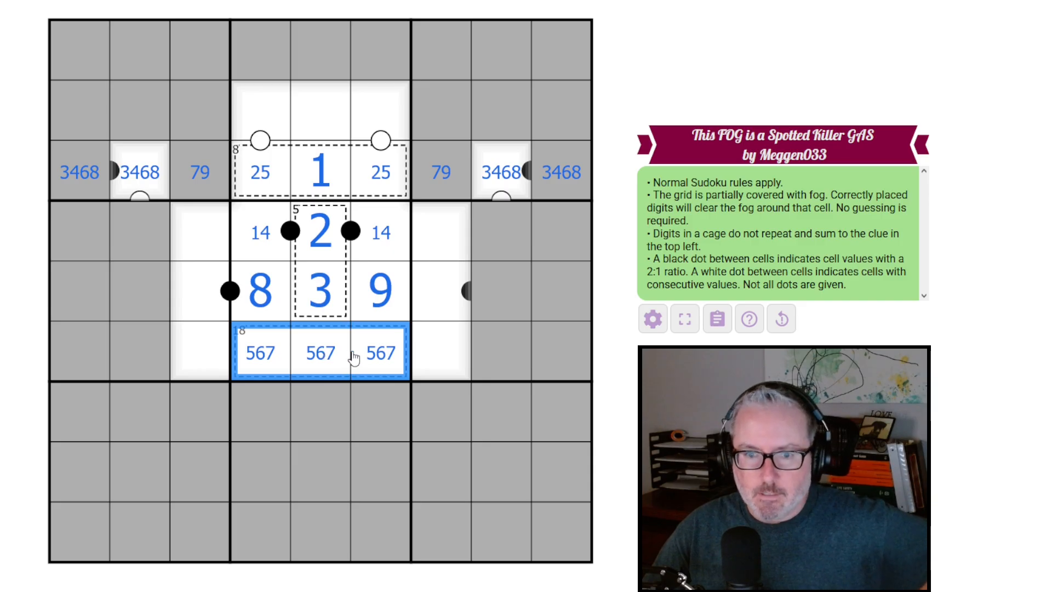
{"action": "mouse_move", "coordinate": [272, 357]}
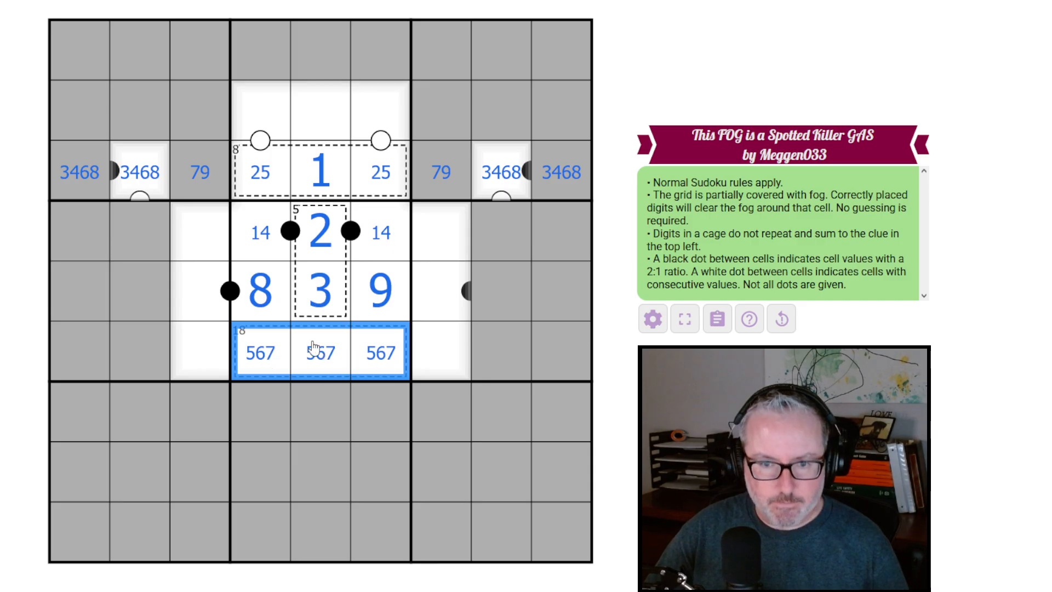
{"action": "mouse_move", "coordinate": [396, 354]}
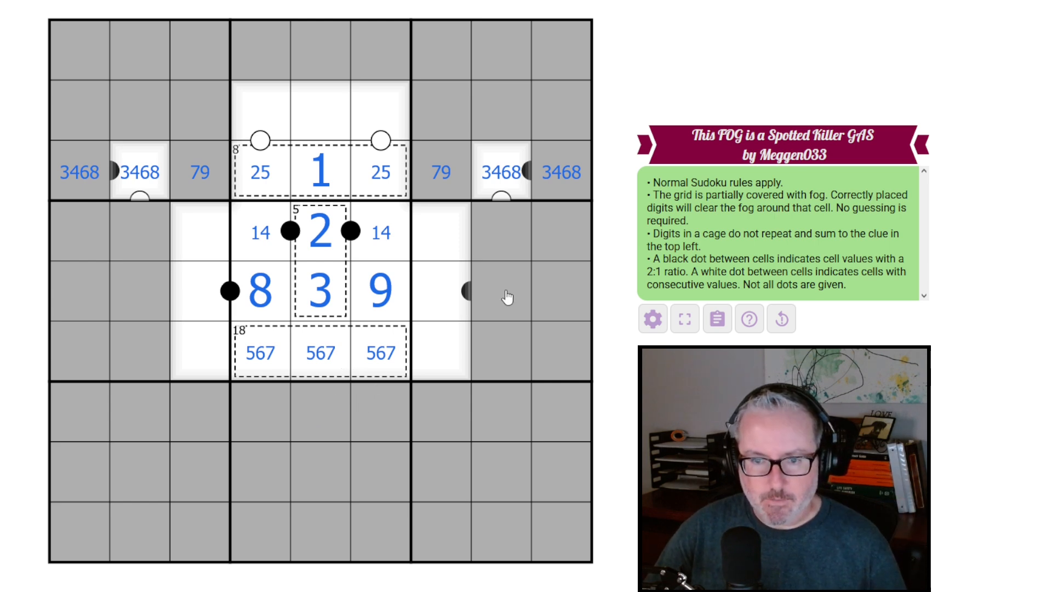
{"action": "left_click", "coordinate": [471, 291]}
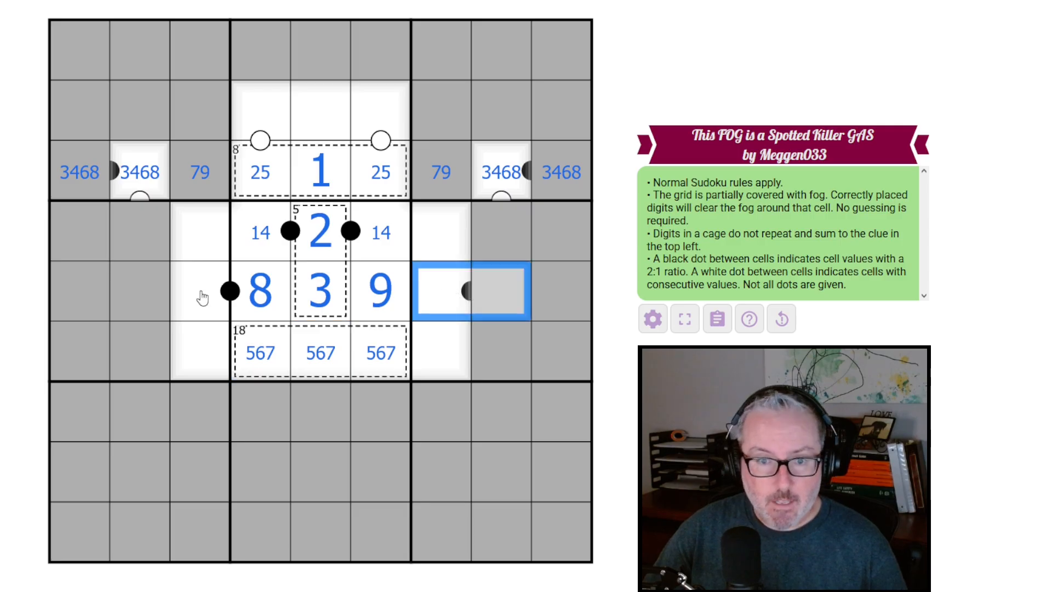
{"action": "left_click", "coordinate": [199, 292]}
{"action": "type", "text": "4"}
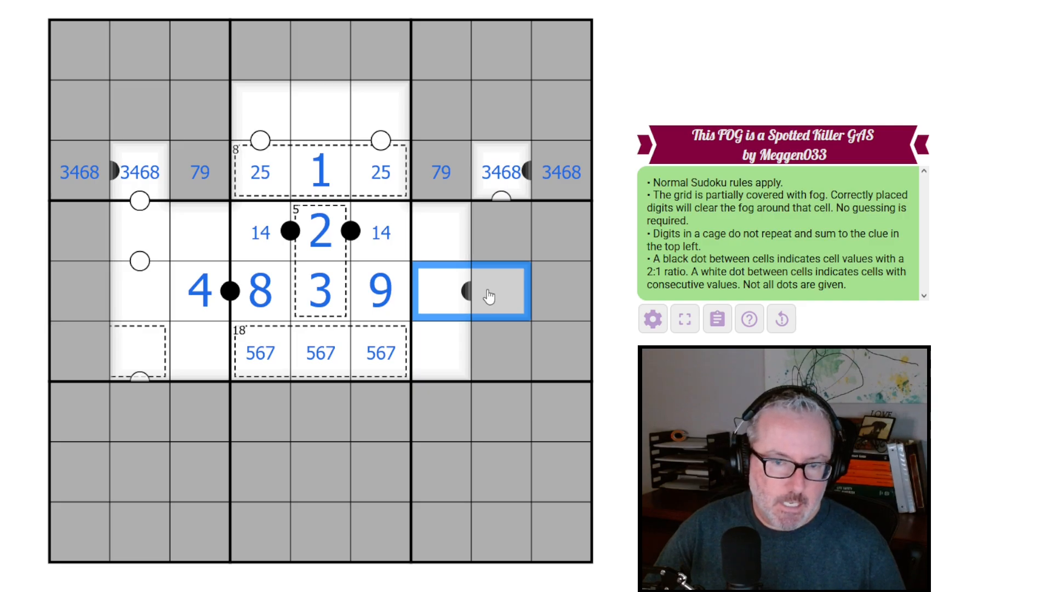
- Place 6 in the 567 cell left of the 4, trimming column-2 neighbours to 48 and 57
{"action": "type", "text": "12"}
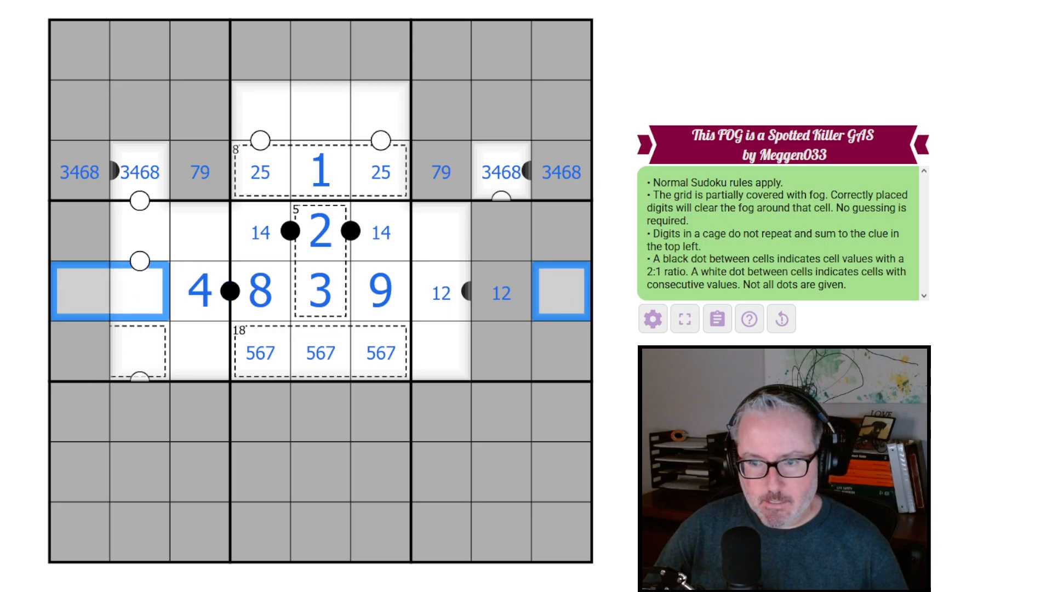
{"action": "type", "text": "567"}
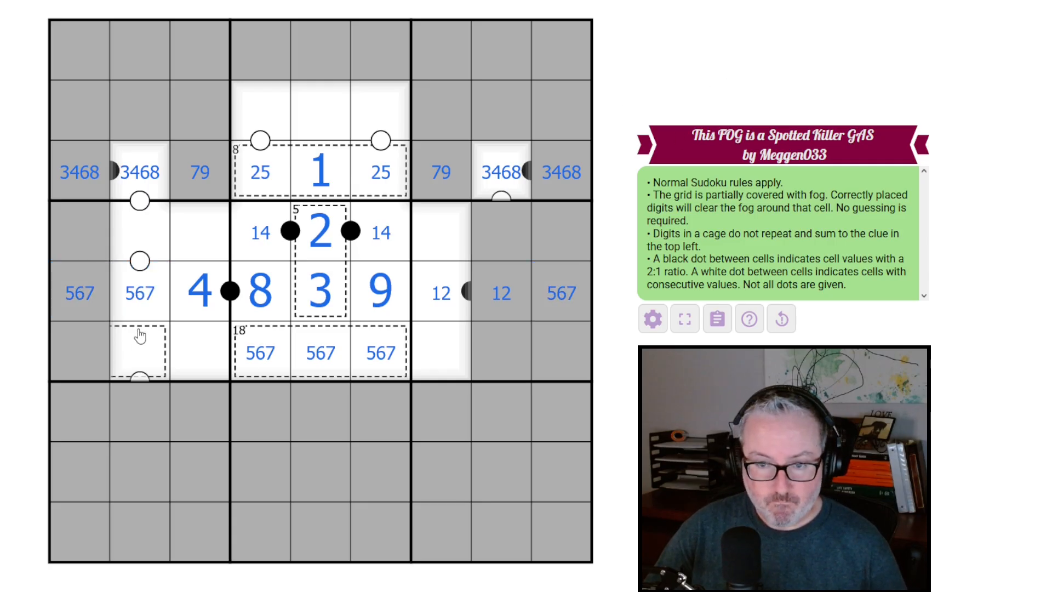
{"action": "left_click", "coordinate": [139, 292]}
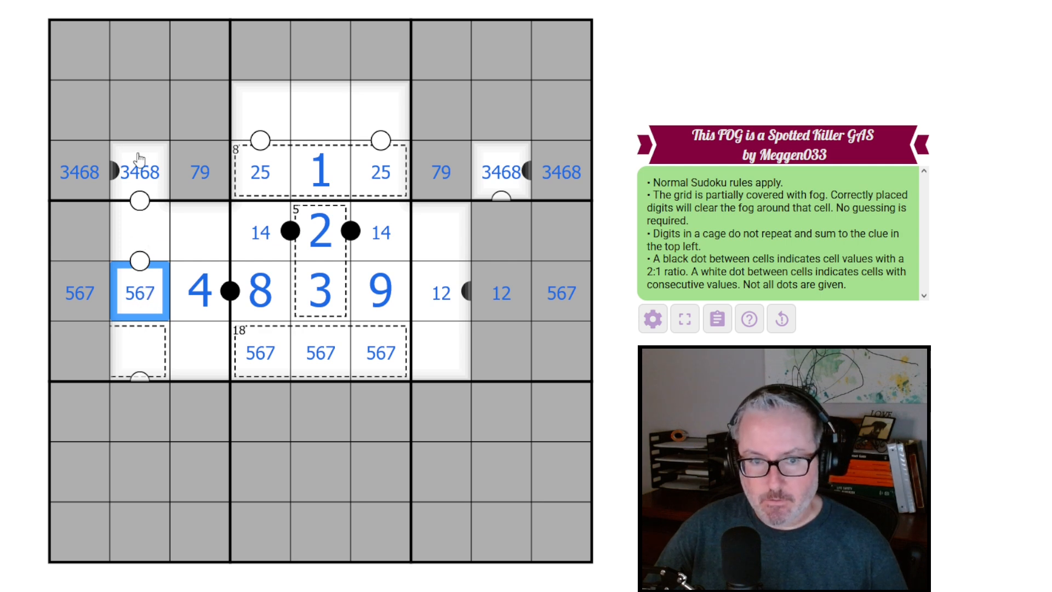
{"action": "mouse_move", "coordinate": [164, 291]}
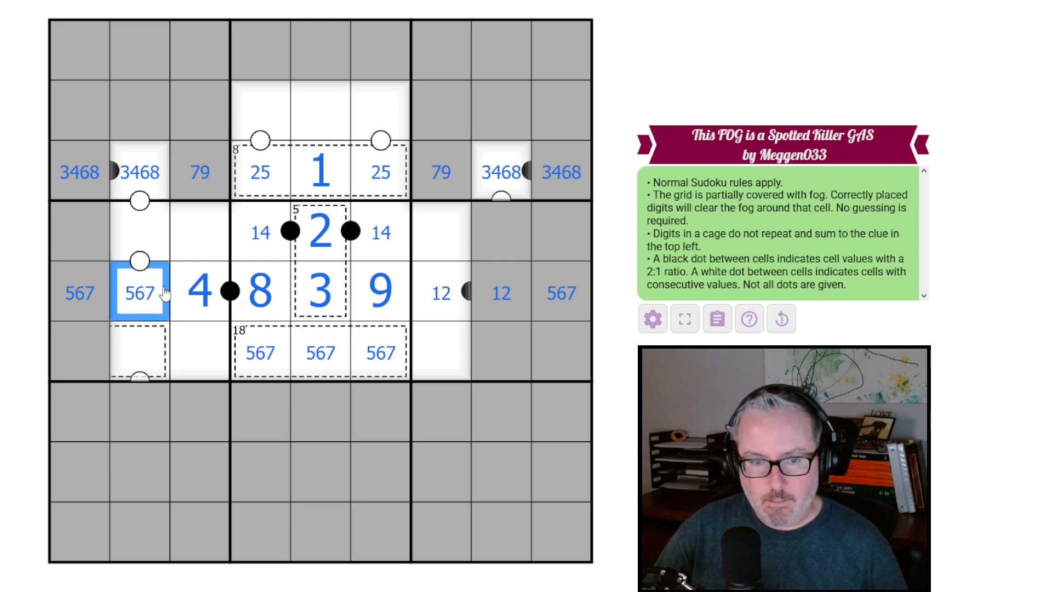
{"action": "left_click", "coordinate": [139, 172]}
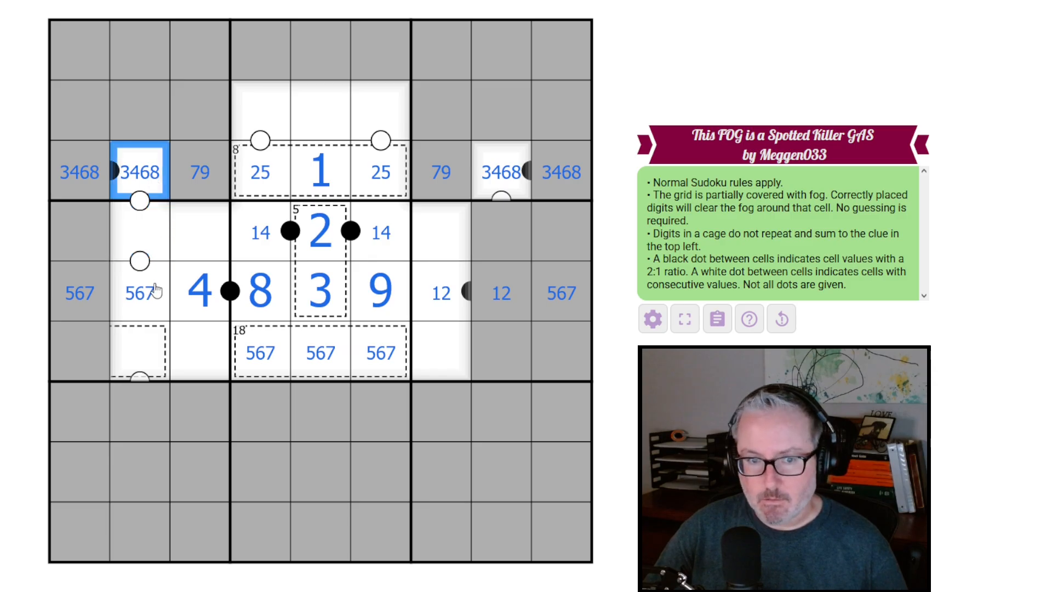
{"action": "left_click", "coordinate": [139, 292]}
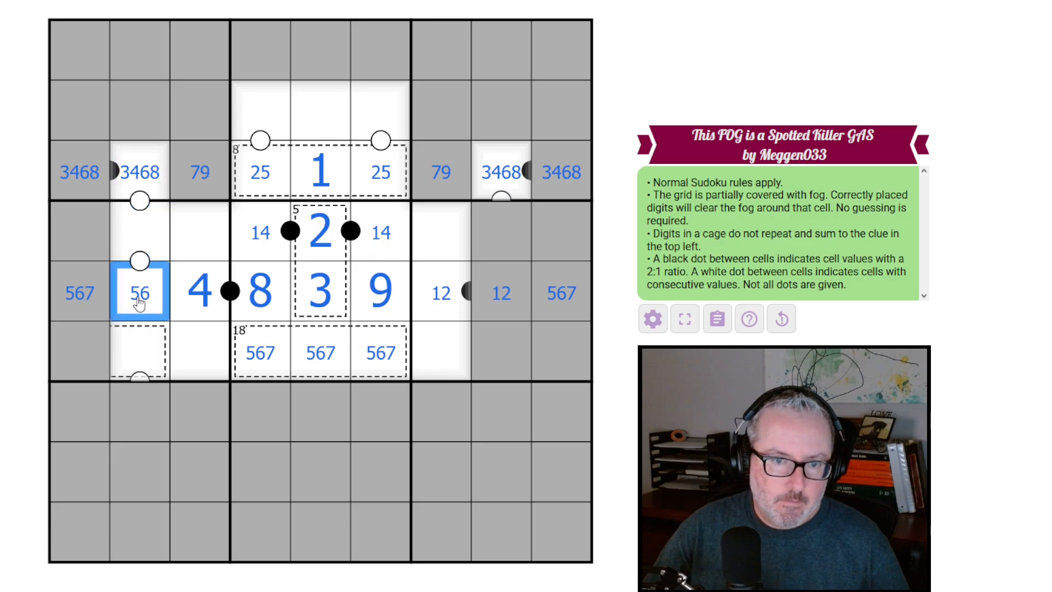
{"action": "left_click", "coordinate": [139, 232]}
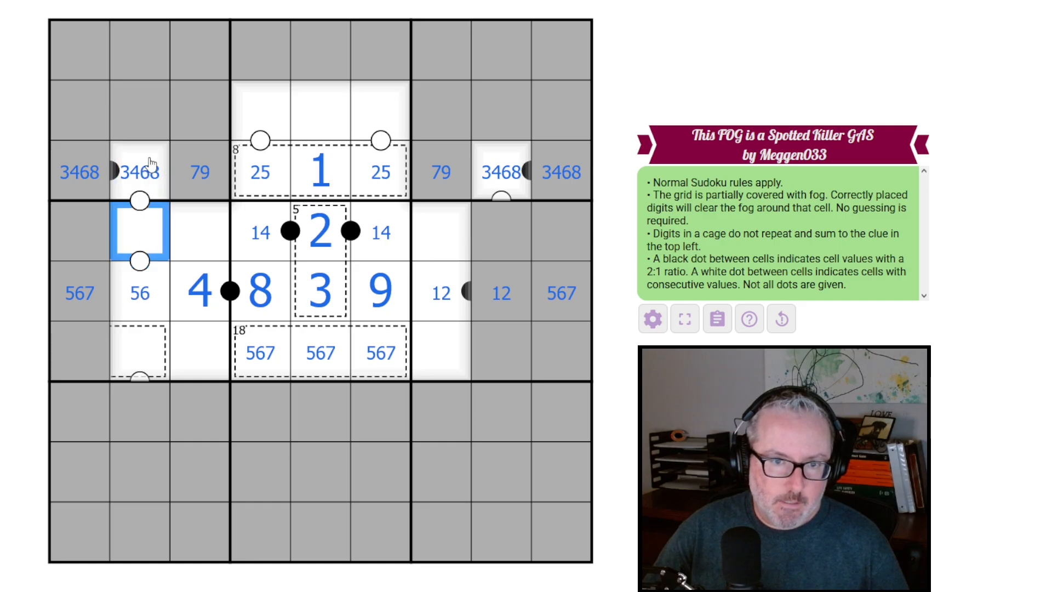
{"action": "left_click", "coordinate": [139, 291]}
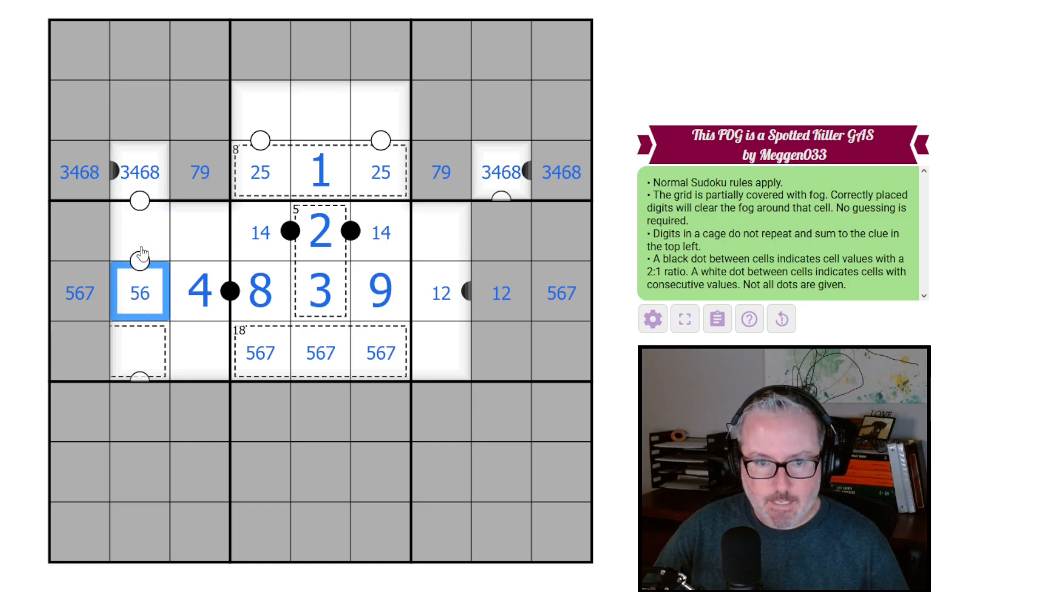
{"action": "left_click", "coordinate": [139, 172]}
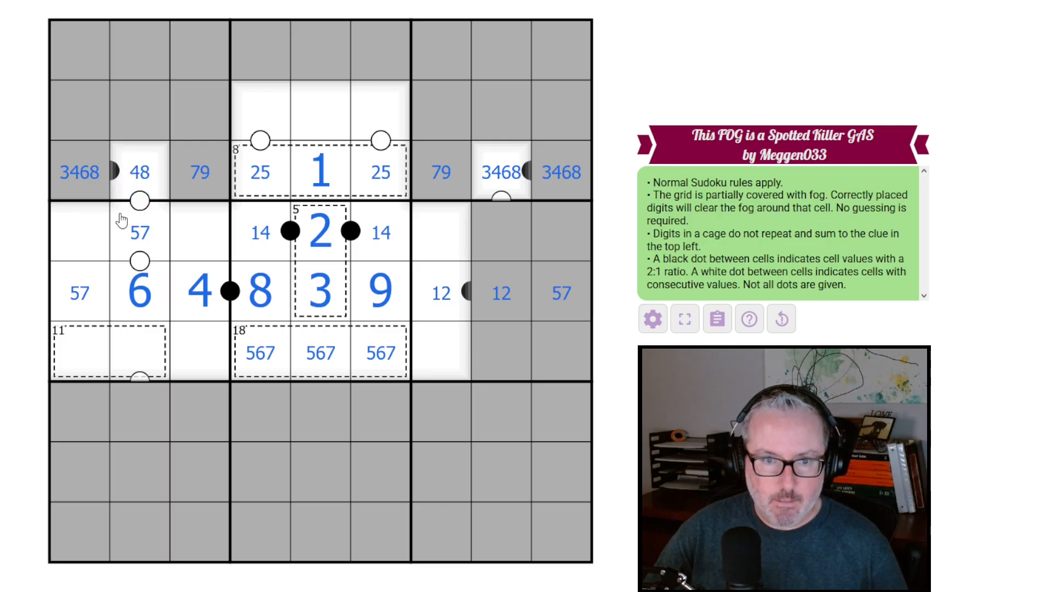
- Place 6 and 3 across the row-3 black dot and note 57 beneath the 6
{"action": "left_click", "coordinate": [79, 172]}
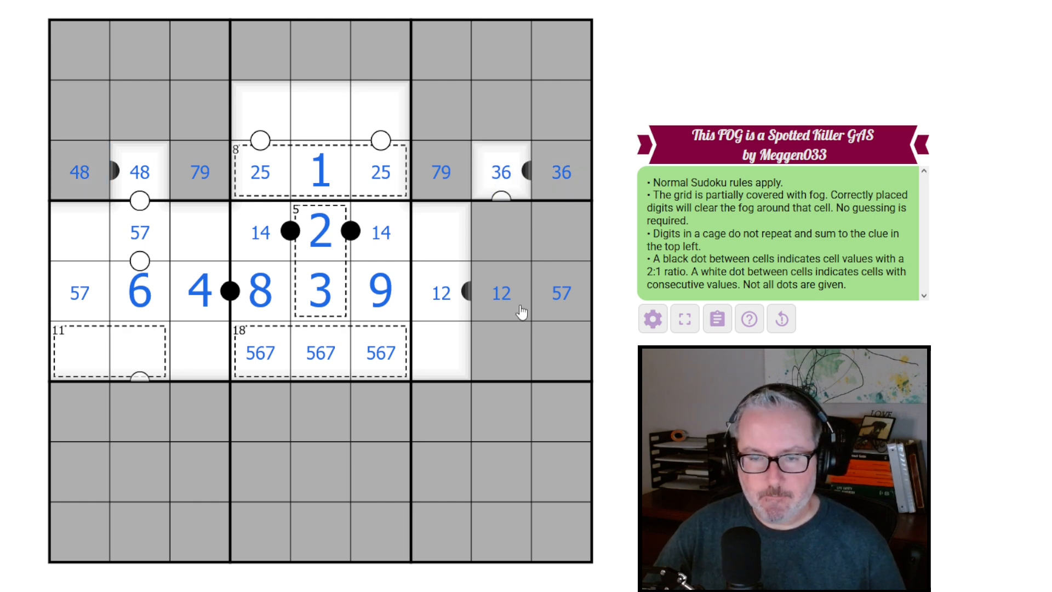
{"action": "left_click", "coordinate": [501, 232]}
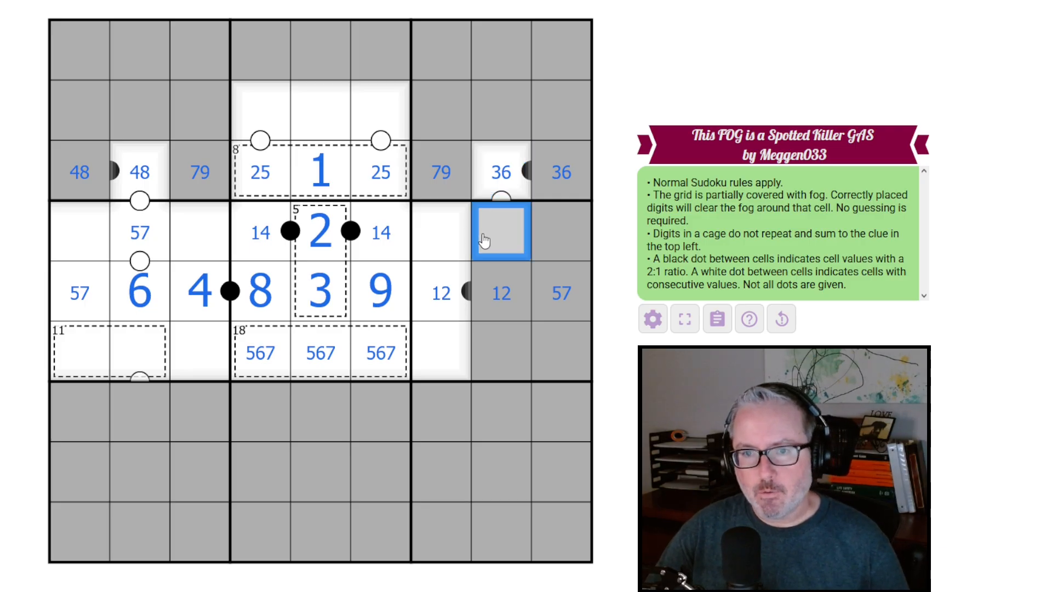
{"action": "left_click", "coordinate": [500, 172]}
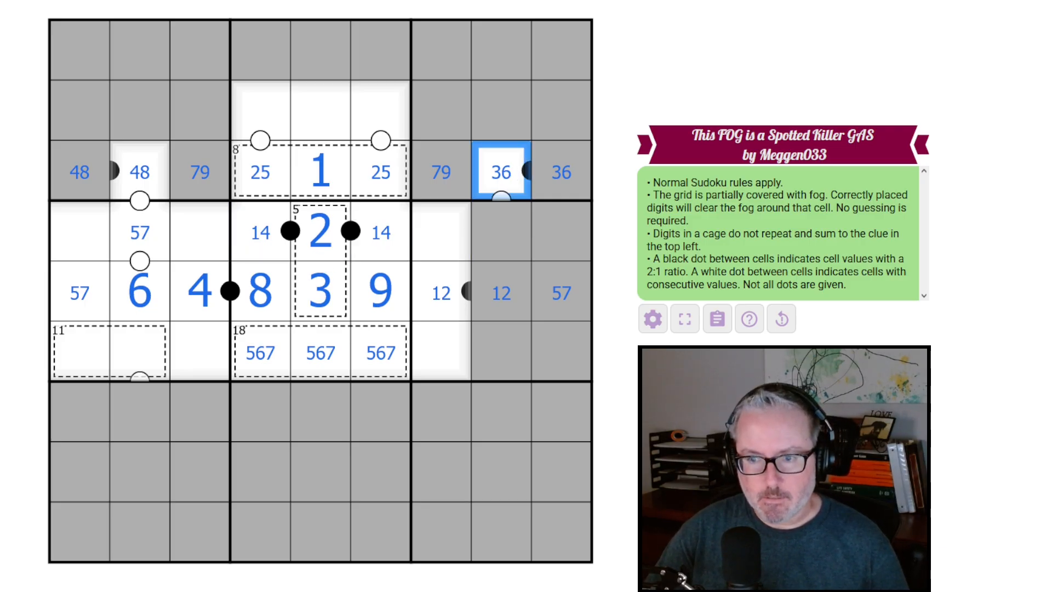
{"action": "type", "text": "3"}
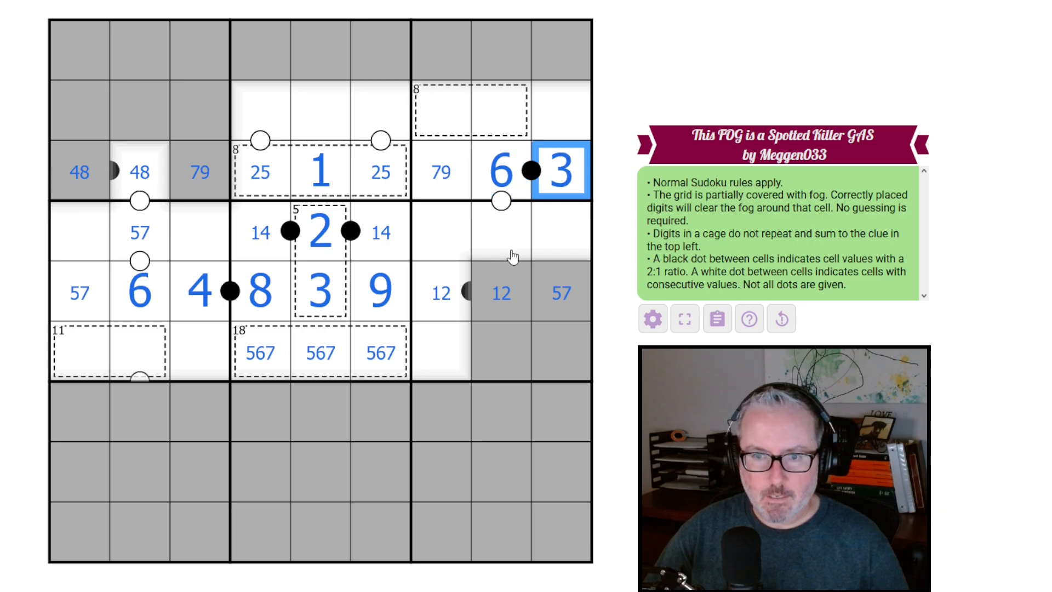
{"action": "left_click", "coordinate": [501, 231]}
{"action": "type", "text": "57"}
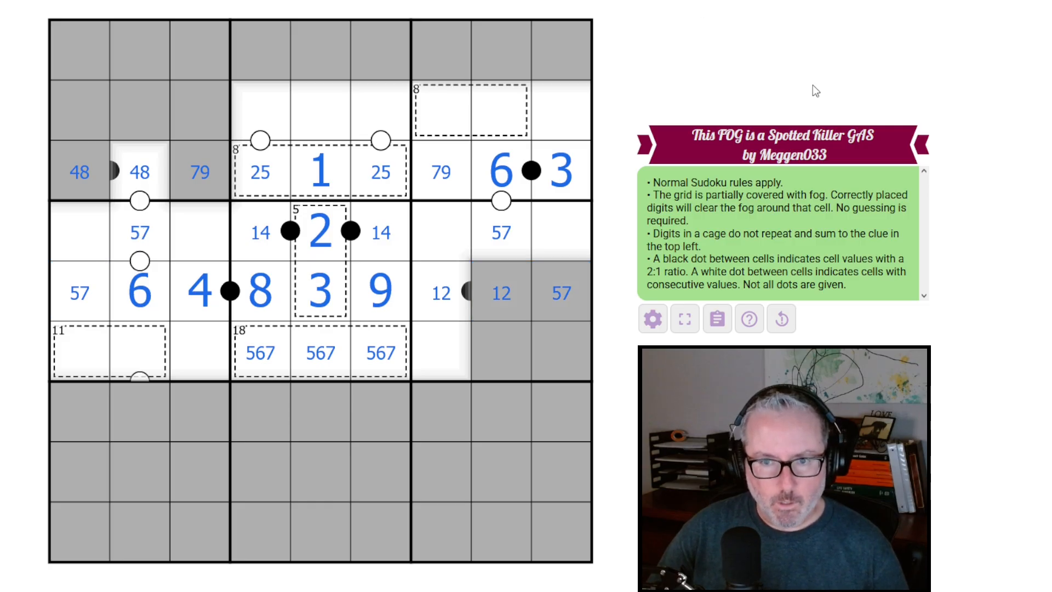
- Place 7 and 9 in row 3 and note 2356 in two row-2 cells
{"action": "left_click", "coordinate": [470, 110]}
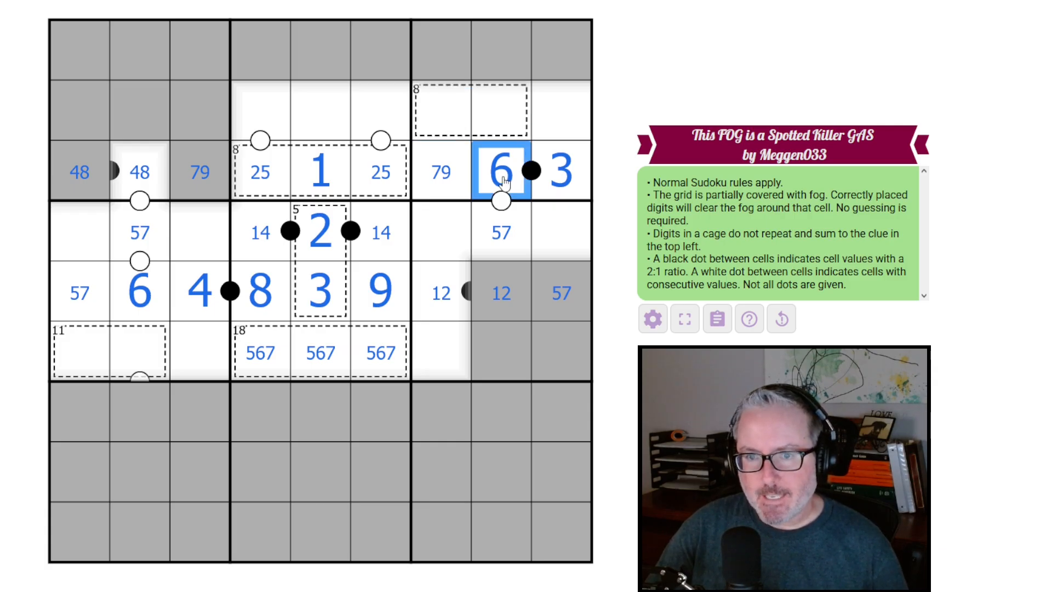
{"action": "left_click", "coordinate": [471, 111]}
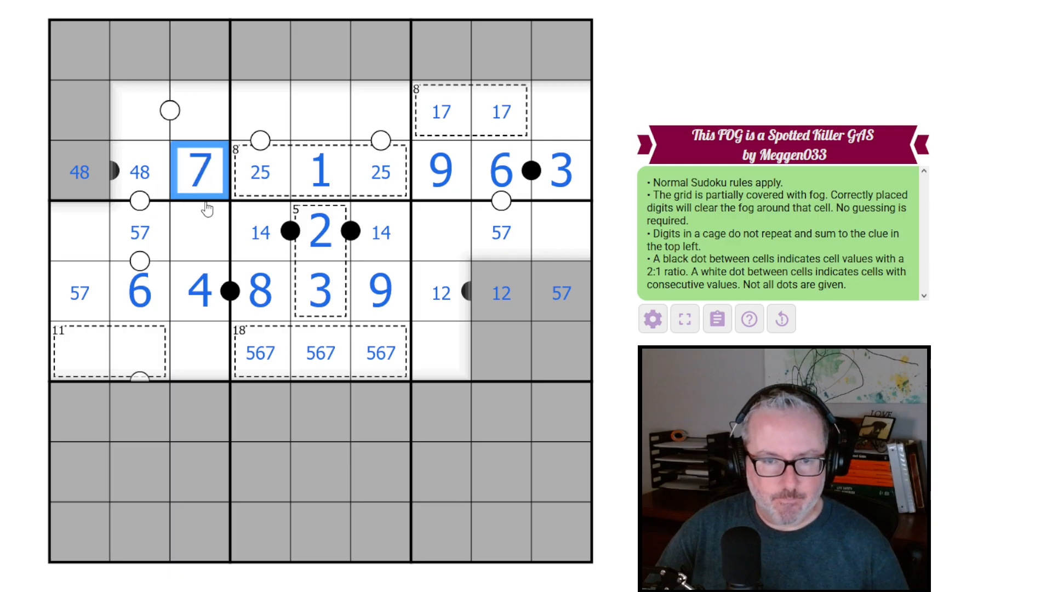
{"action": "left_click", "coordinate": [200, 110]}
{"action": "type", "text": "2356"}
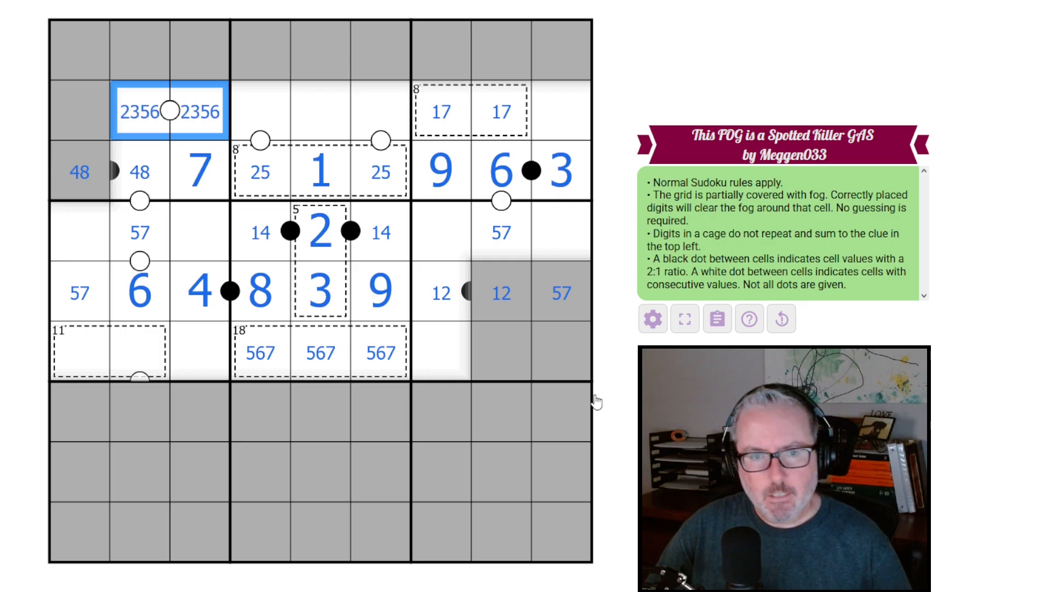
- Narrow the row-2 white-dot pair to 235 and 236 and note 34 above the 8 cage
{"action": "left_click", "coordinate": [442, 112]}
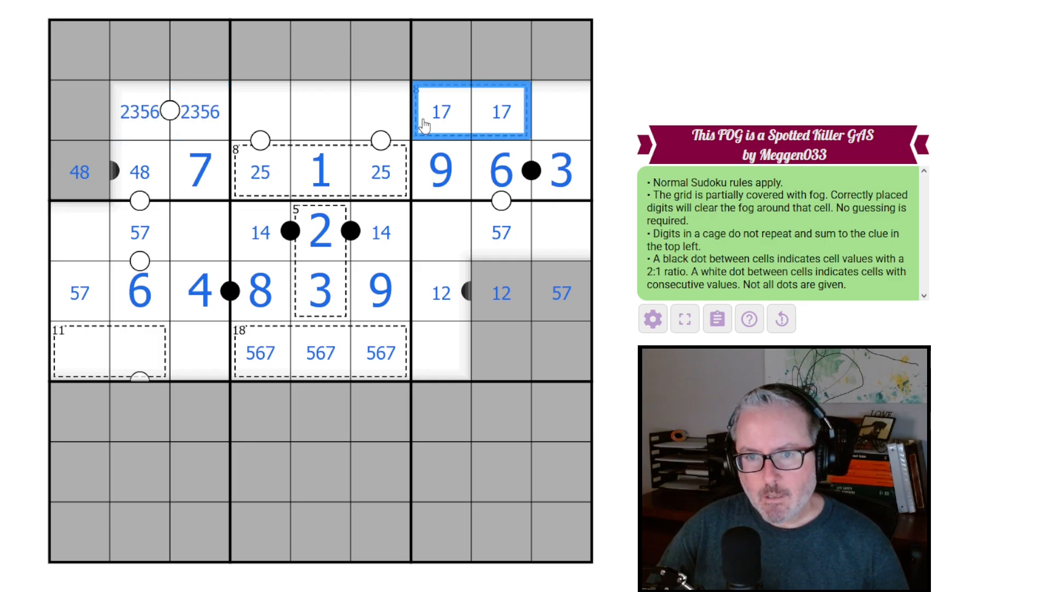
{"action": "left_click", "coordinate": [79, 172]}
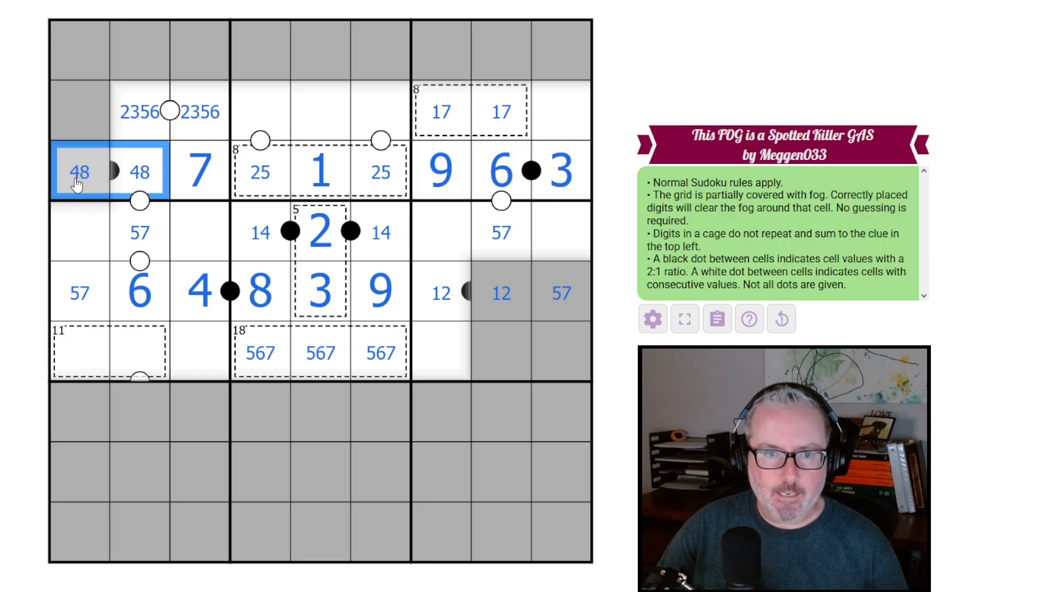
{"action": "left_click", "coordinate": [199, 172]}
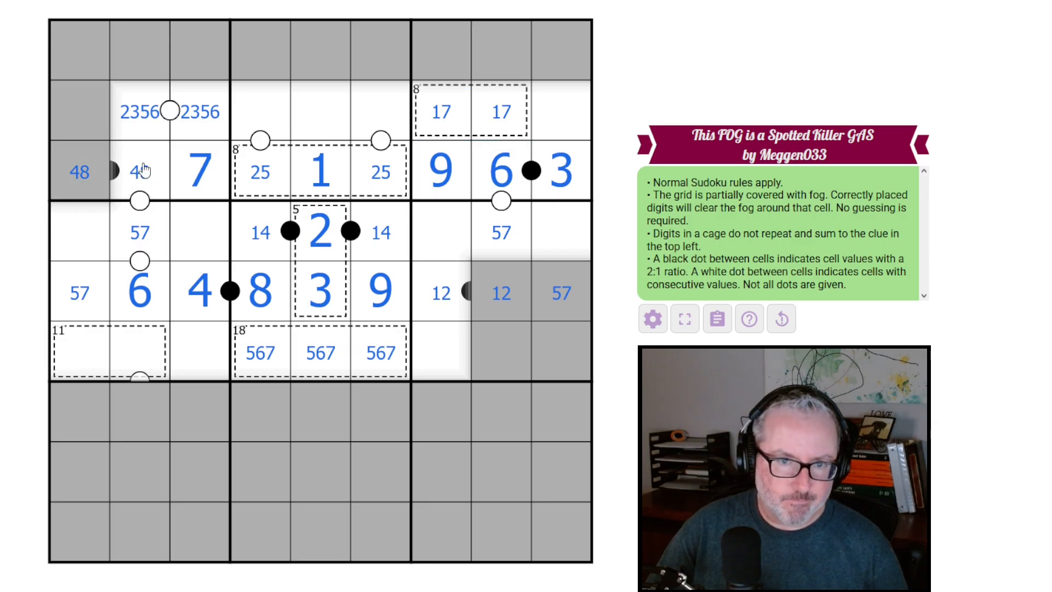
{"action": "left_click", "coordinate": [139, 112]}
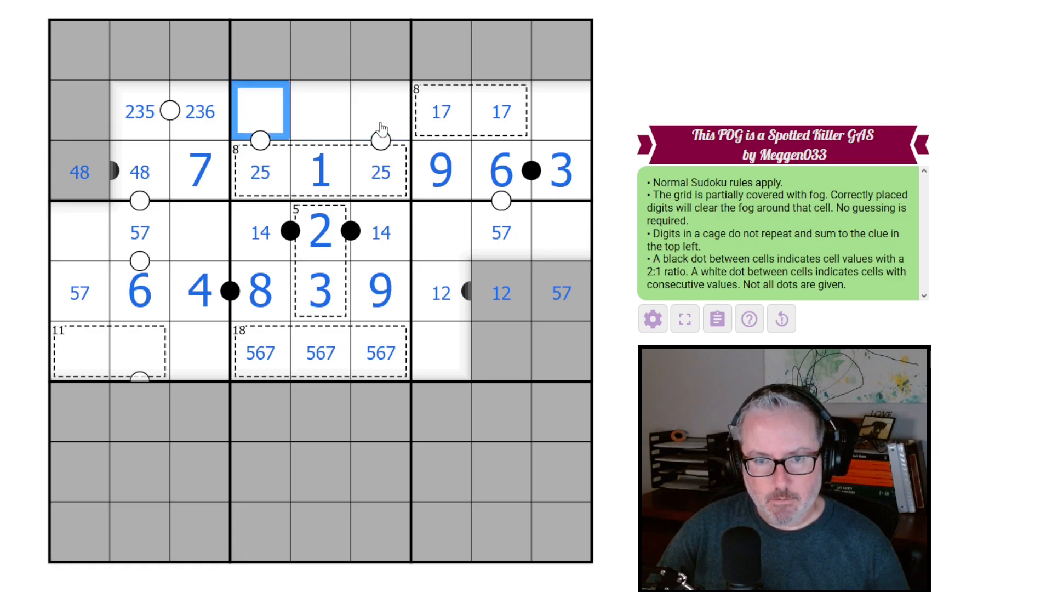
{"action": "type", "text": "346"}
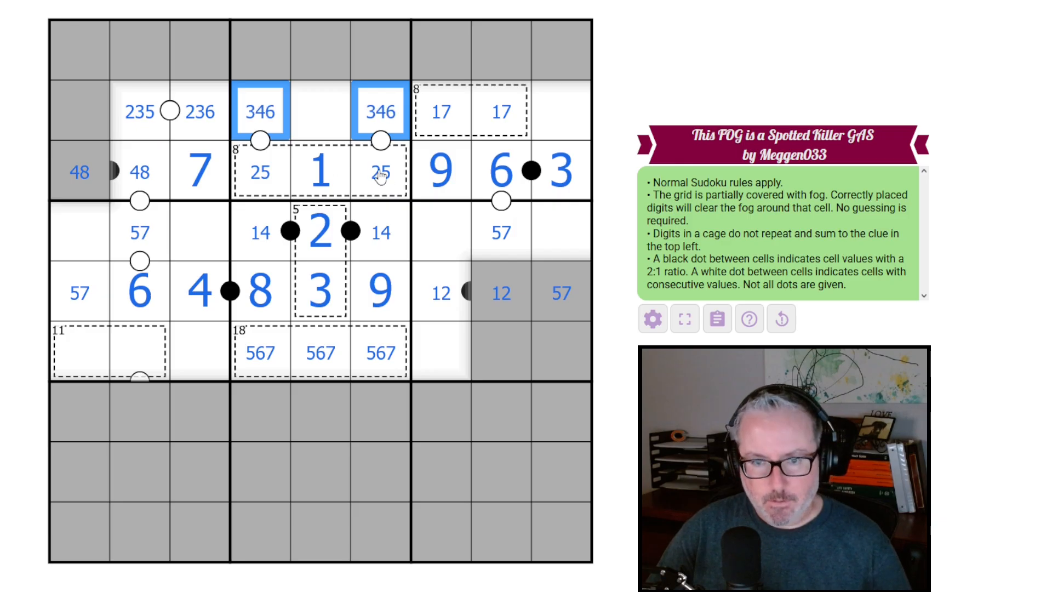
{"action": "left_click", "coordinate": [139, 111]}
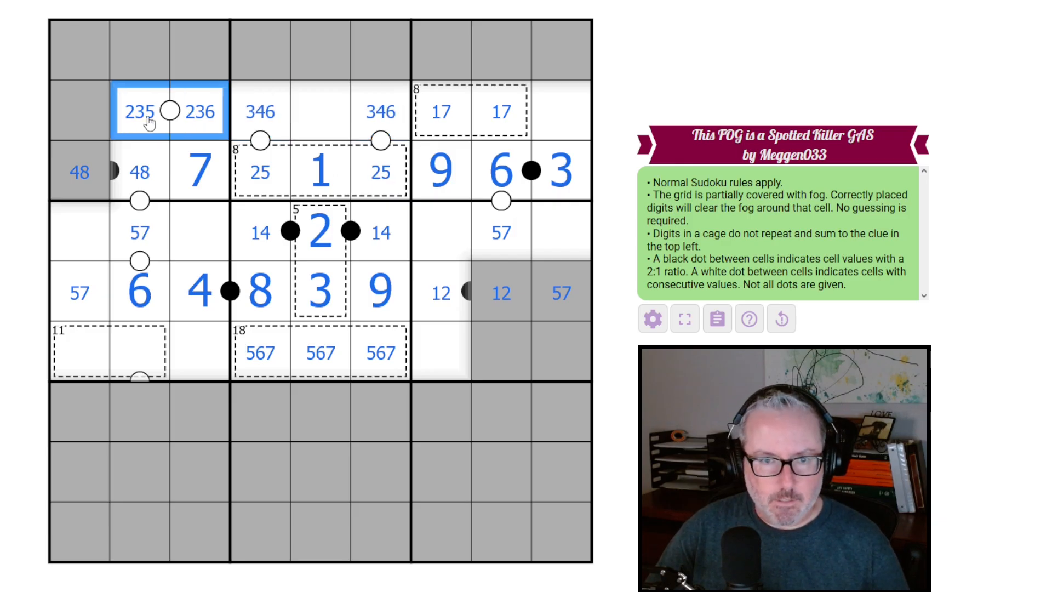
{"action": "mouse_move", "coordinate": [239, 221]}
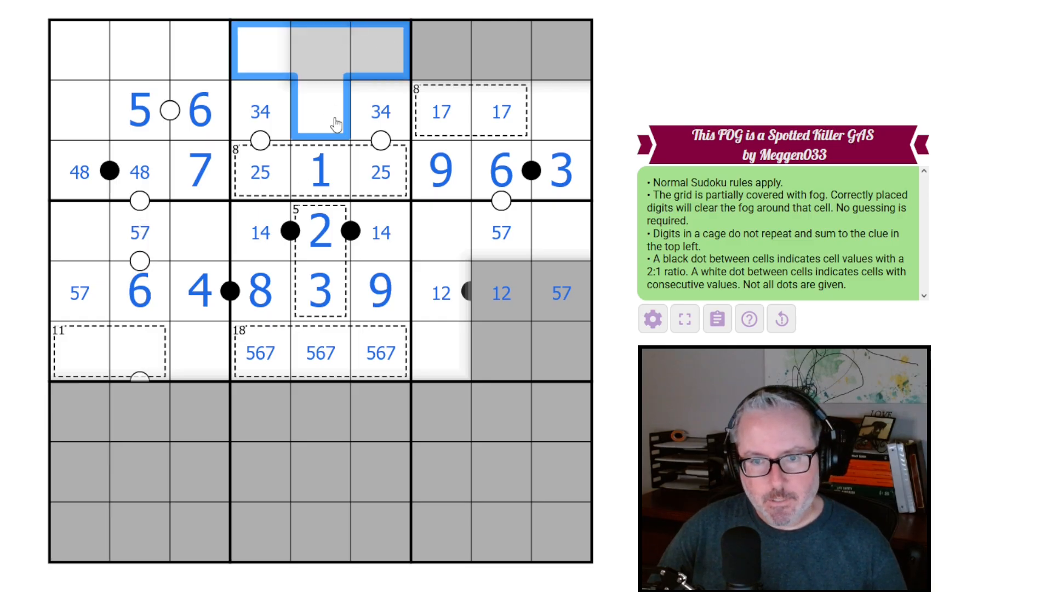
{"action": "mouse_move", "coordinate": [395, 109]}
{"action": "type", "text": "7"}
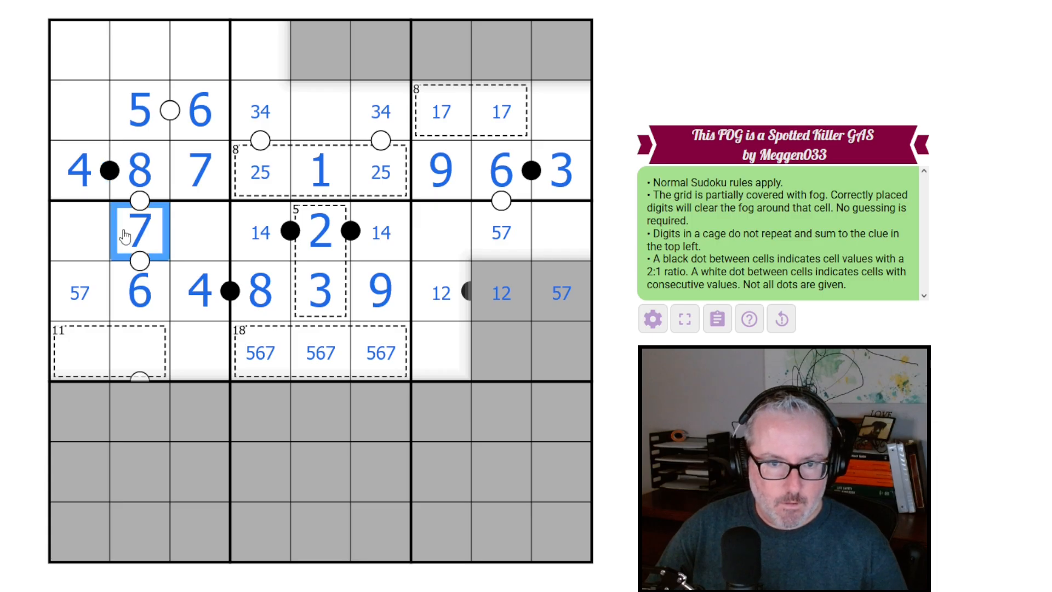
- Place 4 and 8 across the row-3 black dot and 7 beneath the 8
{"action": "left_click", "coordinate": [501, 231]}
{"action": "type", "text": "5"}
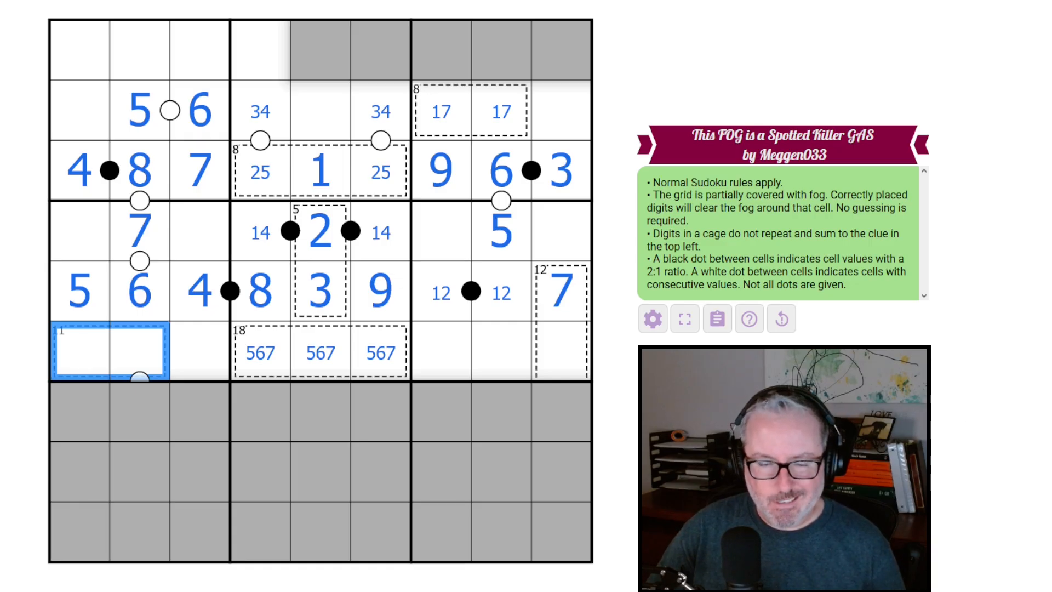
- Note 2389 in both 11-cage cells and select the 12 cage cells below the 7
{"action": "type", "text": "9"}
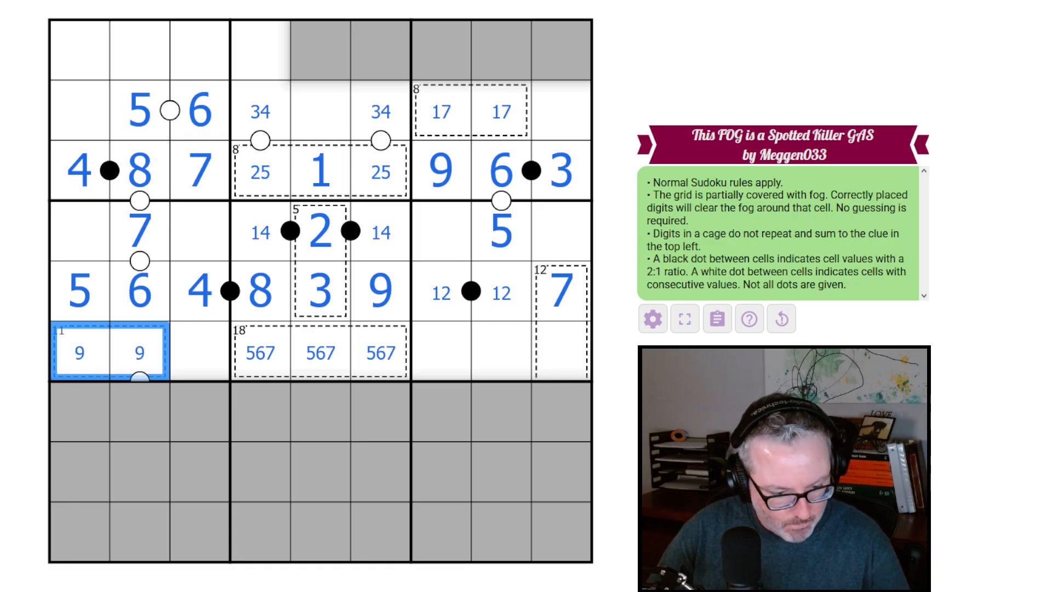
{"action": "type", "text": "2389"}
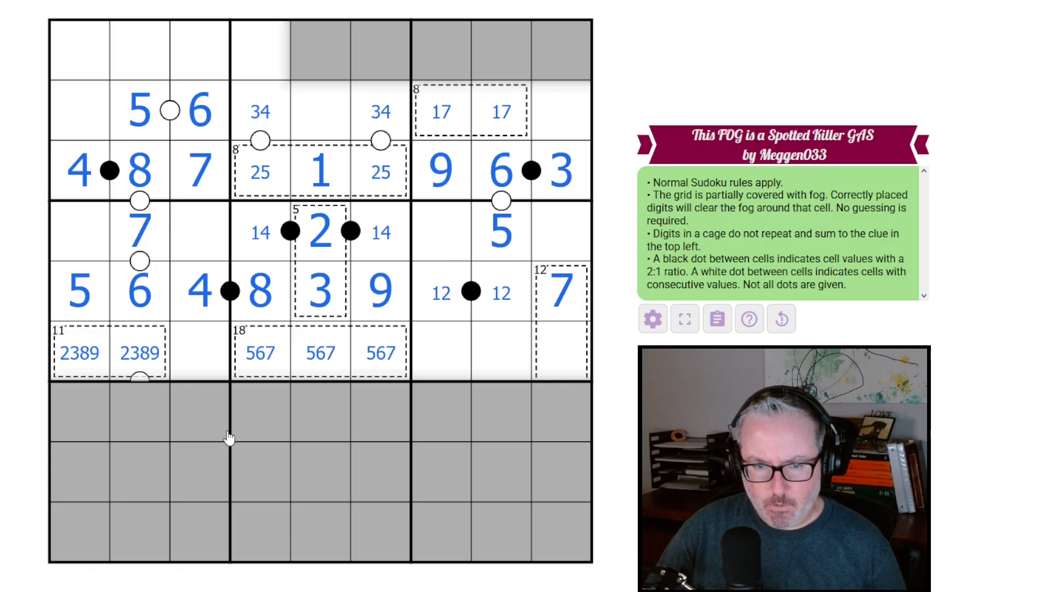
{"action": "left_click", "coordinate": [562, 452]}
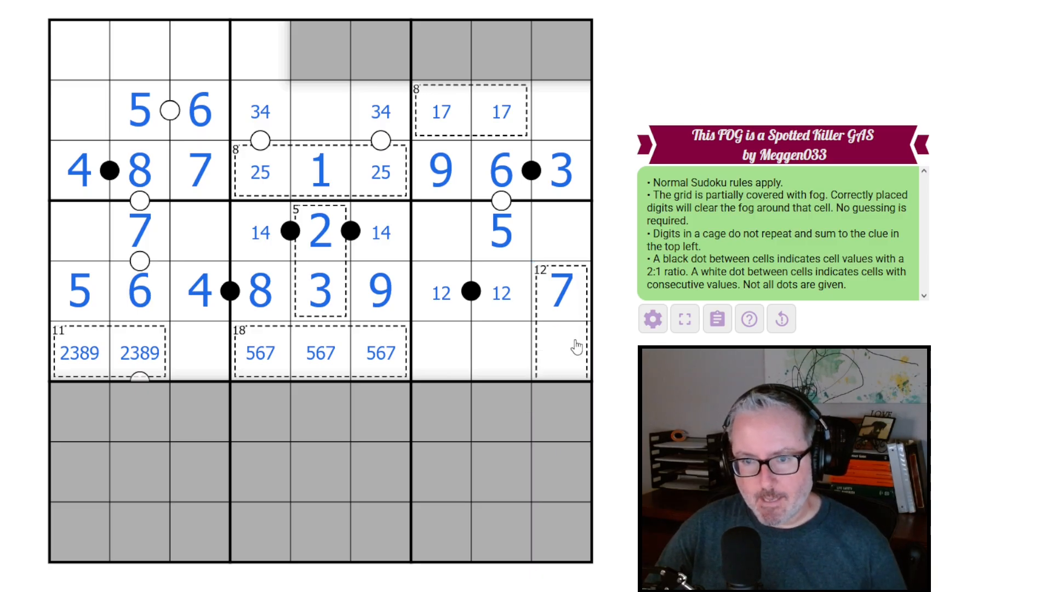
{"action": "mouse_move", "coordinate": [566, 289]}
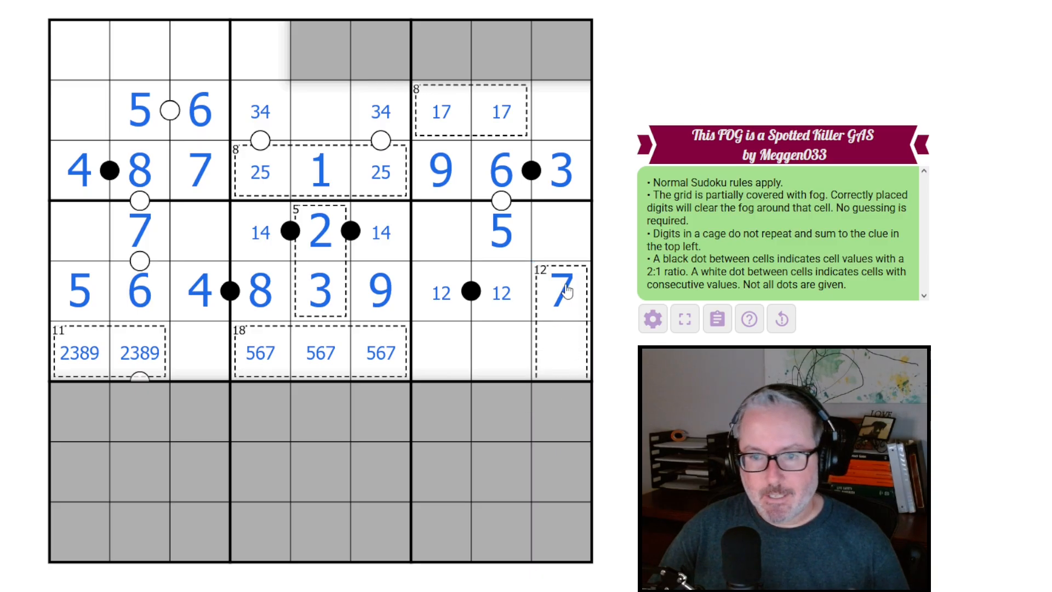
{"action": "left_click", "coordinate": [559, 290]}
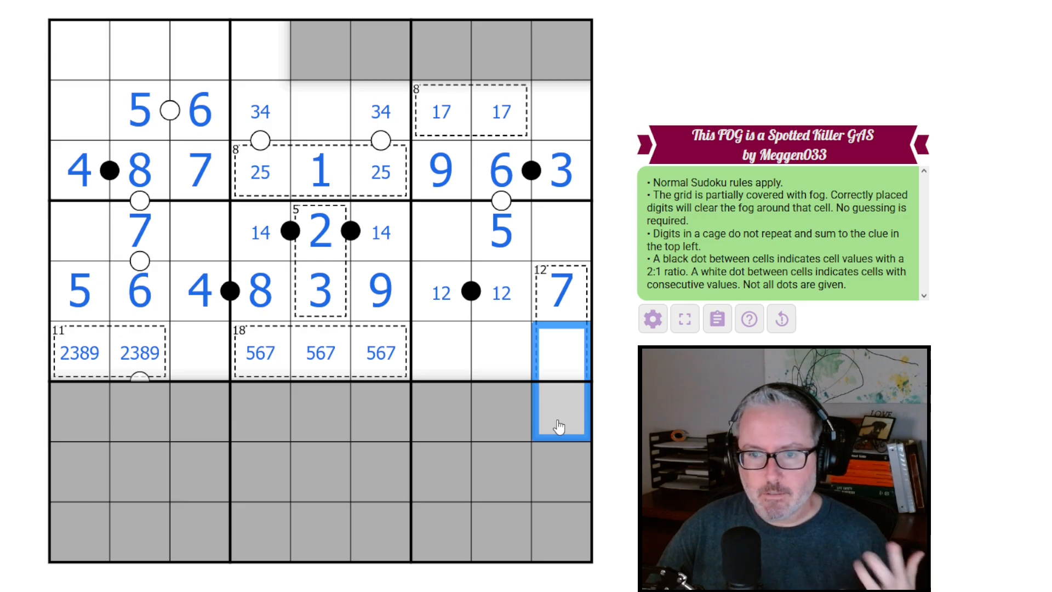
{"action": "left_click", "coordinate": [560, 170]}
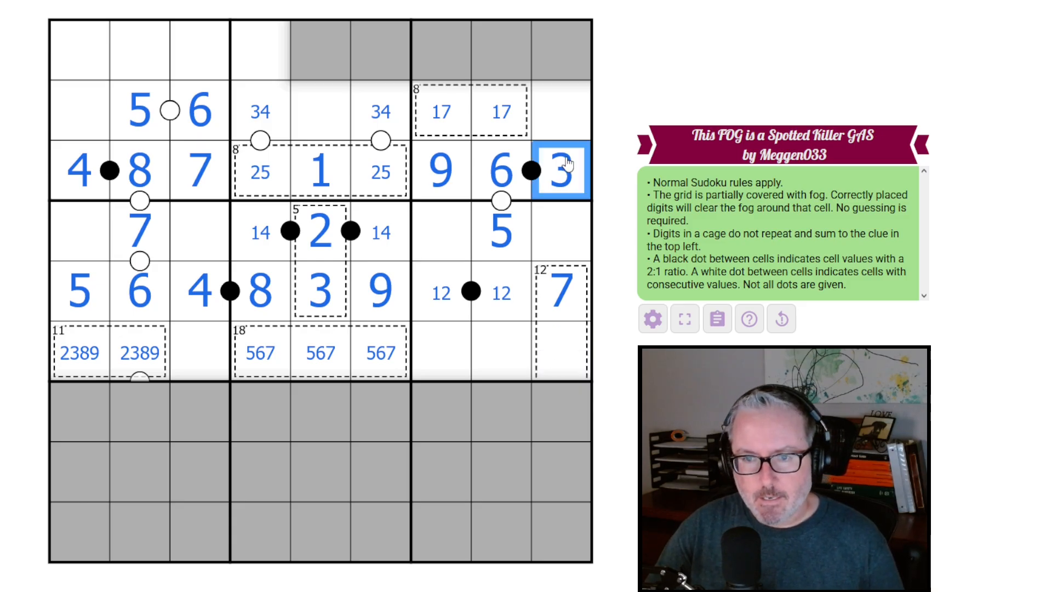
{"action": "left_click", "coordinate": [471, 293]}
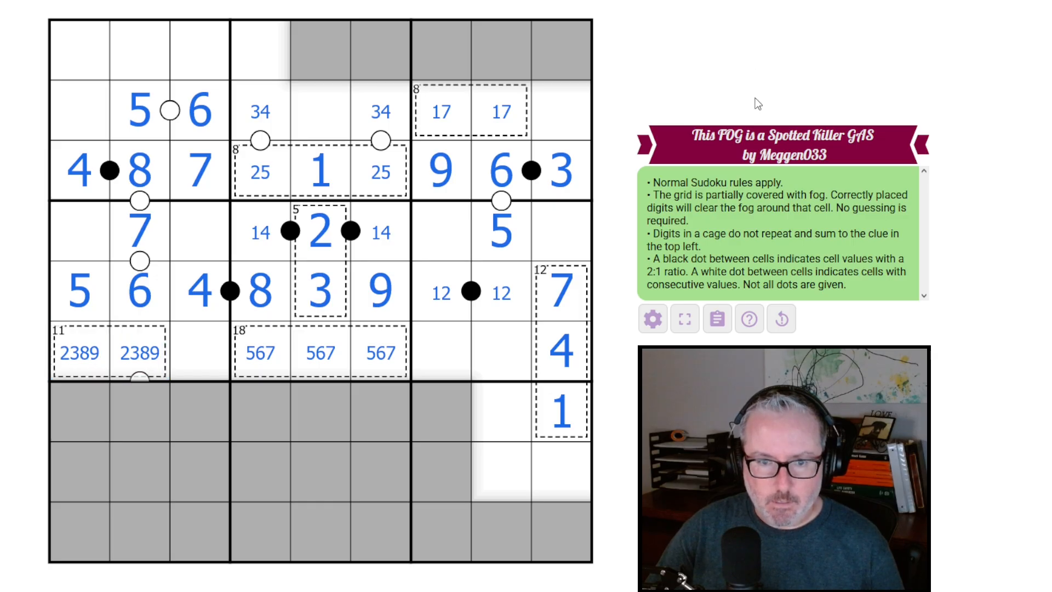
{"action": "mouse_move", "coordinate": [541, 350]}
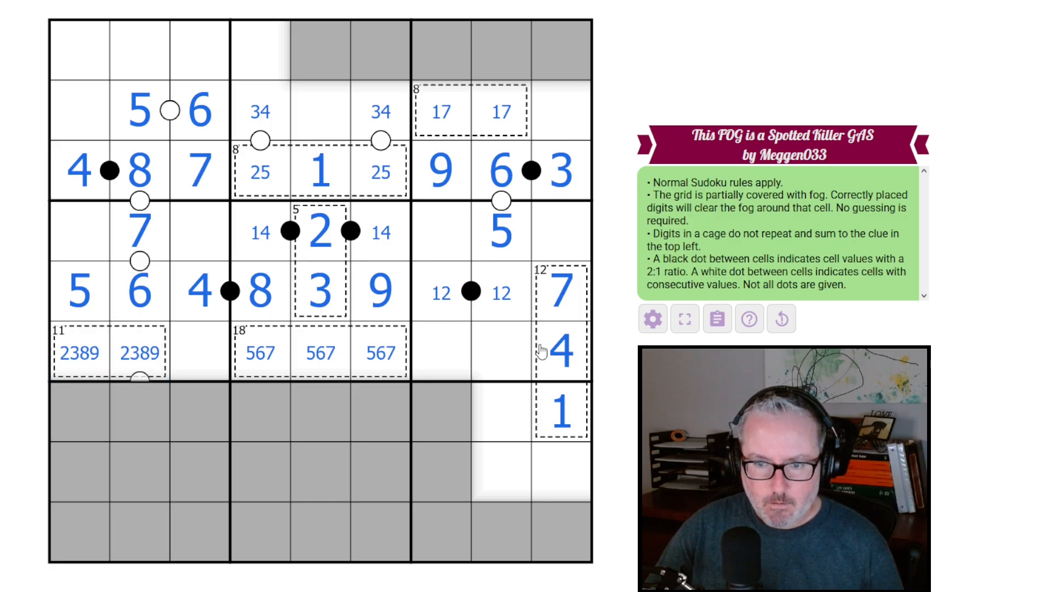
{"action": "mouse_move", "coordinate": [419, 355]}
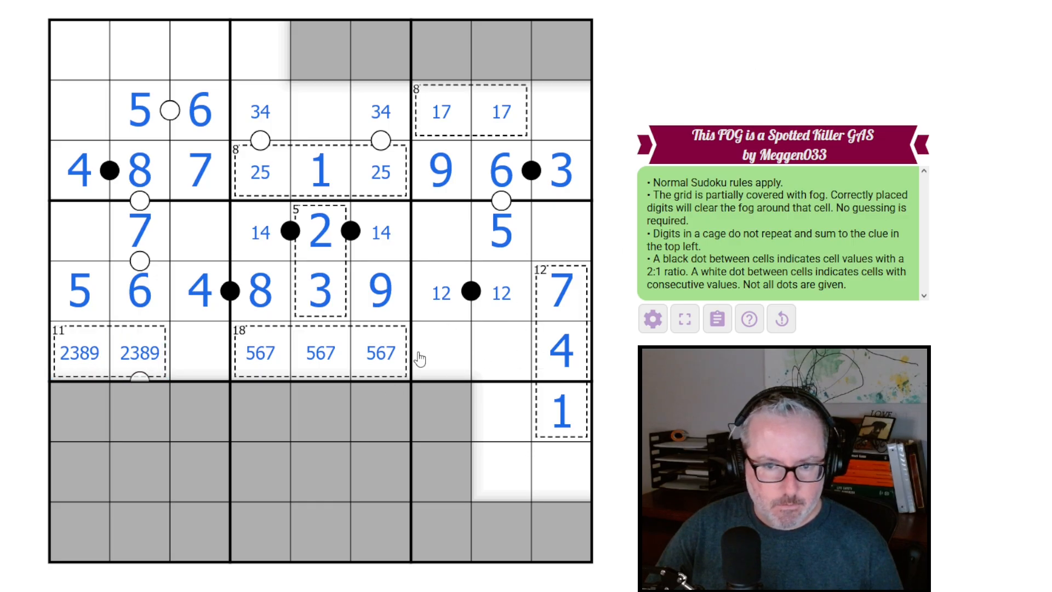
{"action": "mouse_move", "coordinate": [196, 385]}
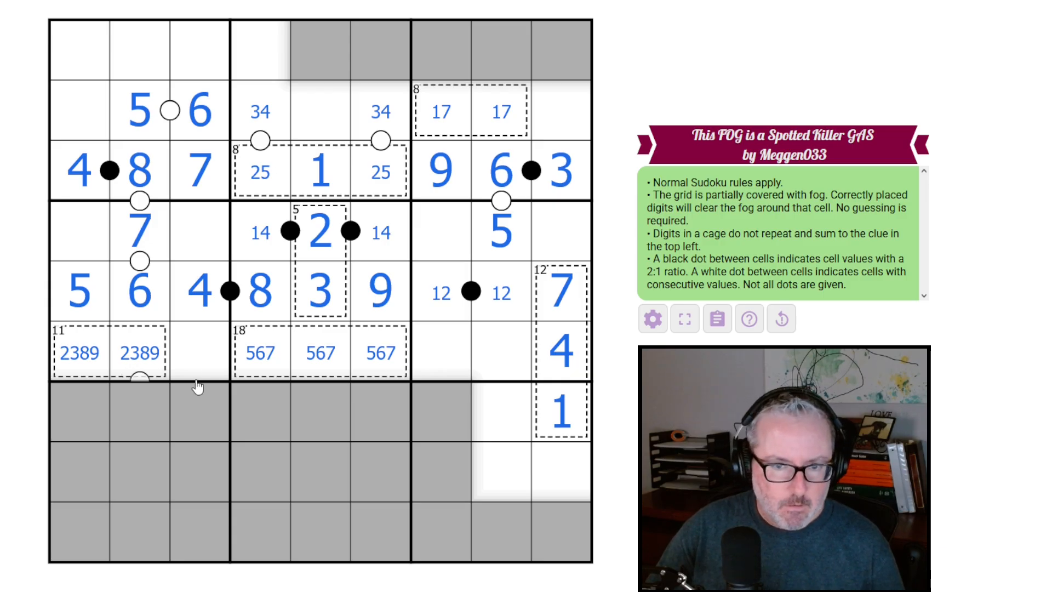
- Place 6 and 9 around the 5 in row 4, 1 in row 6, and trim the 11 cage to 29
{"action": "left_click", "coordinate": [440, 231]}
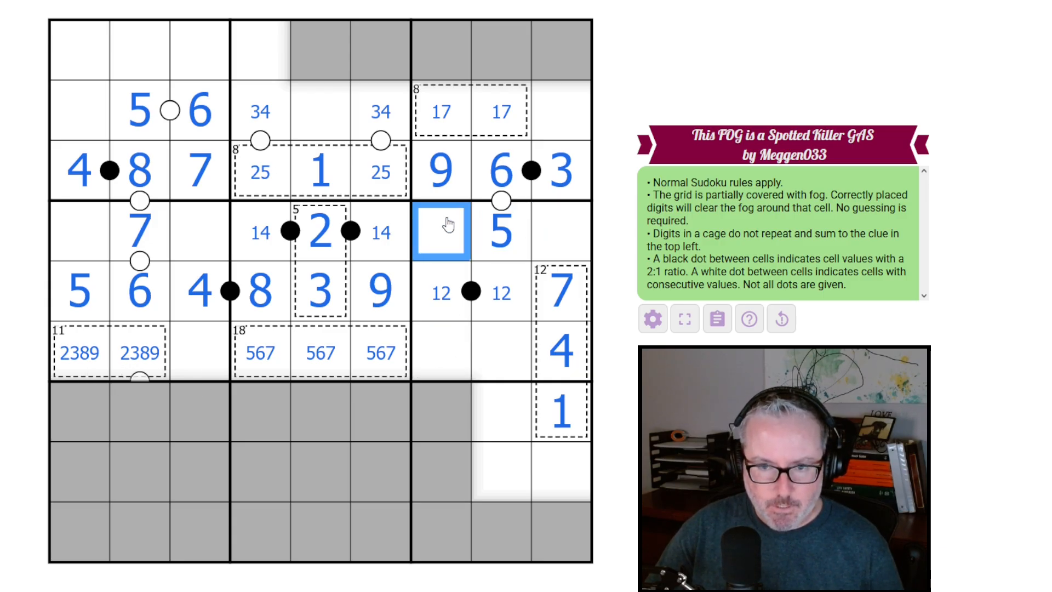
{"action": "left_click", "coordinate": [562, 230]}
{"action": "type", "text": "6"}
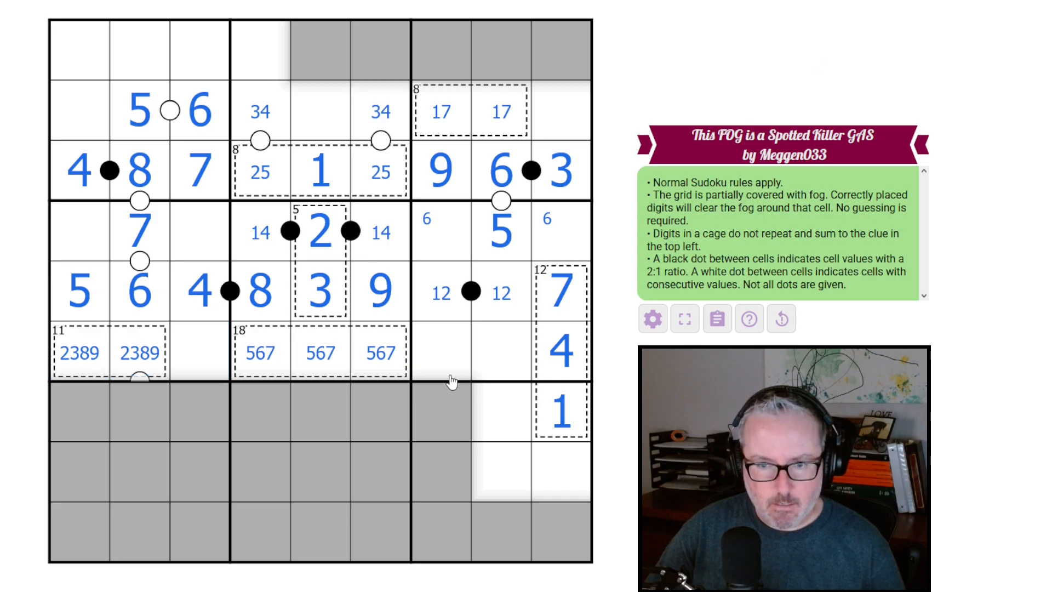
{"action": "mouse_move", "coordinate": [272, 376]}
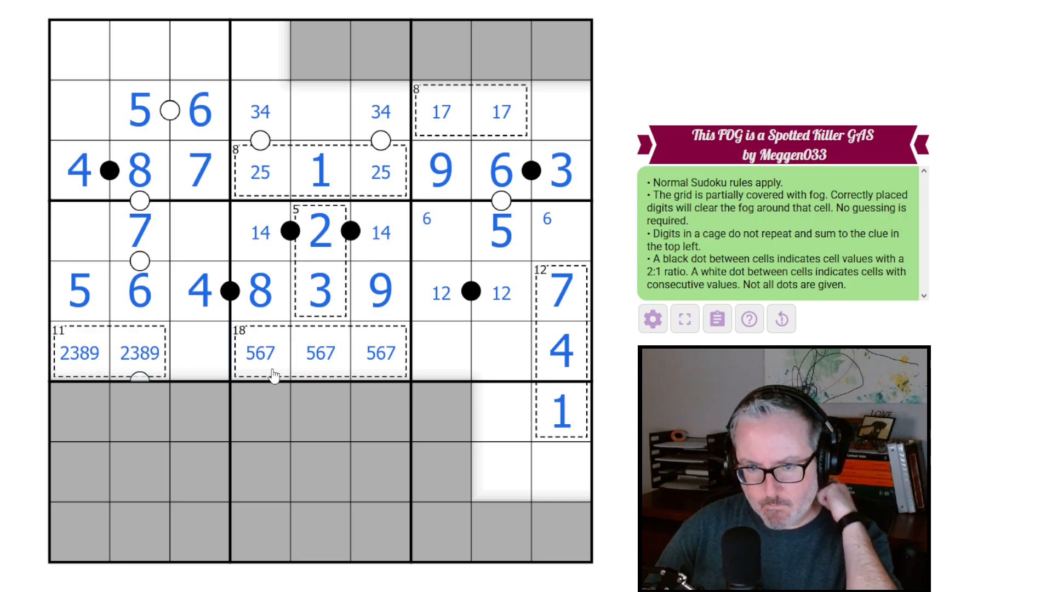
{"action": "left_click", "coordinate": [470, 291]}
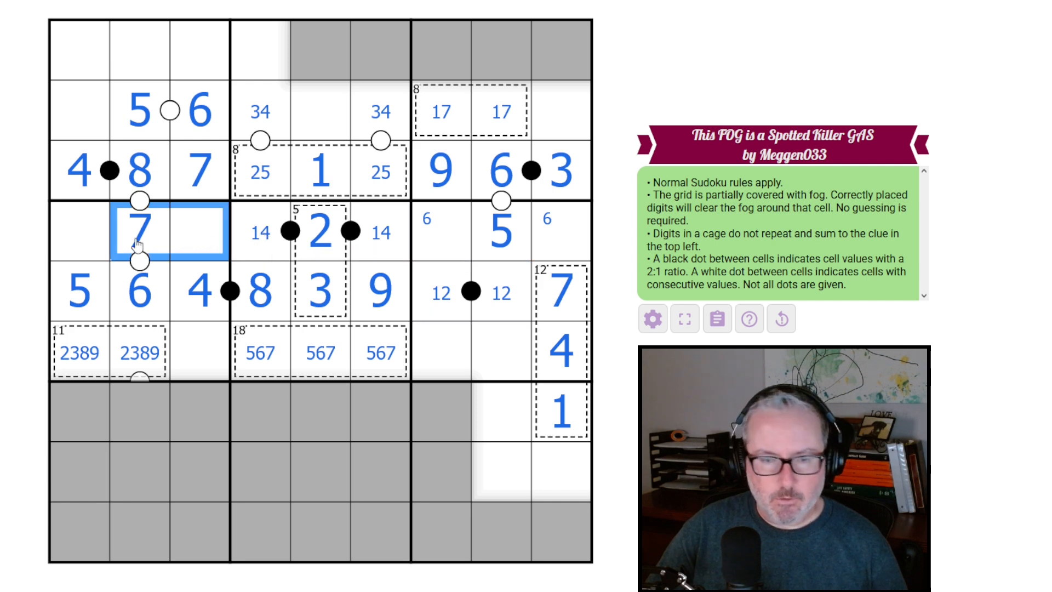
{"action": "left_click", "coordinate": [470, 291]}
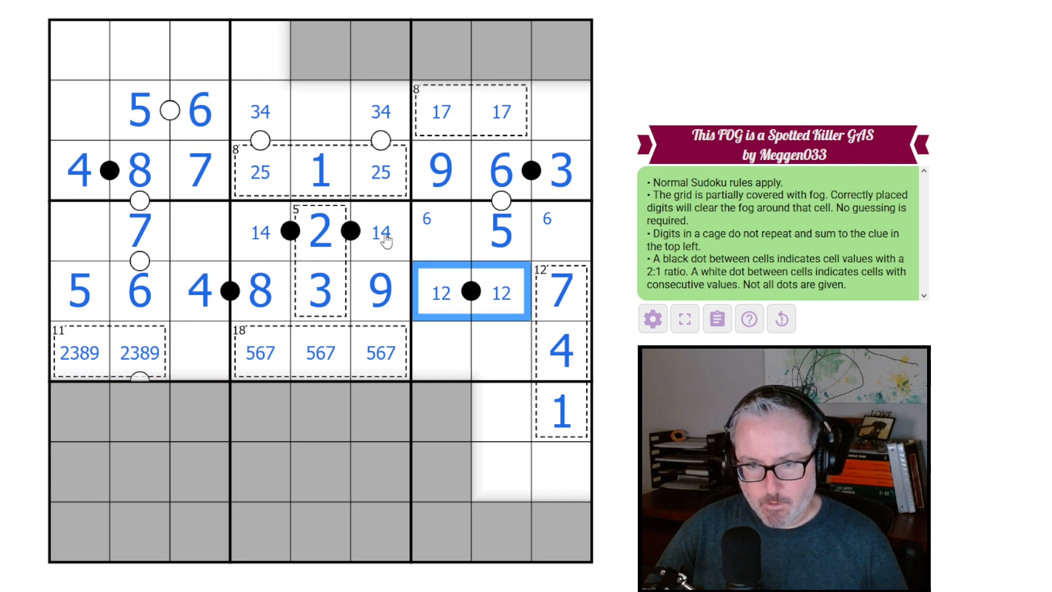
{"action": "left_click", "coordinate": [79, 352]}
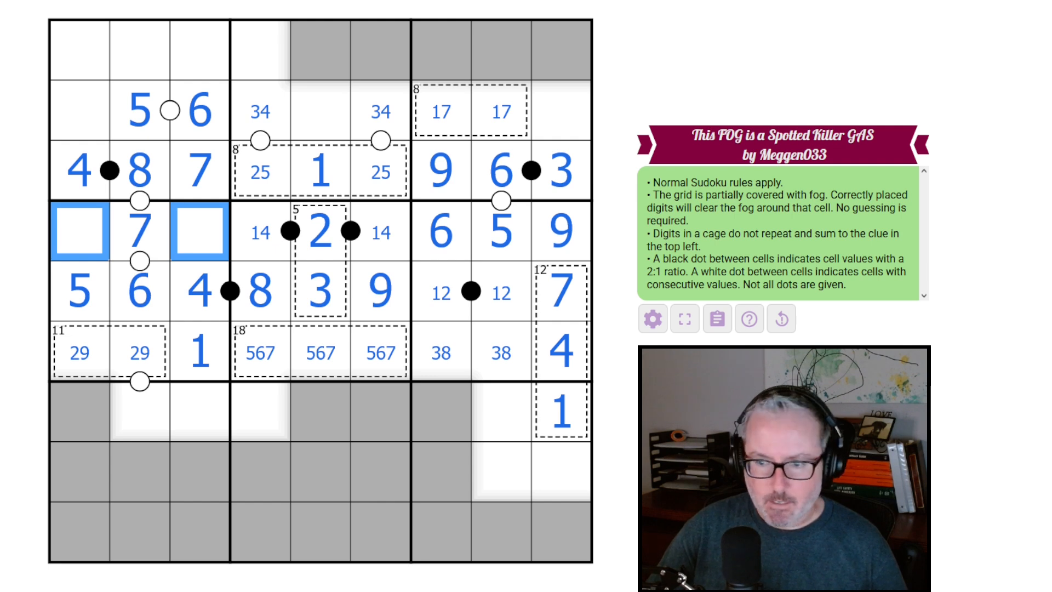
- Note 38 in row 4, fill the 11 cage with 9 and 2, and place 3 below the 2
{"action": "type", "text": "38"}
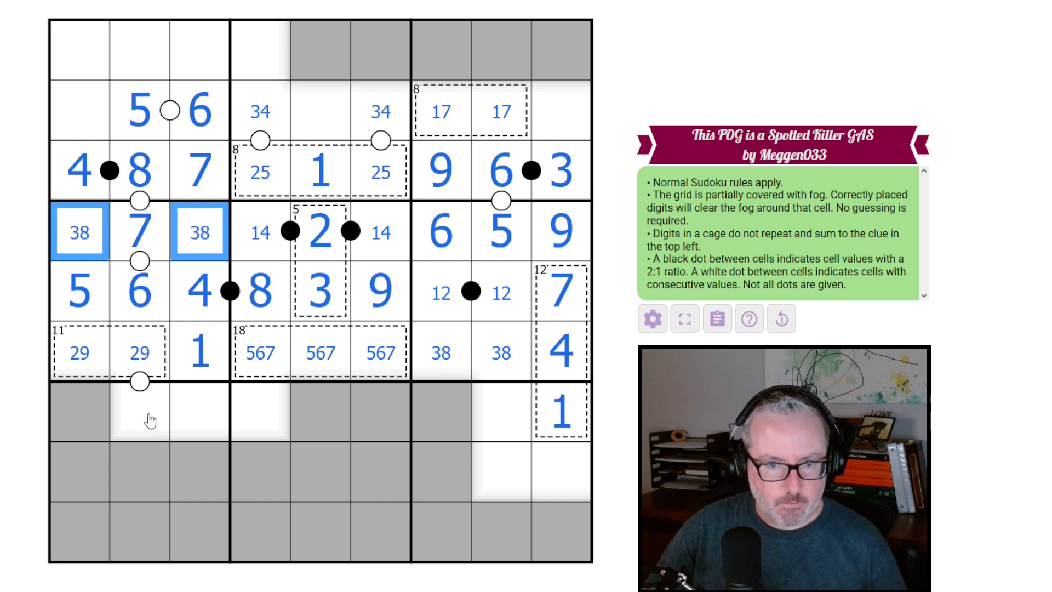
{"action": "left_click", "coordinate": [139, 413]}
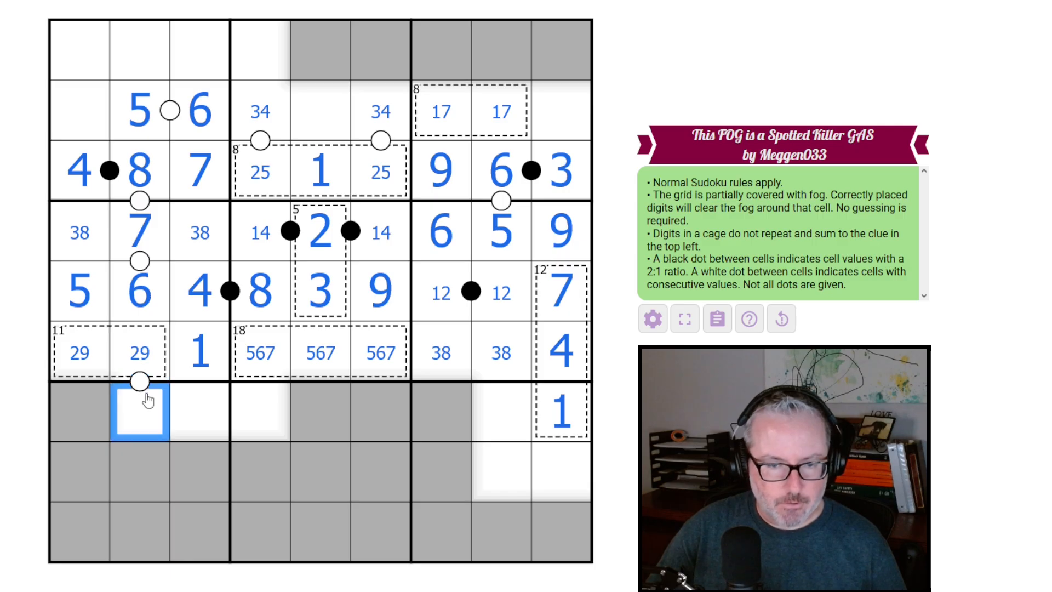
{"action": "mouse_move", "coordinate": [141, 375]}
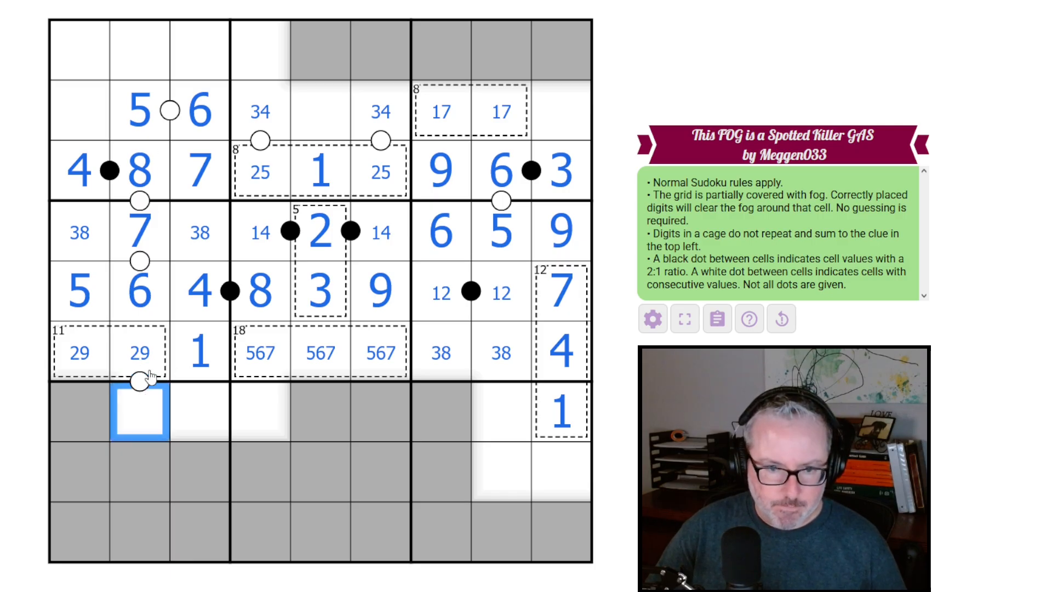
{"action": "left_click", "coordinate": [139, 170]}
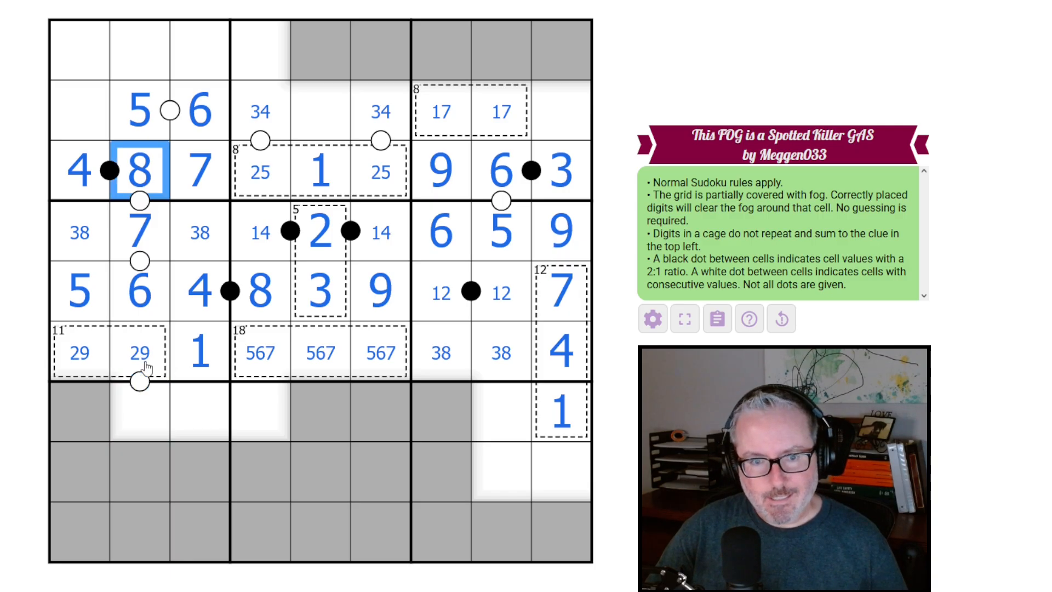
{"action": "left_click", "coordinate": [139, 352]}
{"action": "type", "text": "2"}
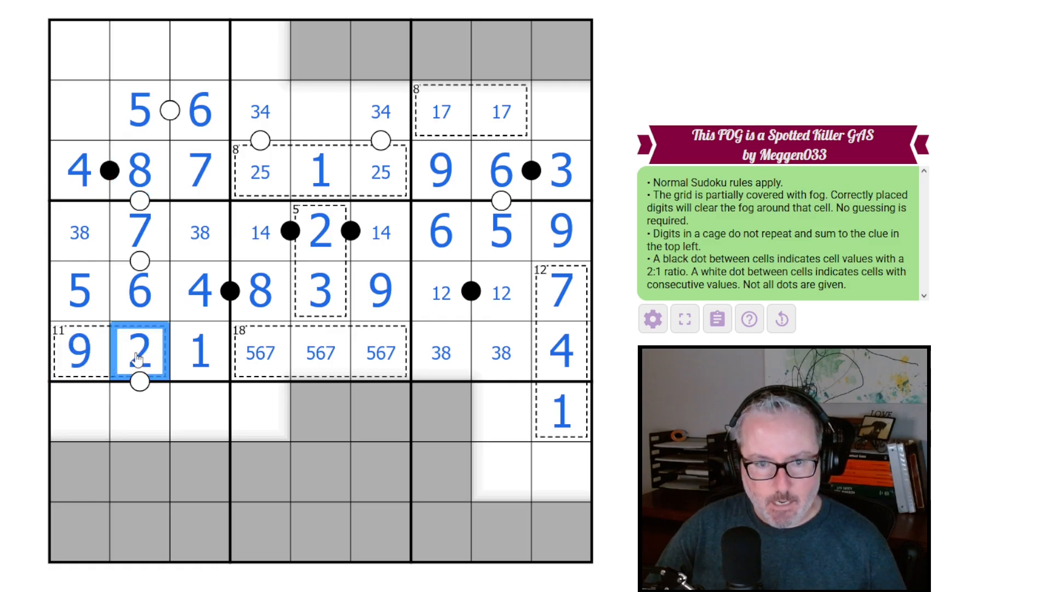
{"action": "left_click", "coordinate": [139, 413]}
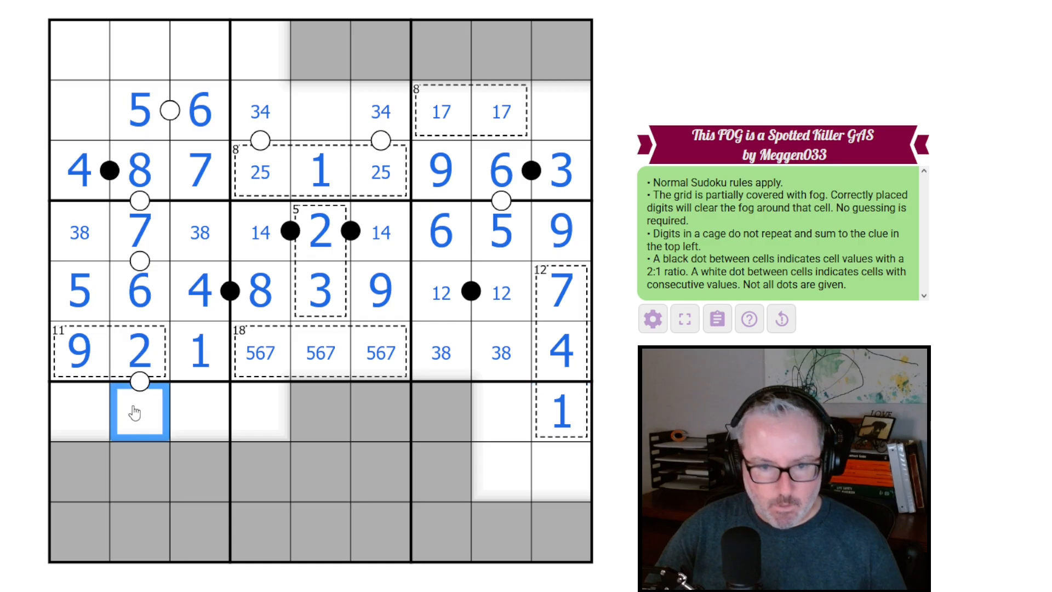
{"action": "type", "text": "3"}
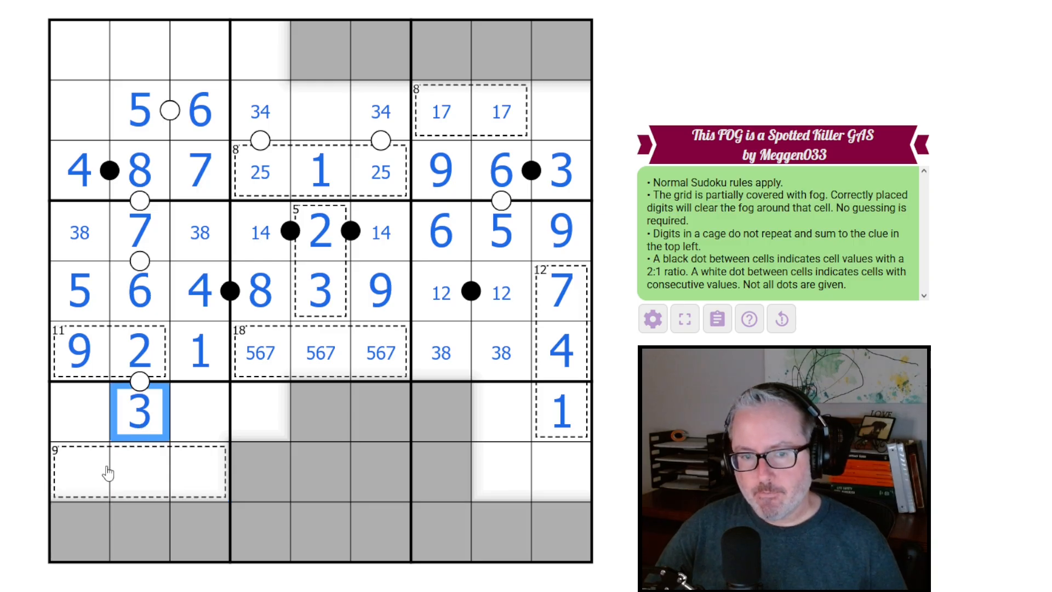
- Fill the three cells of the 9 cage with 6, 1 and 2
{"action": "left_click", "coordinate": [140, 470]}
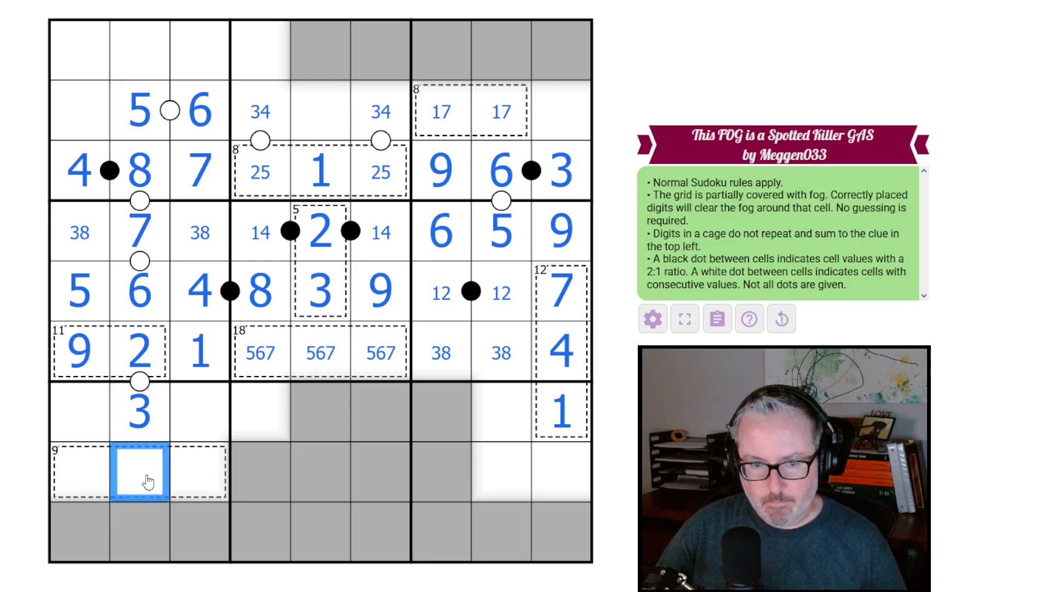
{"action": "left_click", "coordinate": [78, 473]}
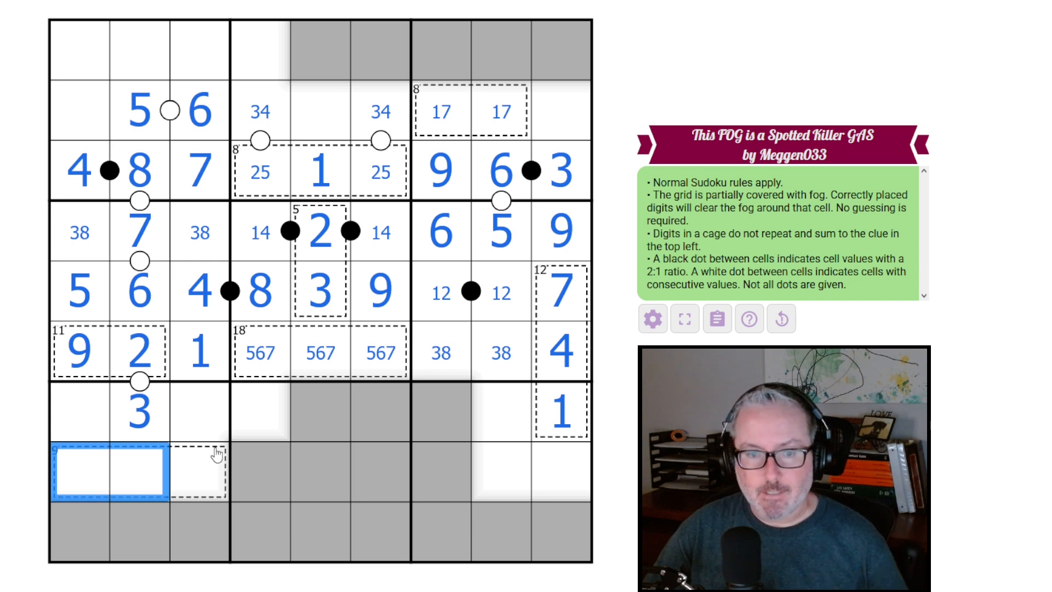
{"action": "left_click", "coordinate": [196, 473]}
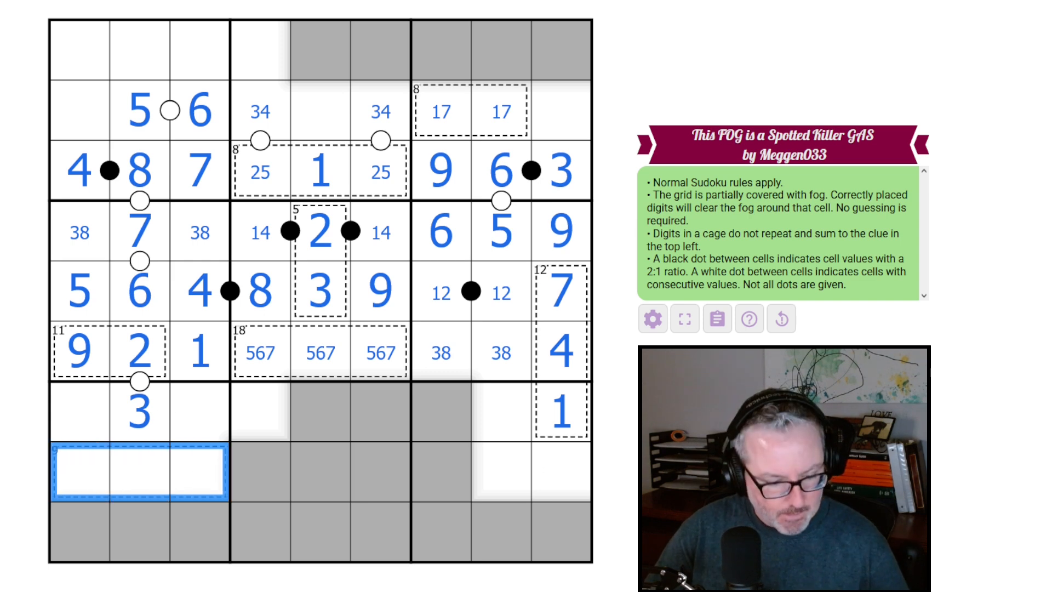
{"action": "type", "text": "126"}
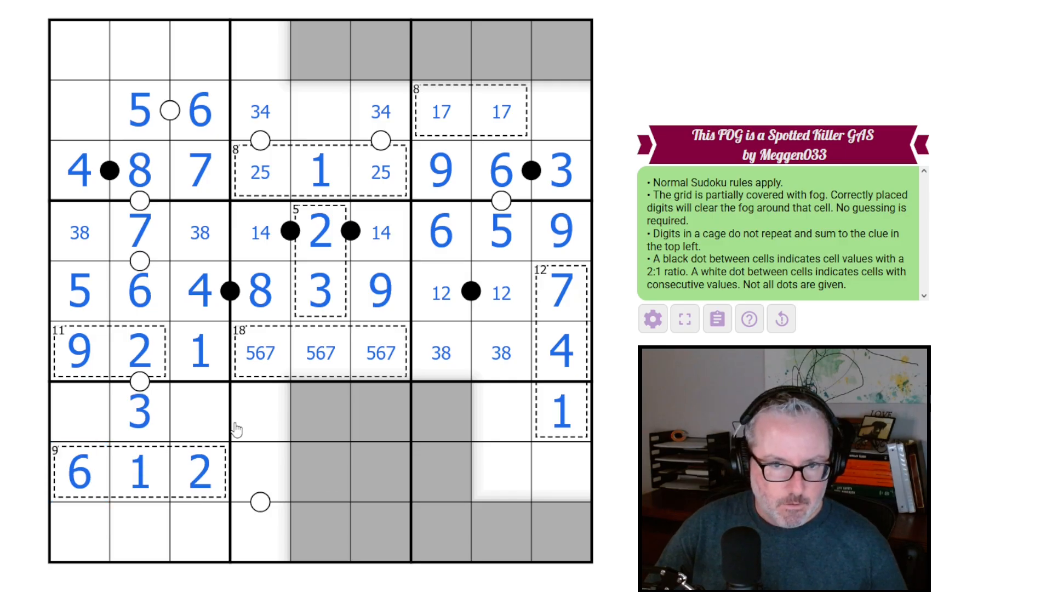
{"action": "mouse_move", "coordinate": [178, 381]}
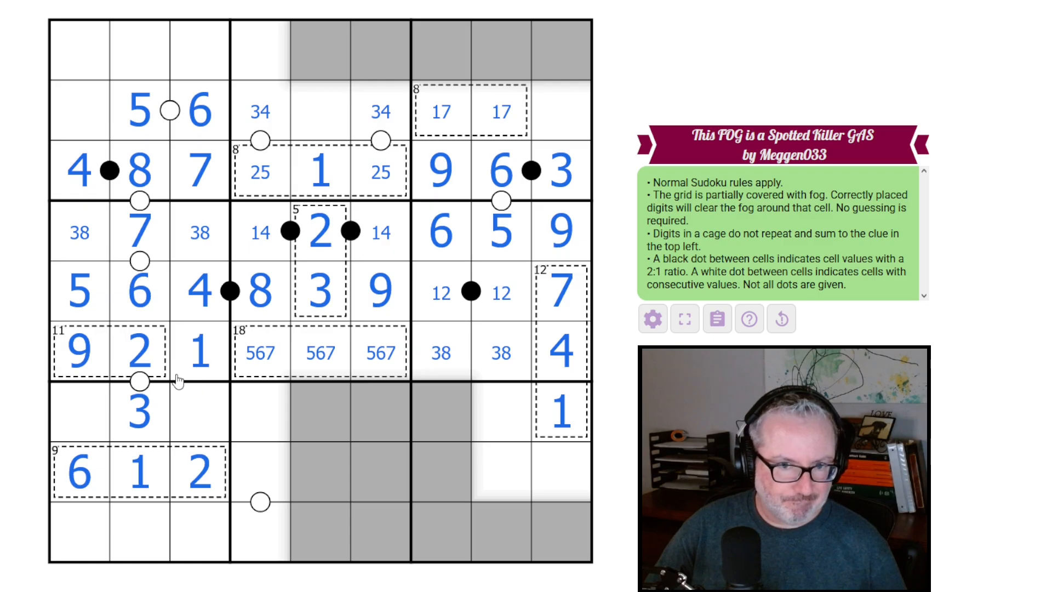
- Fill the left box cells, 9 in r2c5 and 8 in r2c9, and pencil 78/59 pairs in columns 1 and 3
{"action": "left_click", "coordinate": [139, 532]}
{"action": "type", "text": "4"}
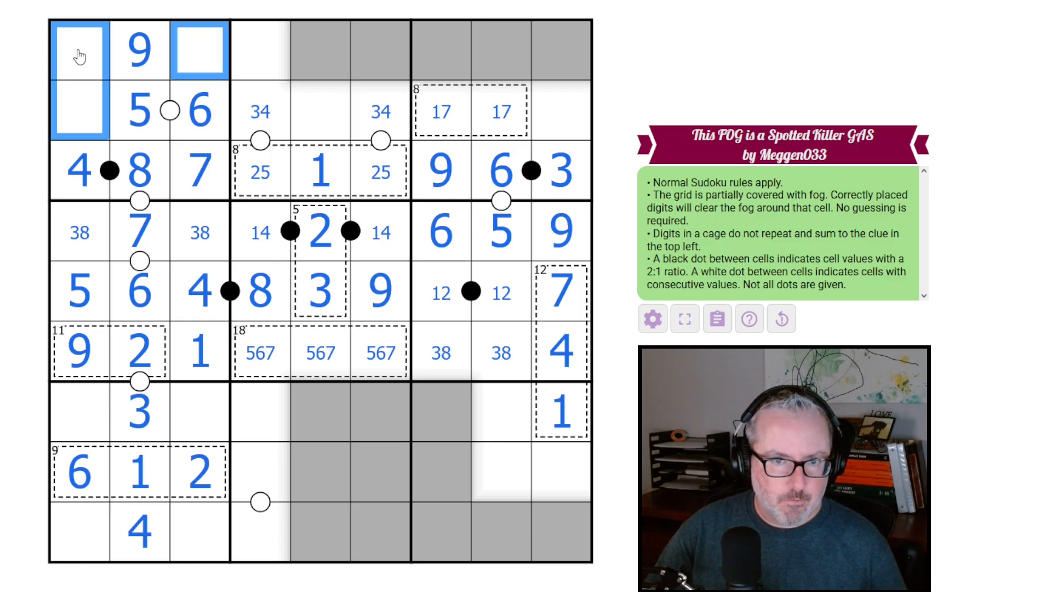
{"action": "left_click", "coordinate": [471, 111]}
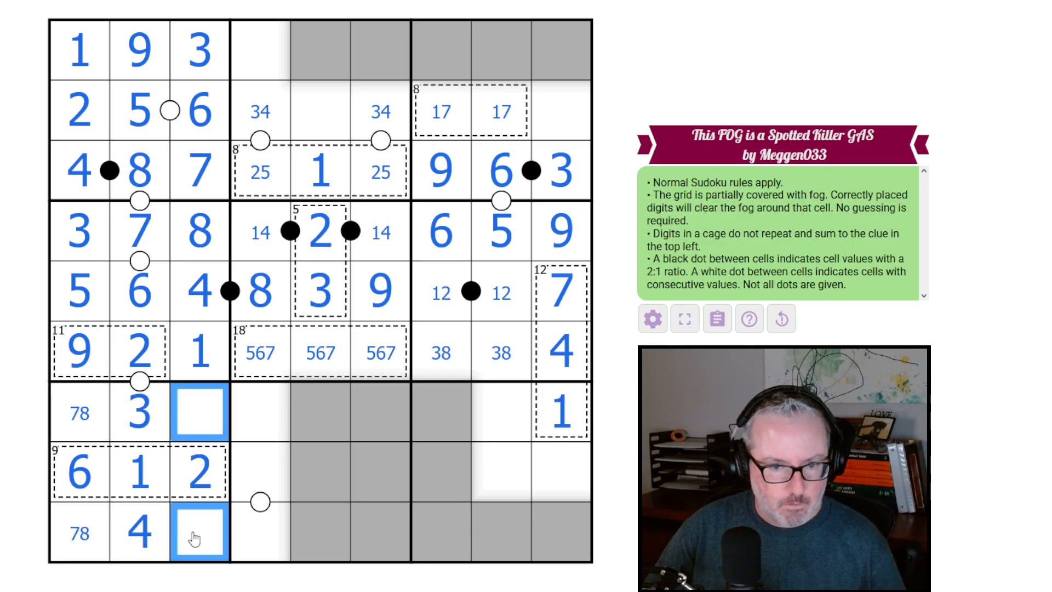
{"action": "type", "text": "59"}
{"action": "left_click", "coordinate": [321, 111]}
{"action": "type", "text": "9"}
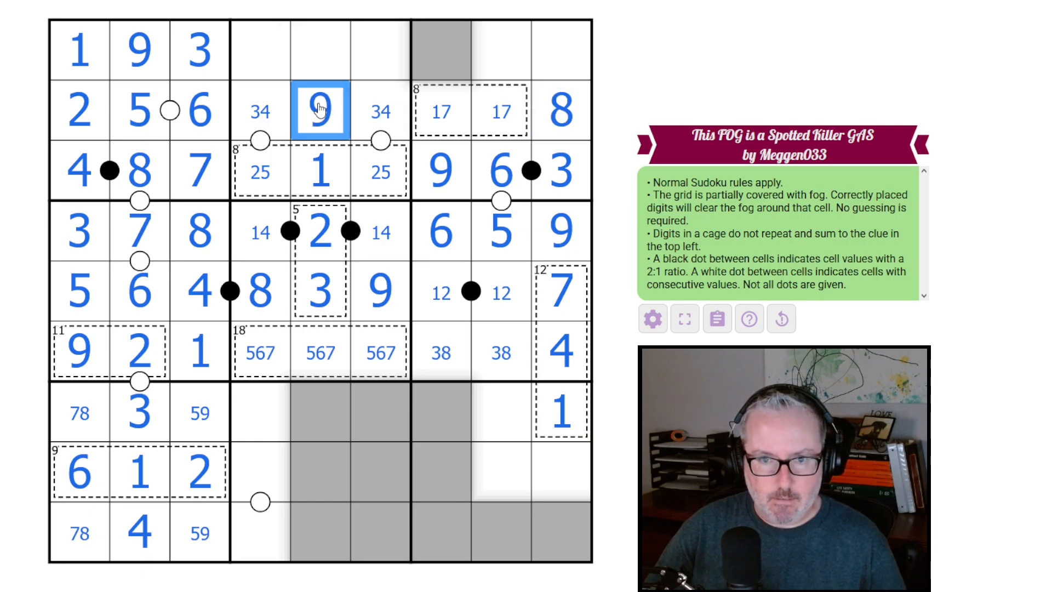
{"action": "mouse_move", "coordinate": [333, 369]}
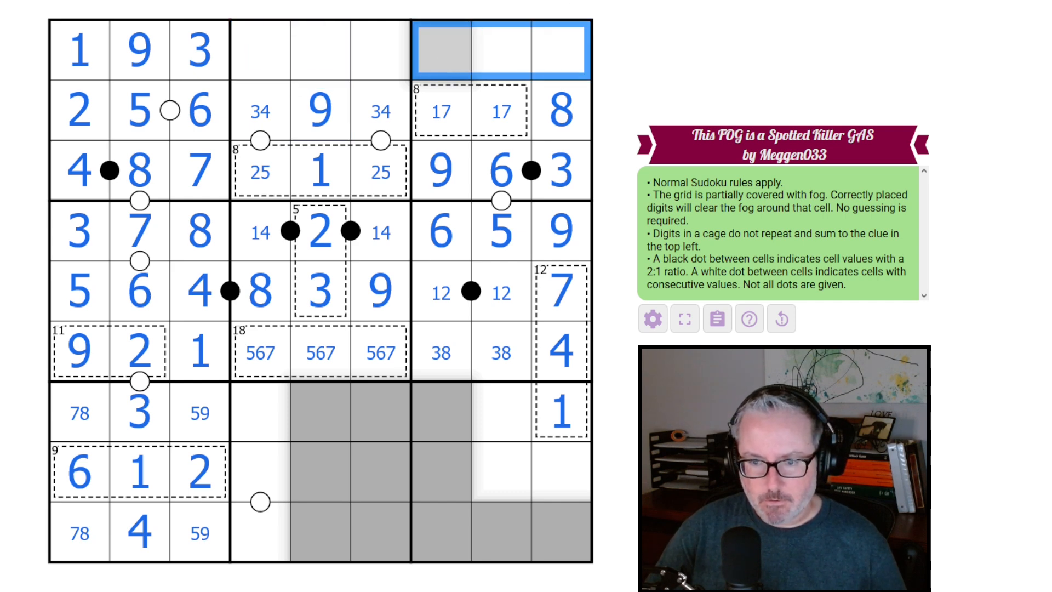
- Give row 1 its 67, 678 and 45 candidates with a closing 2, and 5, 6 at the right column's bottom
{"action": "type", "text": "245"}
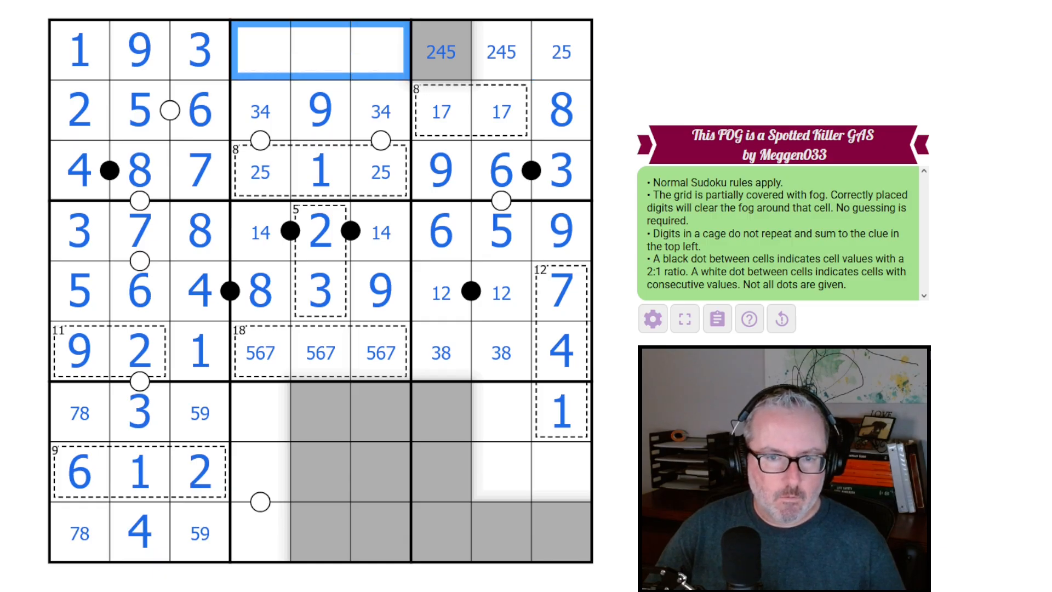
{"action": "type", "text": "678"}
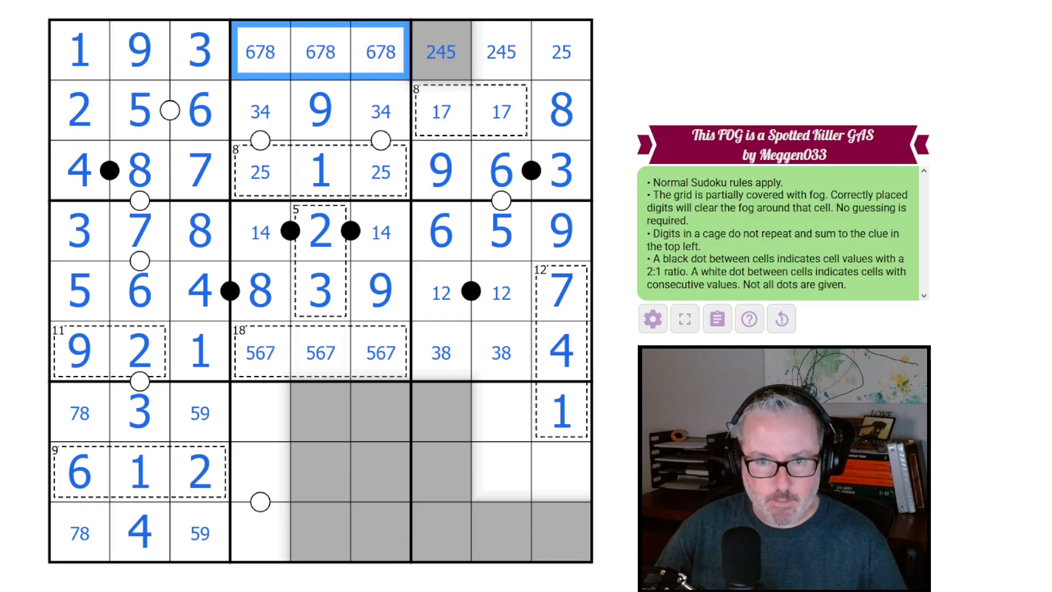
{"action": "left_click", "coordinate": [260, 52]}
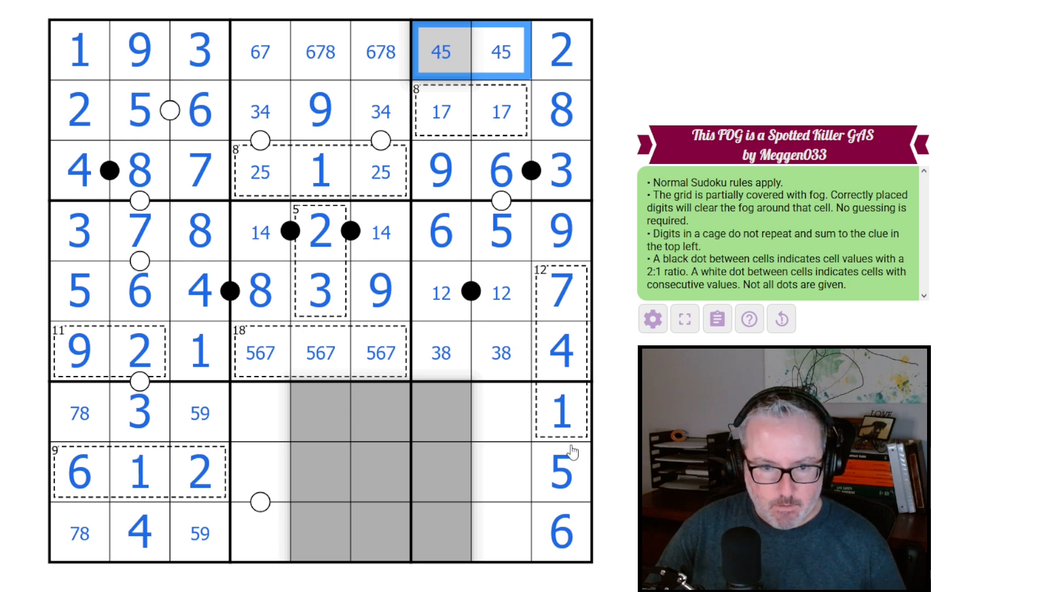
{"action": "left_click", "coordinate": [79, 412]}
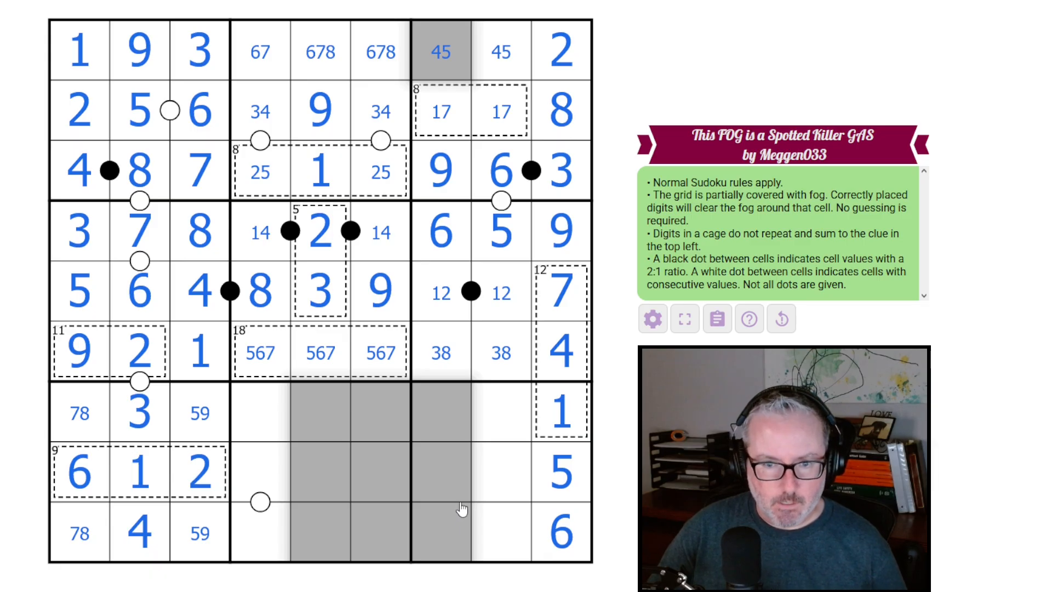
{"action": "mouse_move", "coordinate": [467, 490]}
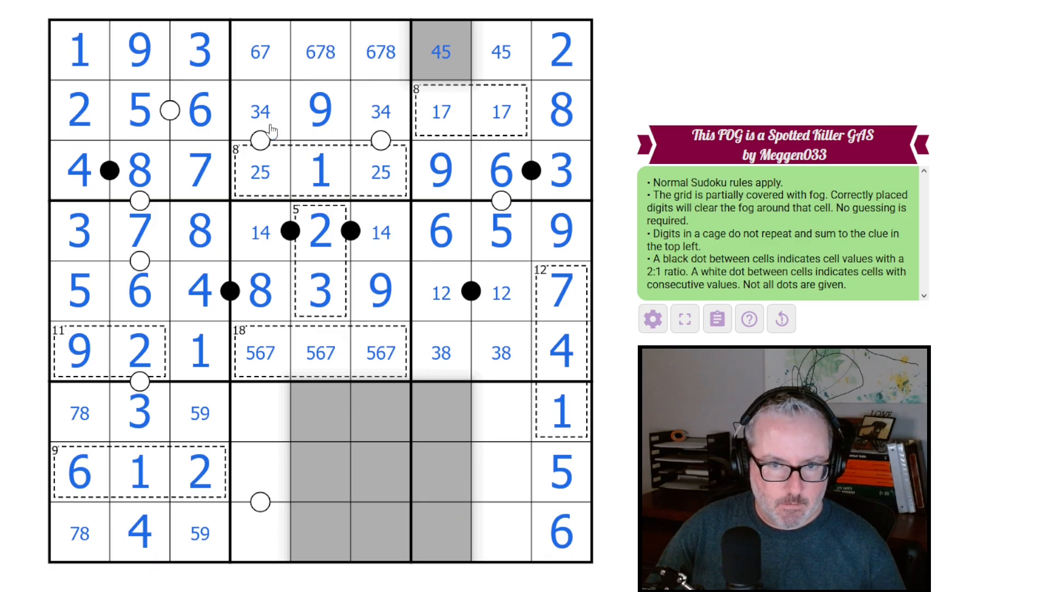
{"action": "mouse_move", "coordinate": [352, 527]}
{"action": "type", "text": "5"}
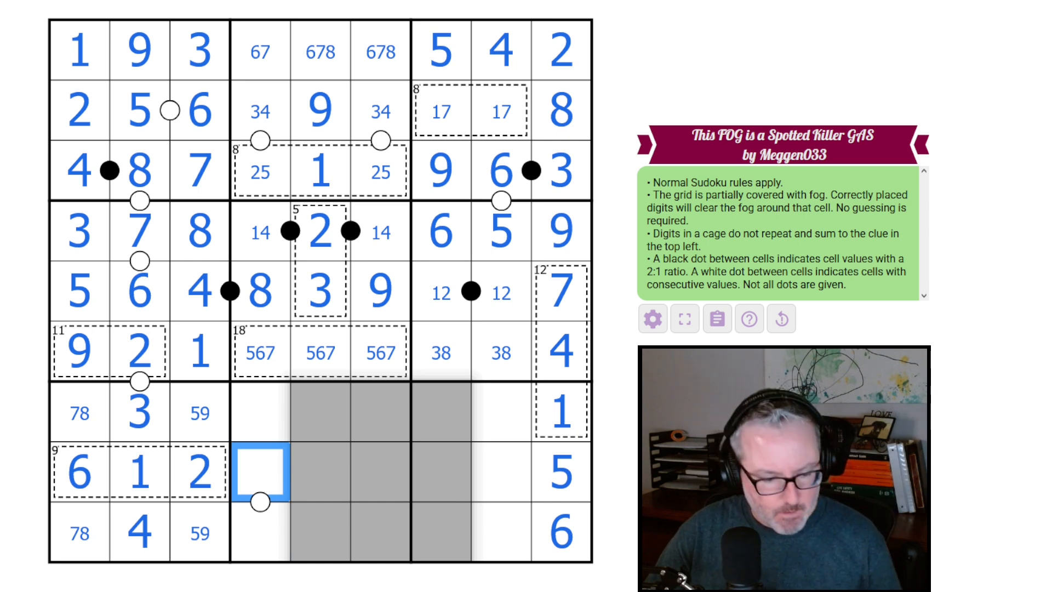
- Pencil 34 in r8c4, resolve column 4 with 1 and 4, fill the lower-left 5 and 9s, and mark 67 pairs in row 7
{"action": "type", "text": "347"}
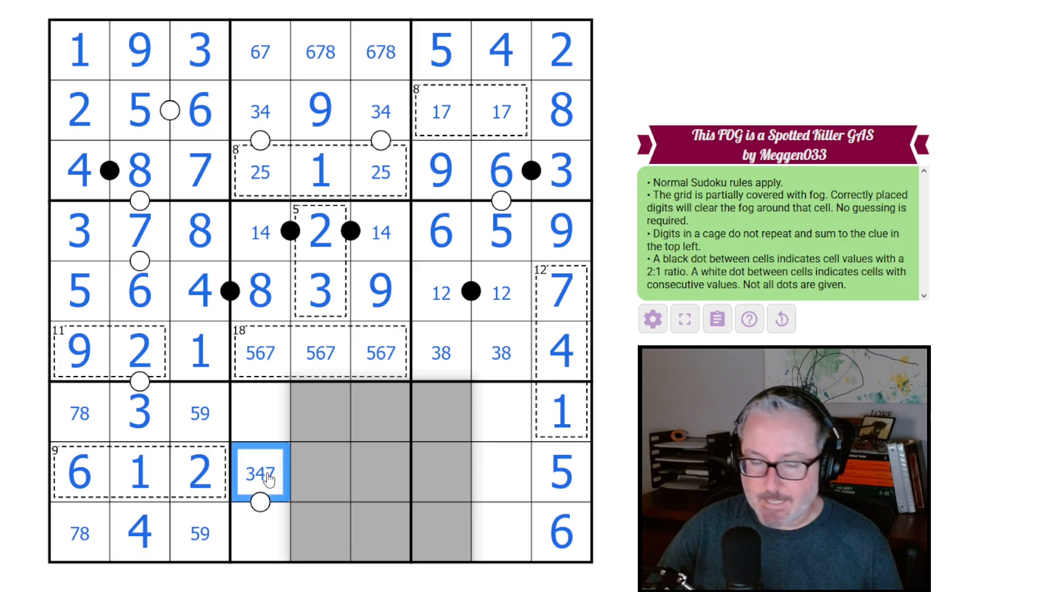
{"action": "left_click", "coordinate": [261, 532]}
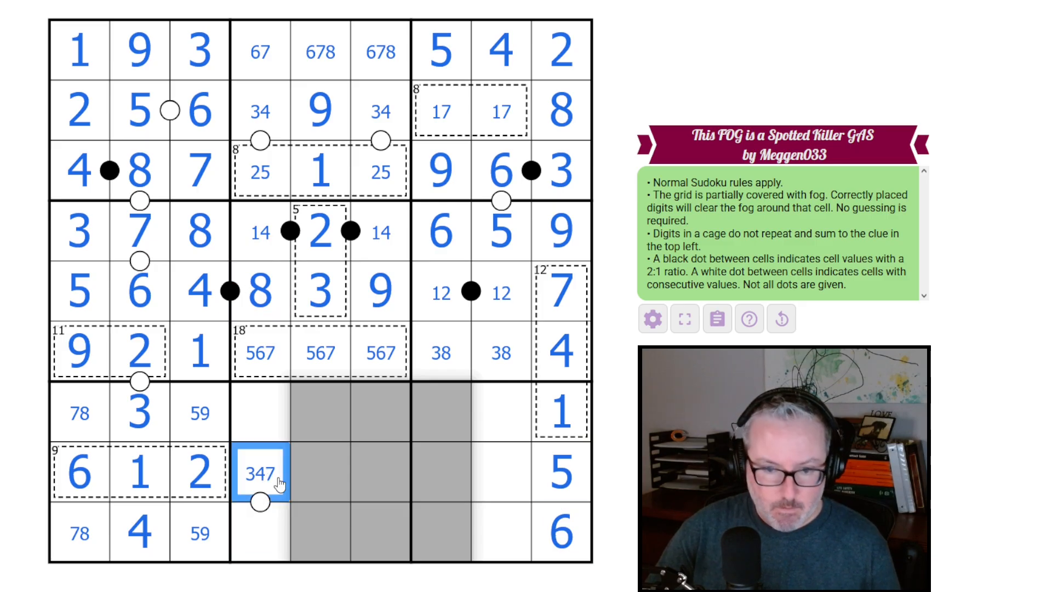
{"action": "left_click", "coordinate": [260, 109]}
{"action": "type", "text": "1"}
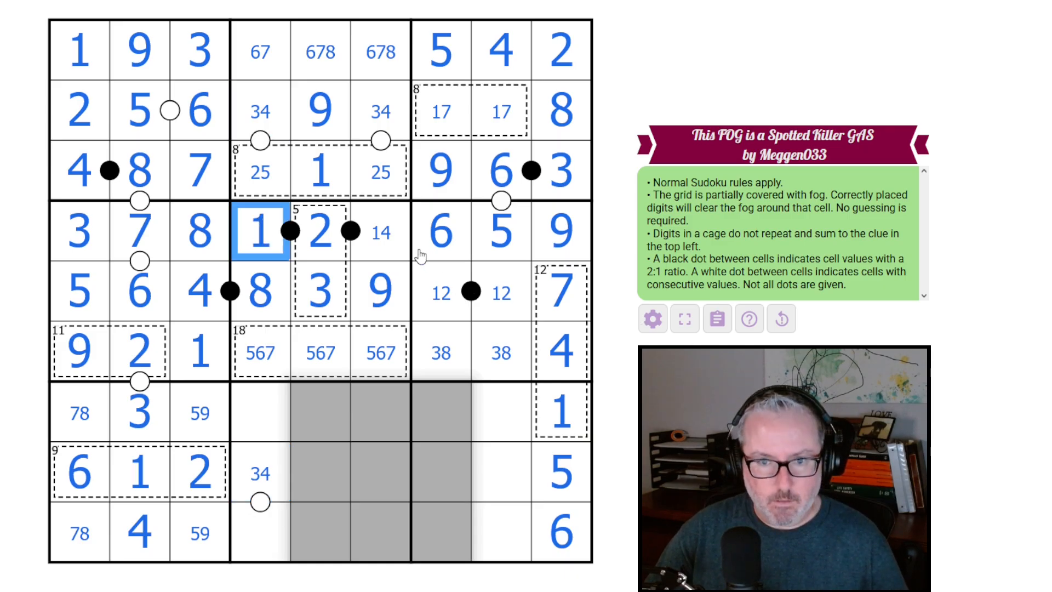
{"action": "left_click", "coordinate": [380, 111]}
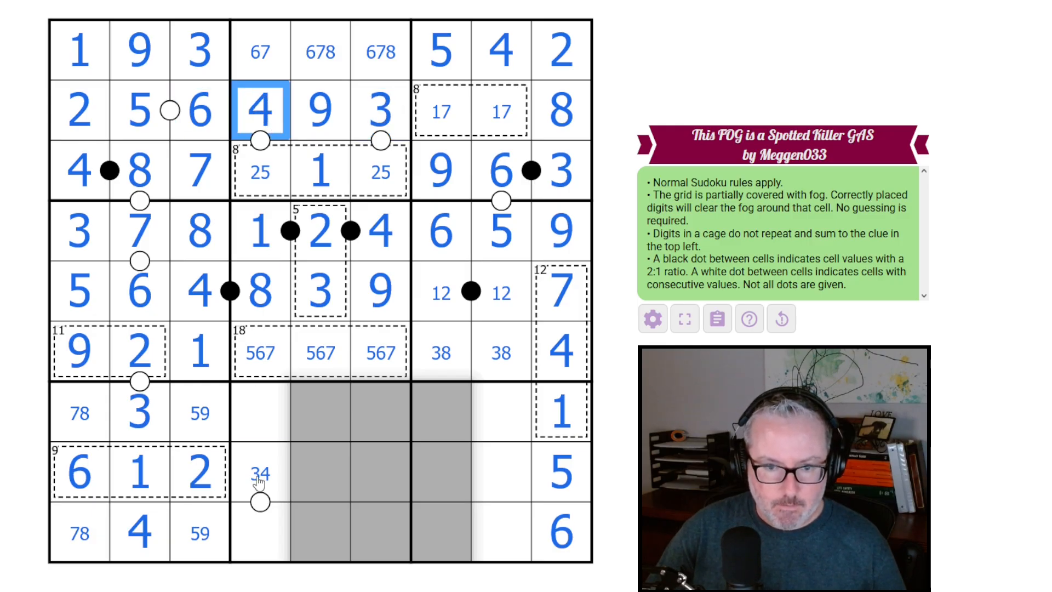
{"action": "left_click", "coordinate": [259, 534]}
{"action": "type", "text": "2"}
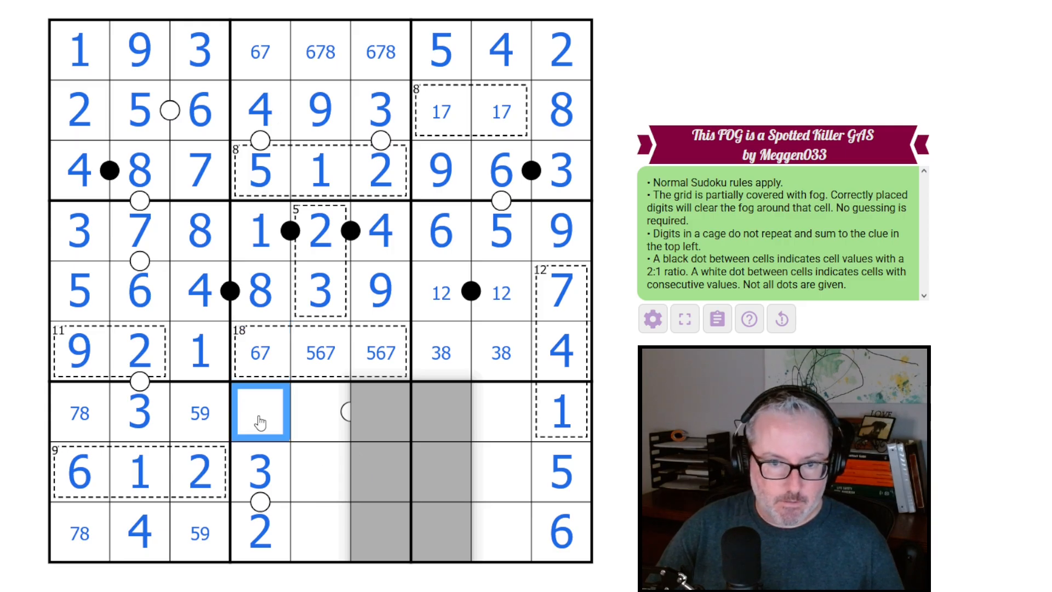
{"action": "type", "text": "9"}
{"action": "left_click", "coordinate": [321, 411]}
{"action": "type", "text": "67"}
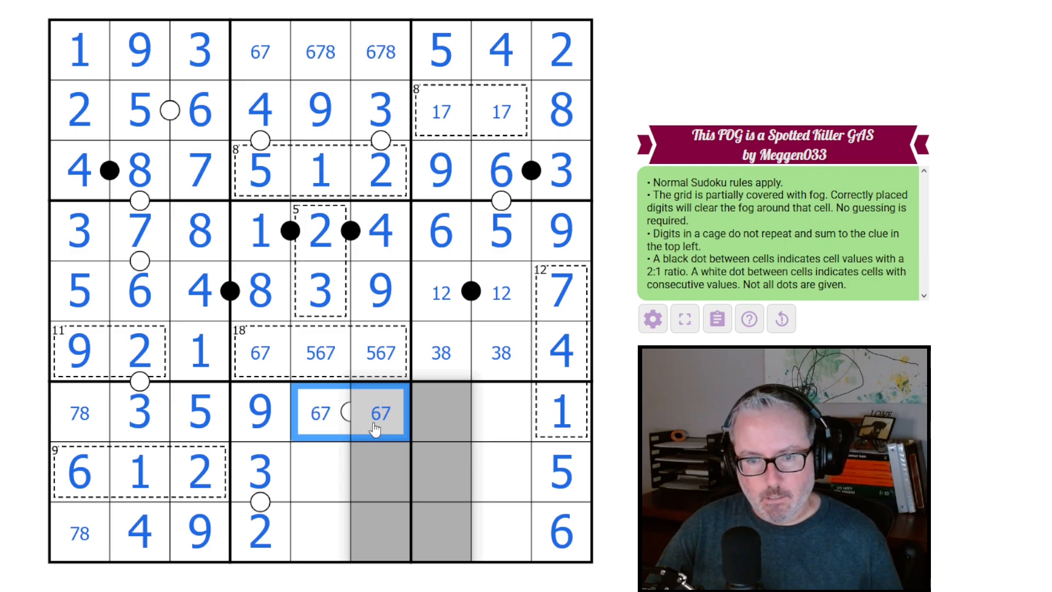
- Enter 8 and 7 bottom-left, 4 and 2 in r7c7–c8, and the 1-7 and 2-1 pairs on the right, then highlight all 4s
{"action": "left_click", "coordinate": [559, 413]}
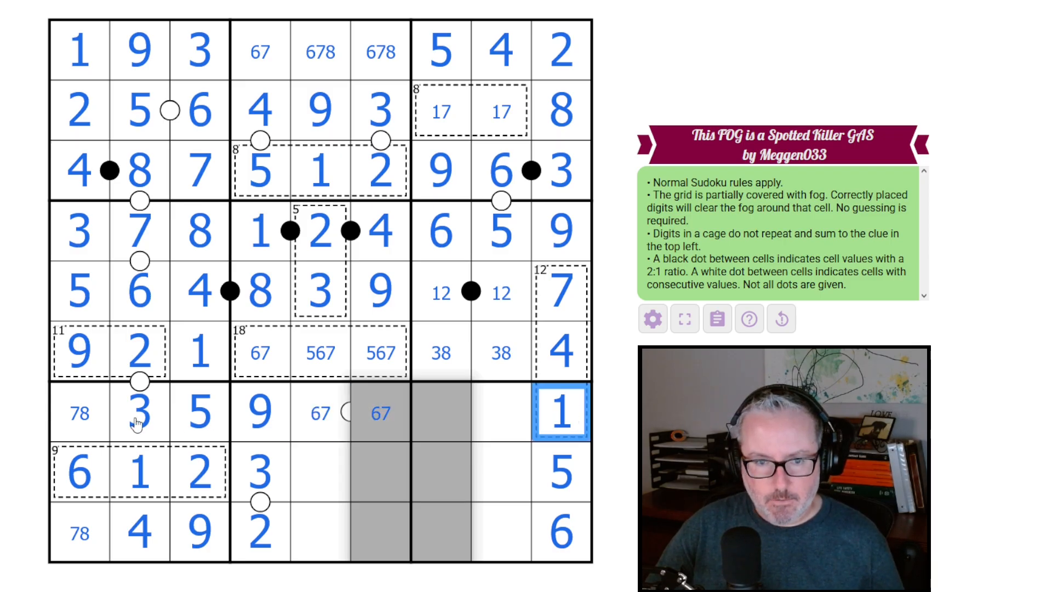
{"action": "left_click", "coordinate": [200, 413]}
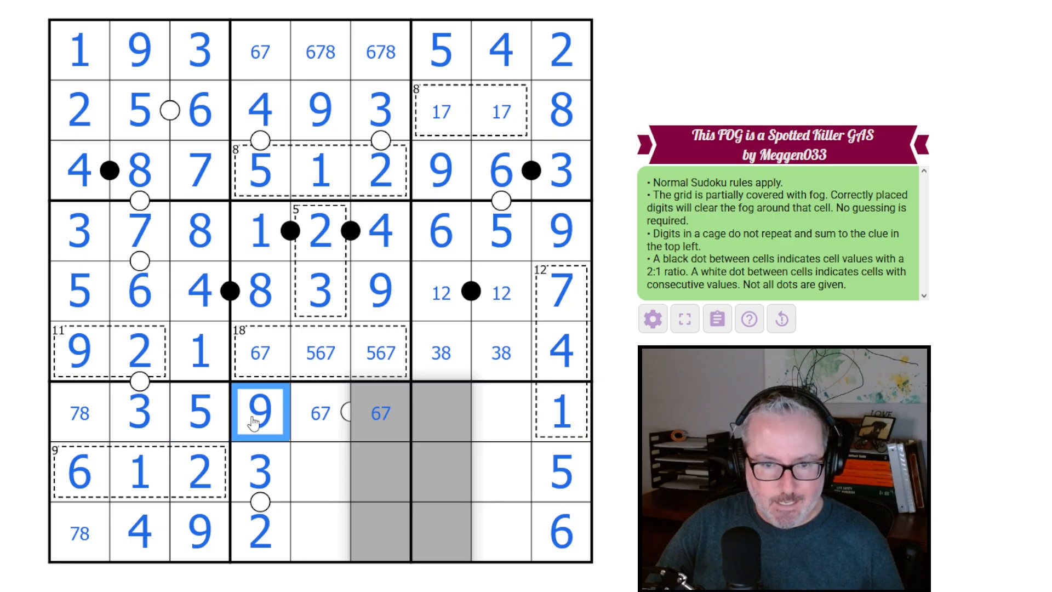
{"action": "left_click", "coordinate": [380, 412]}
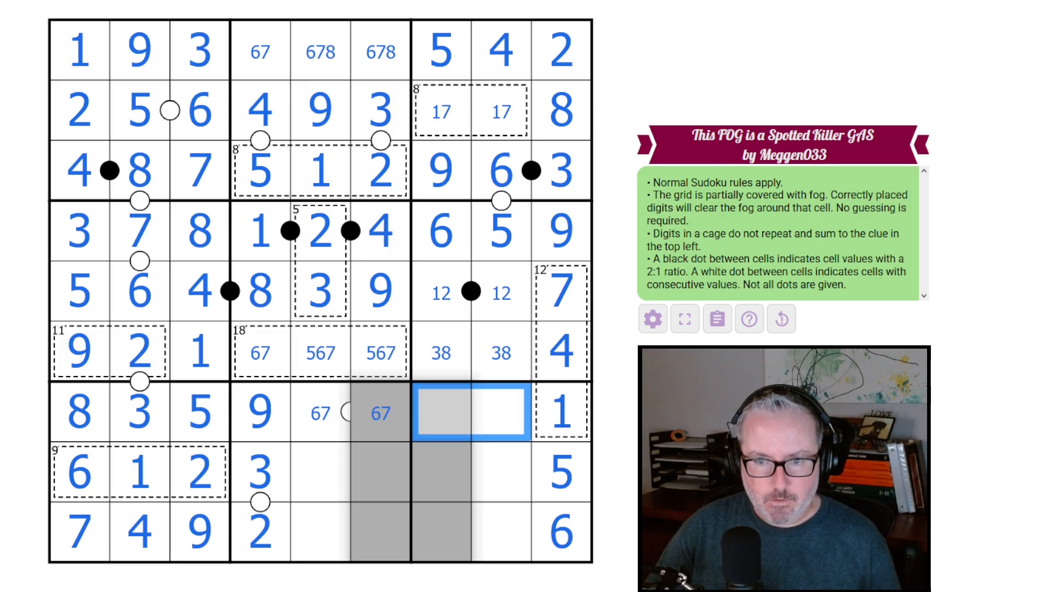
{"action": "type", "text": "2"}
{"action": "left_click", "coordinate": [440, 111]}
{"action": "type", "text": "1"}
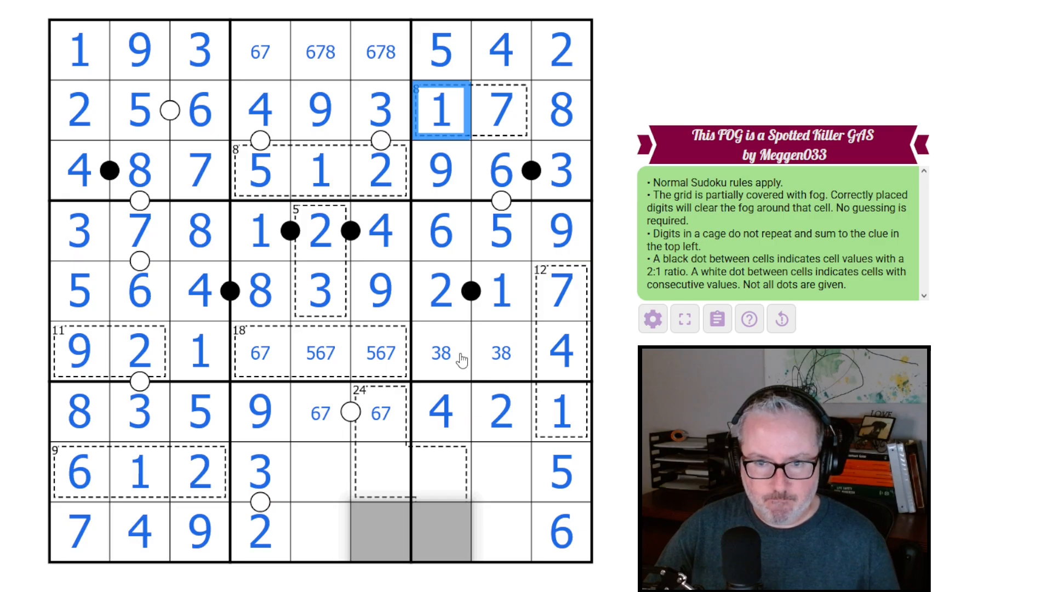
{"action": "left_click", "coordinate": [440, 351]}
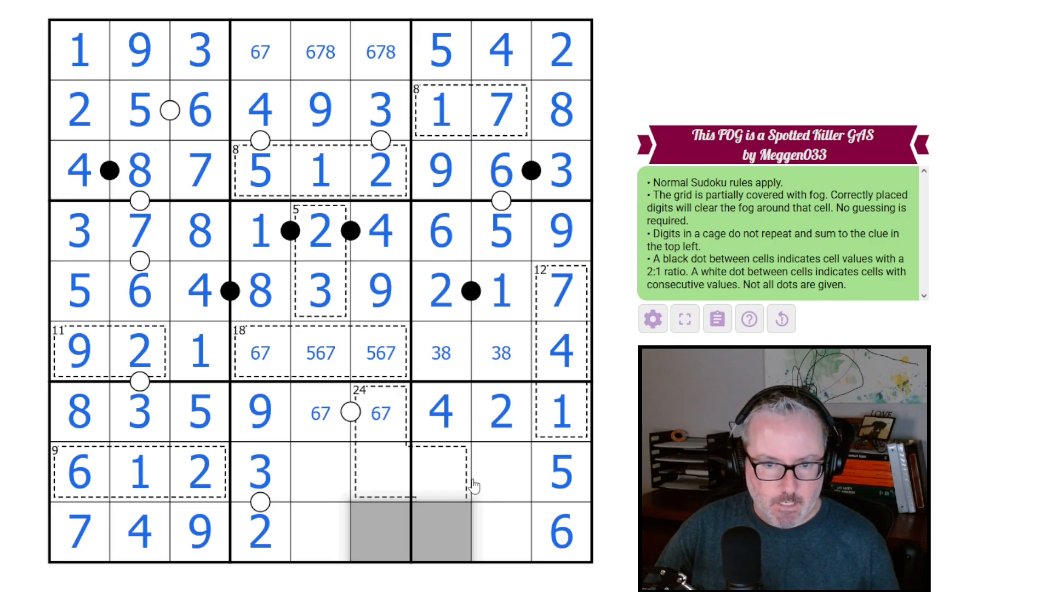
{"action": "mouse_move", "coordinate": [436, 456]}
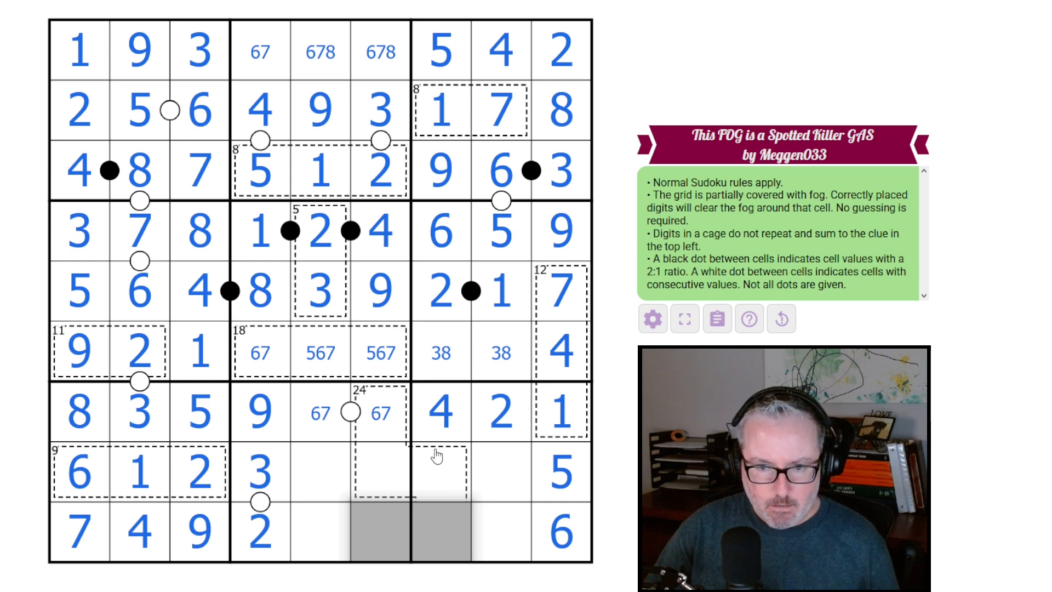
{"action": "left_click", "coordinate": [440, 473]}
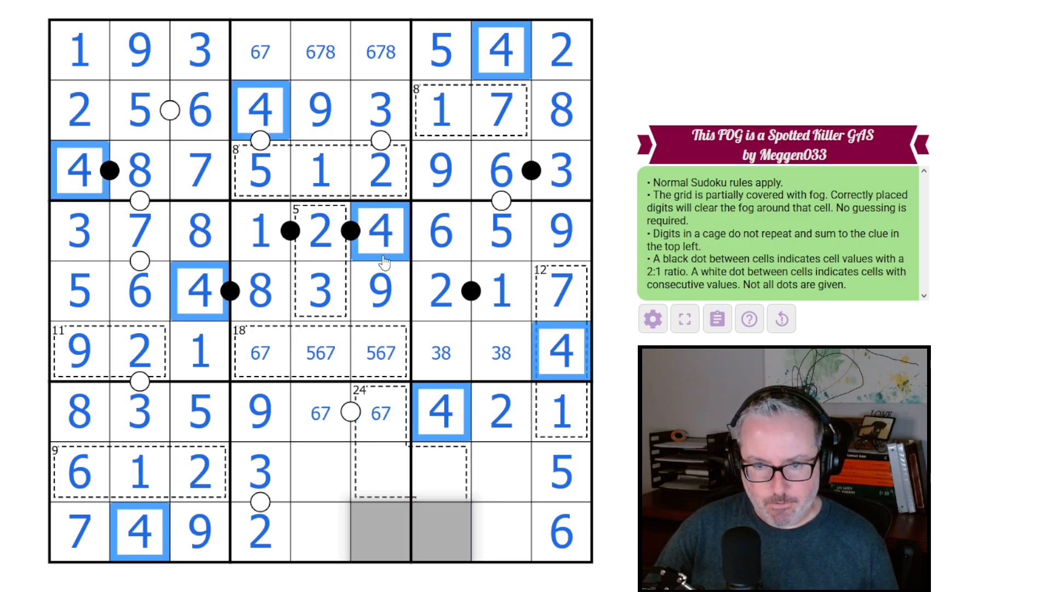
- Fill 4, 1, 5 and 8 in the lower-middle 24 cage box, with 5 in r6c6 and 8 in r1c5
{"action": "left_click", "coordinate": [319, 530]}
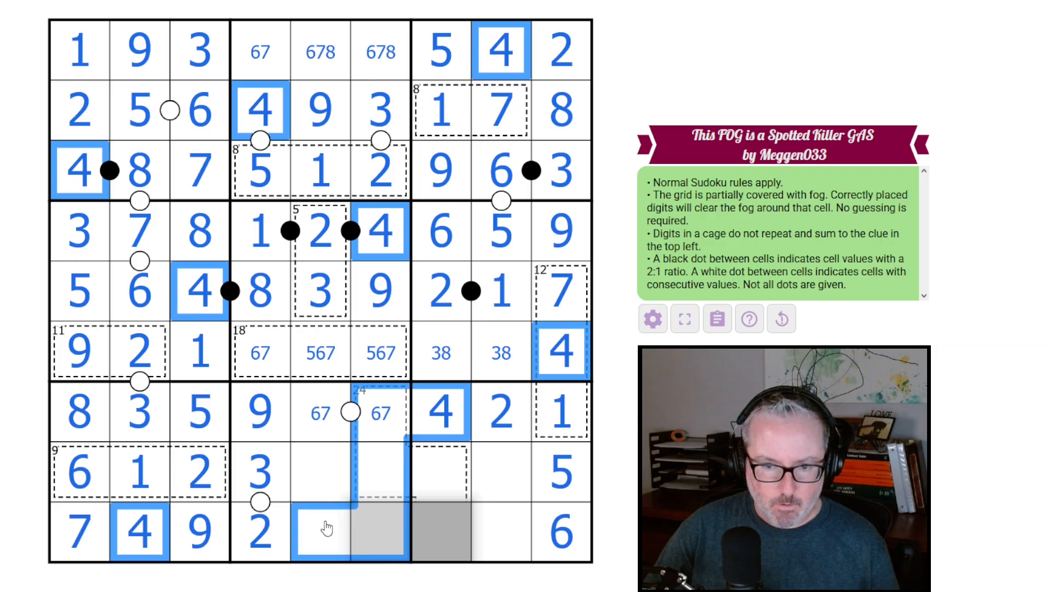
{"action": "type", "text": "4"}
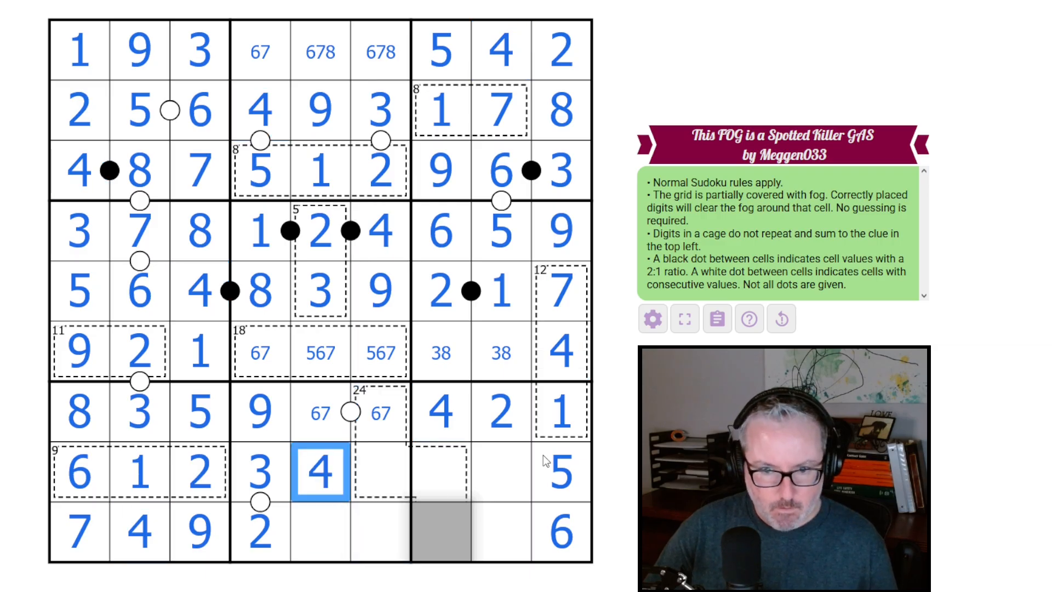
{"action": "mouse_move", "coordinate": [385, 483]}
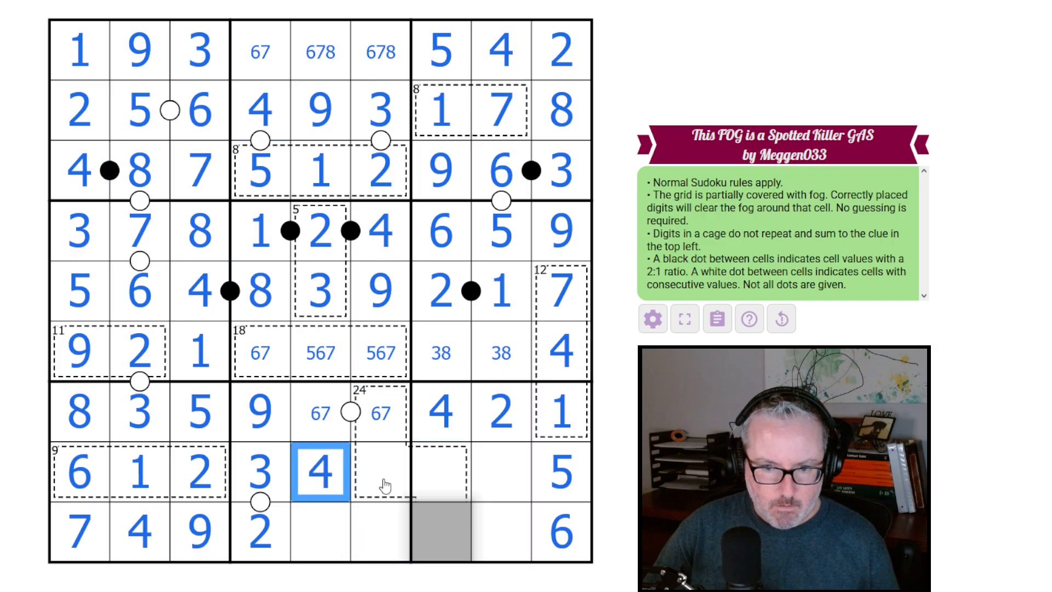
{"action": "left_click", "coordinate": [380, 533]}
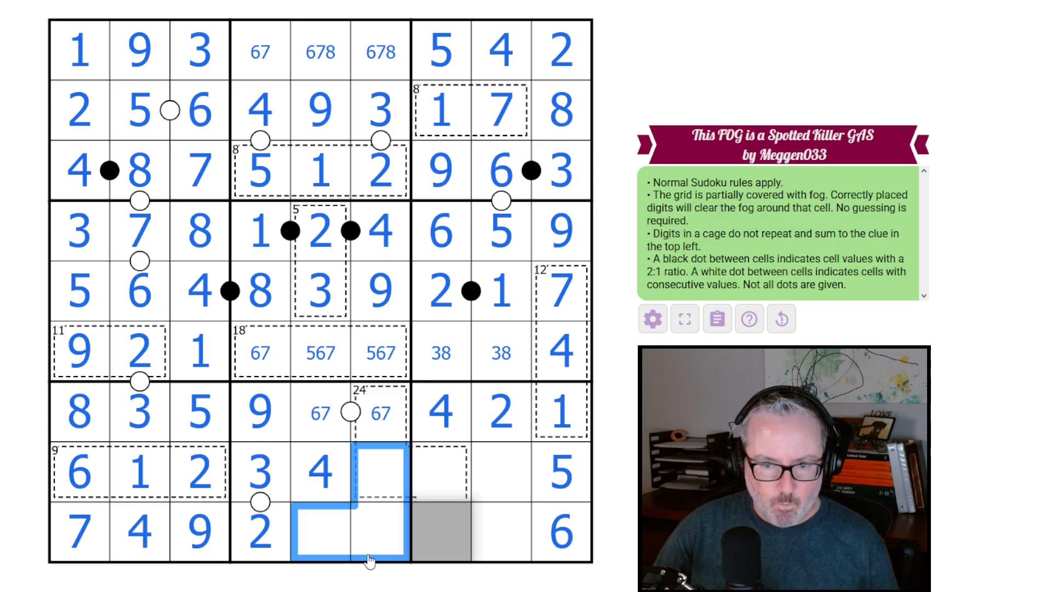
{"action": "type", "text": "1"}
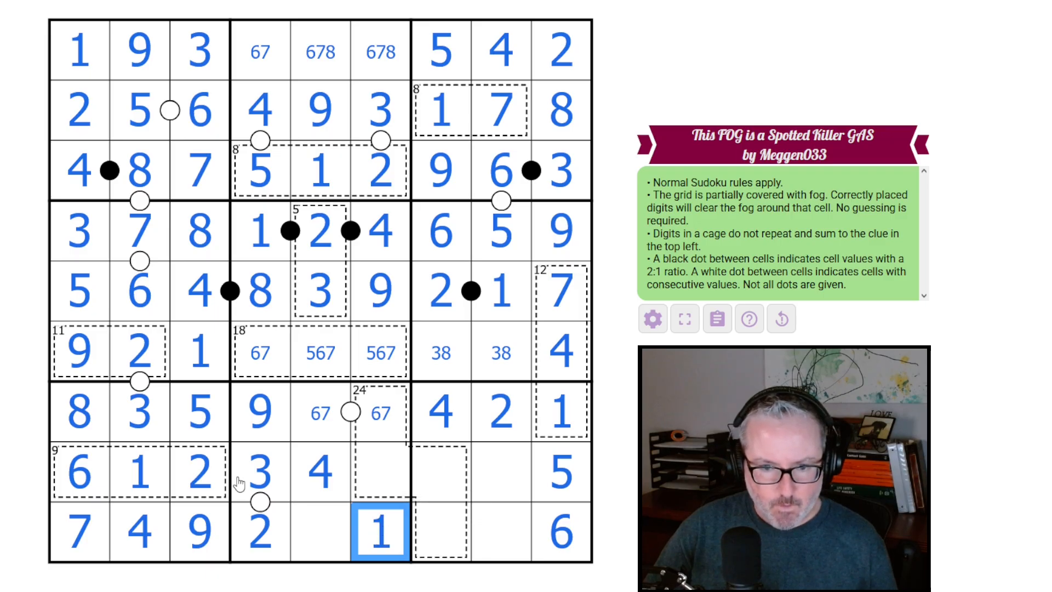
{"action": "left_click", "coordinate": [320, 532]}
{"action": "type", "text": "5"}
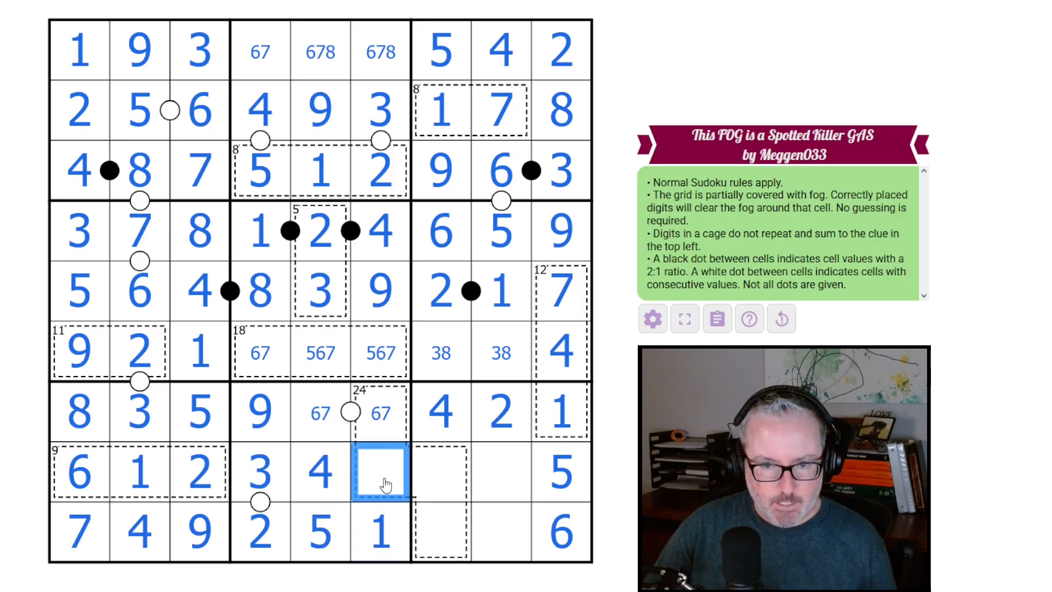
{"action": "type", "text": "8"}
{"action": "left_click", "coordinate": [381, 352]}
{"action": "type", "text": "5"}
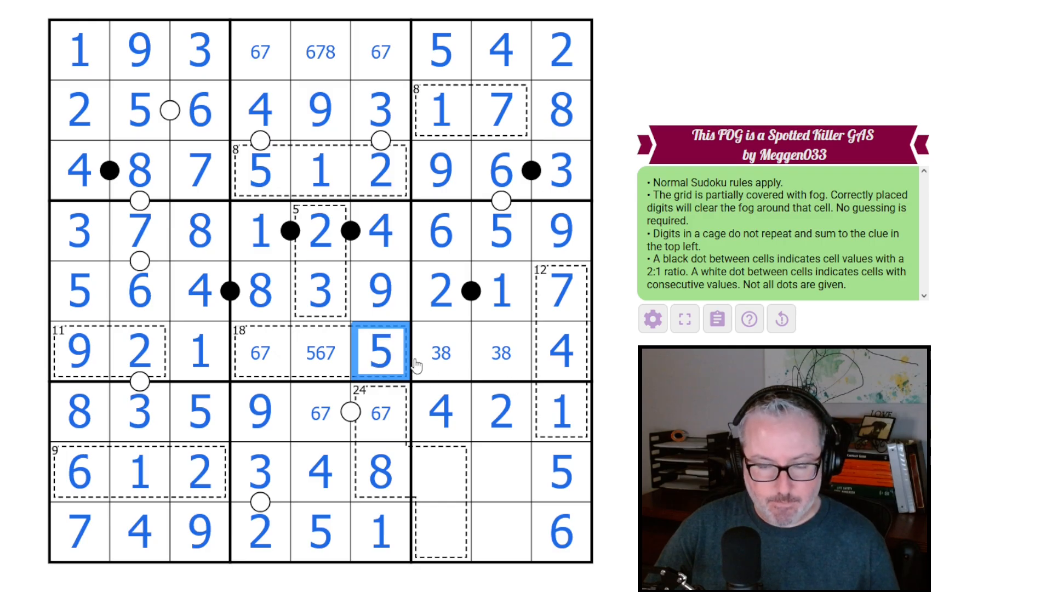
{"action": "left_click", "coordinate": [319, 352]}
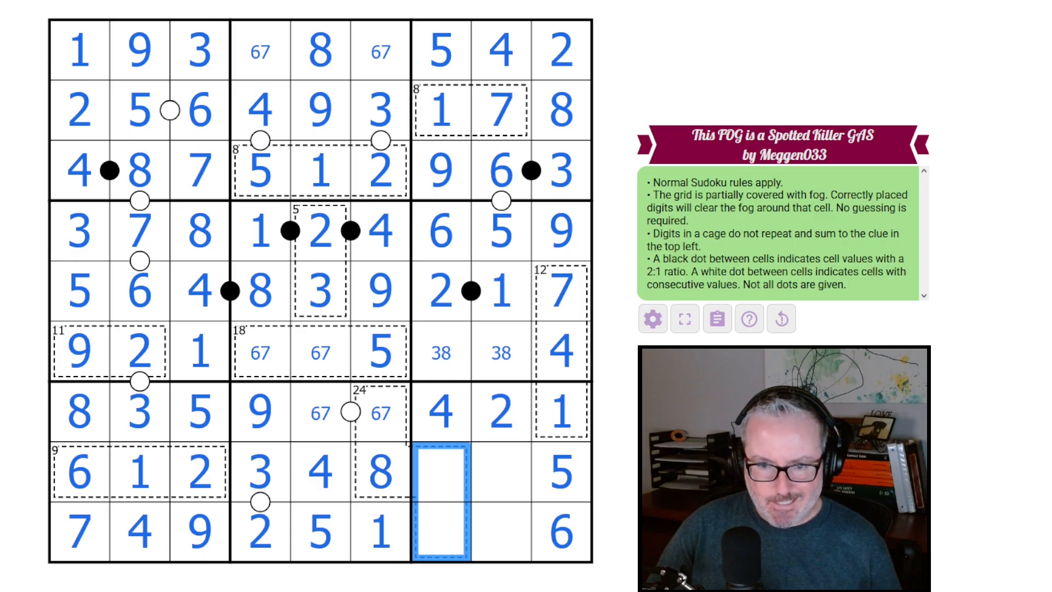
- Enter the last digits 7, 6, 9, 3, 8 to finish the grid and trigger the solved dialog at 13:36
{"action": "left_click", "coordinate": [260, 470]}
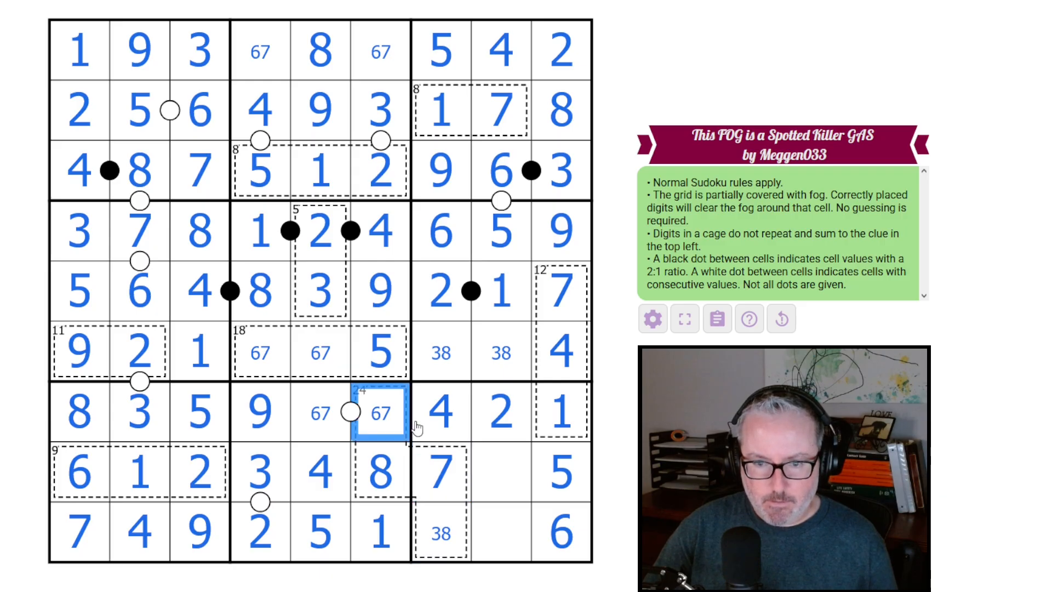
{"action": "type", "text": "7"}
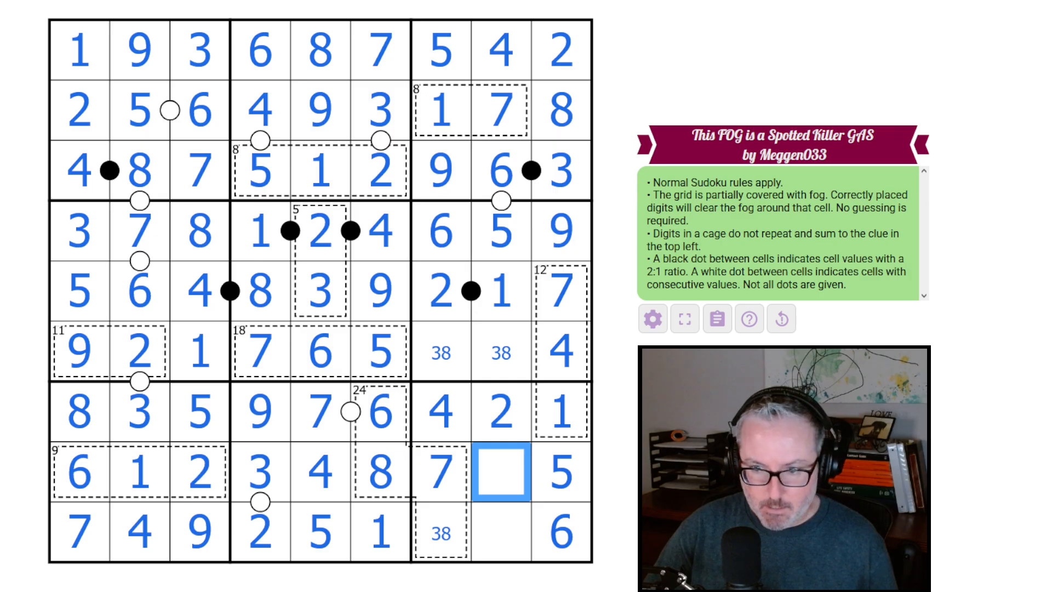
{"action": "type", "text": "9"}
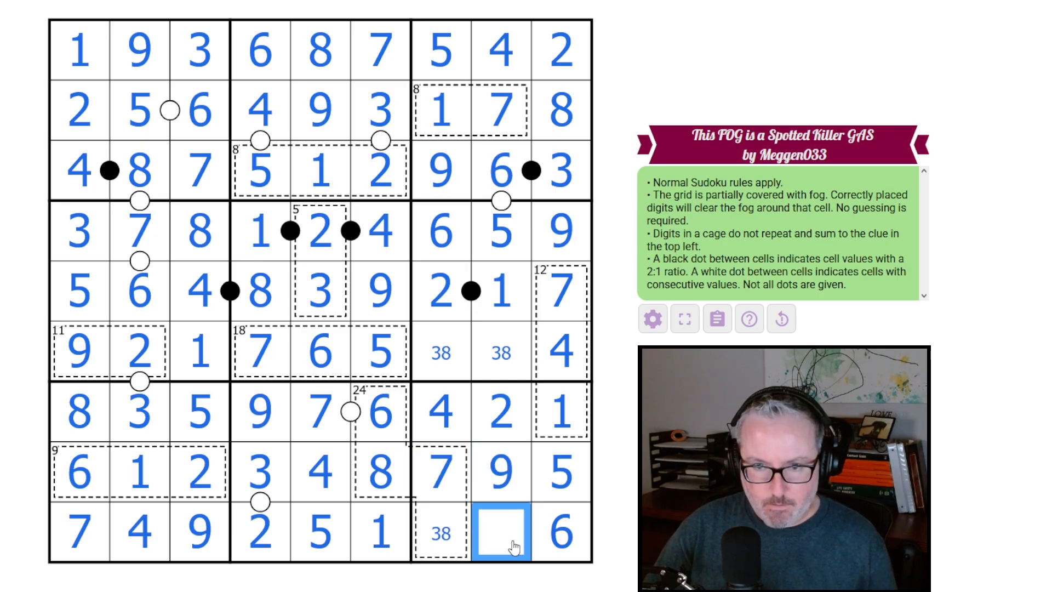
{"action": "left_click", "coordinate": [379, 470]}
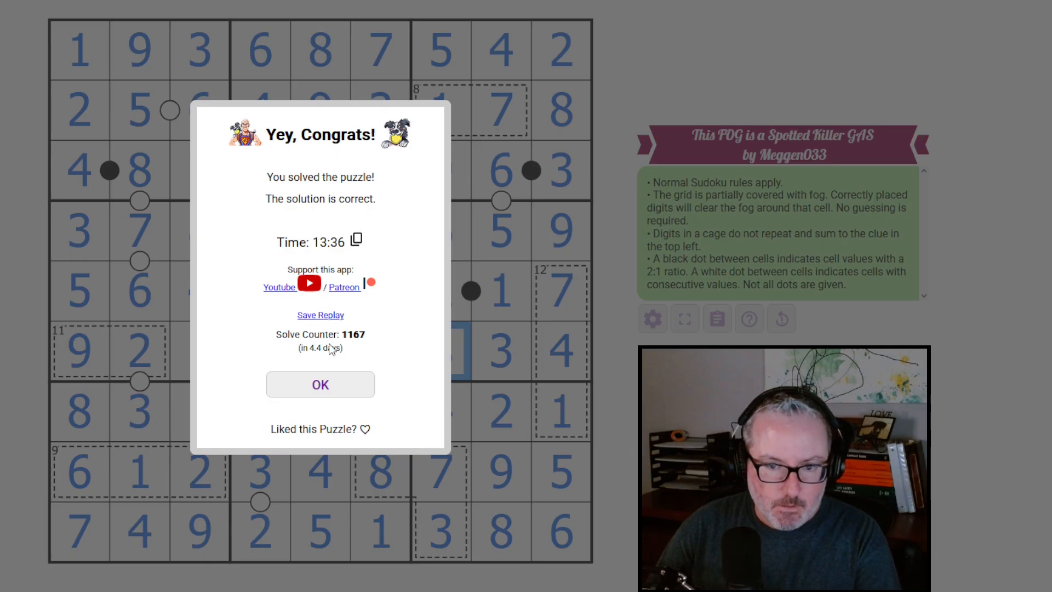
- Dismiss the 'Yey, Congrats!' dialog with OK, leaving the solved fog-free grid
{"action": "left_click", "coordinate": [320, 383]}
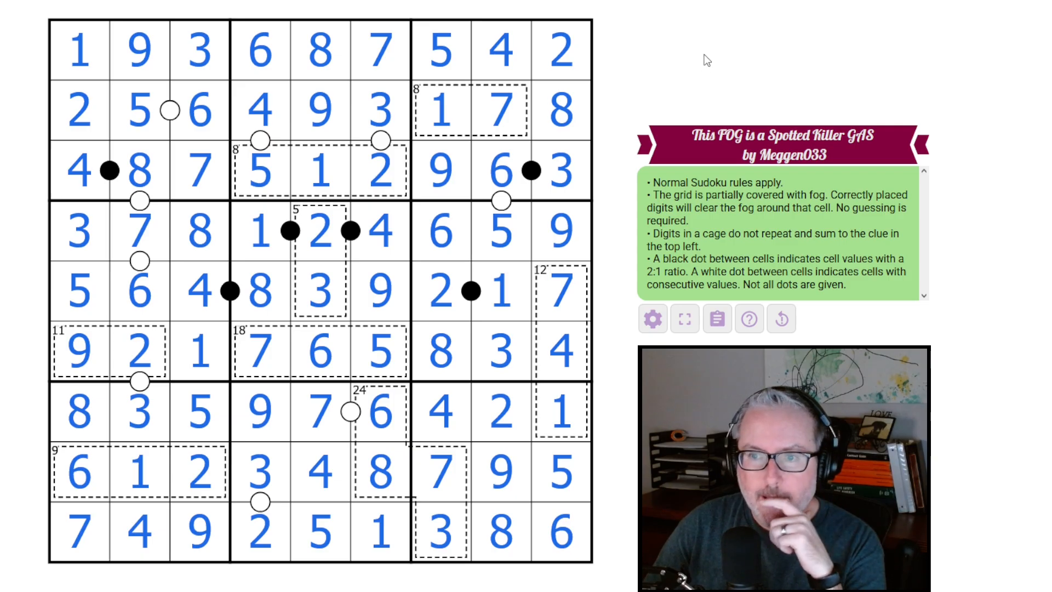
{"action": "mouse_move", "coordinate": [715, 61]}
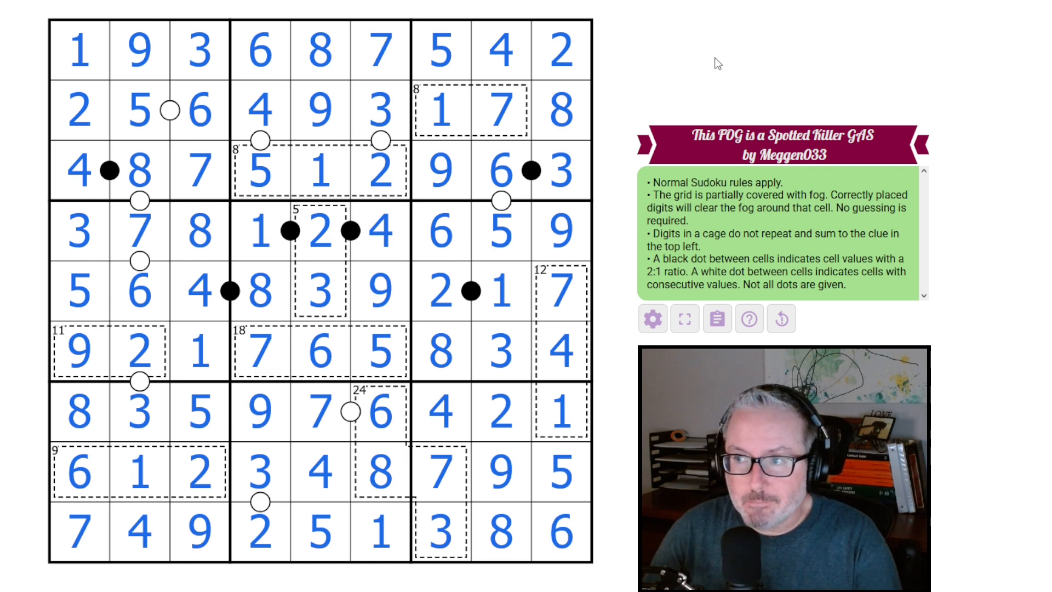
{"action": "mouse_move", "coordinate": [712, 53]}
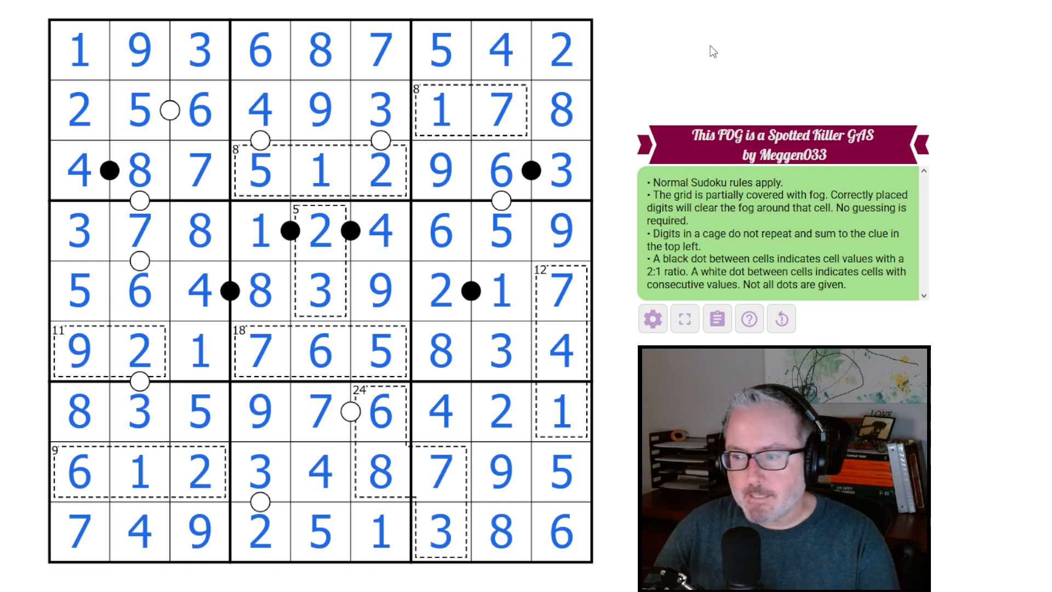